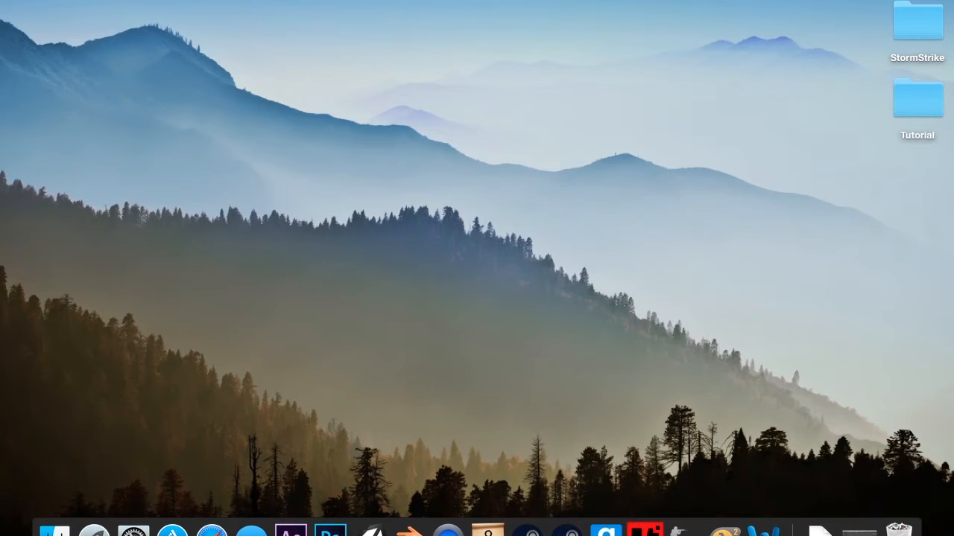
{"action": "mouse_move", "coordinate": [407, 531]}
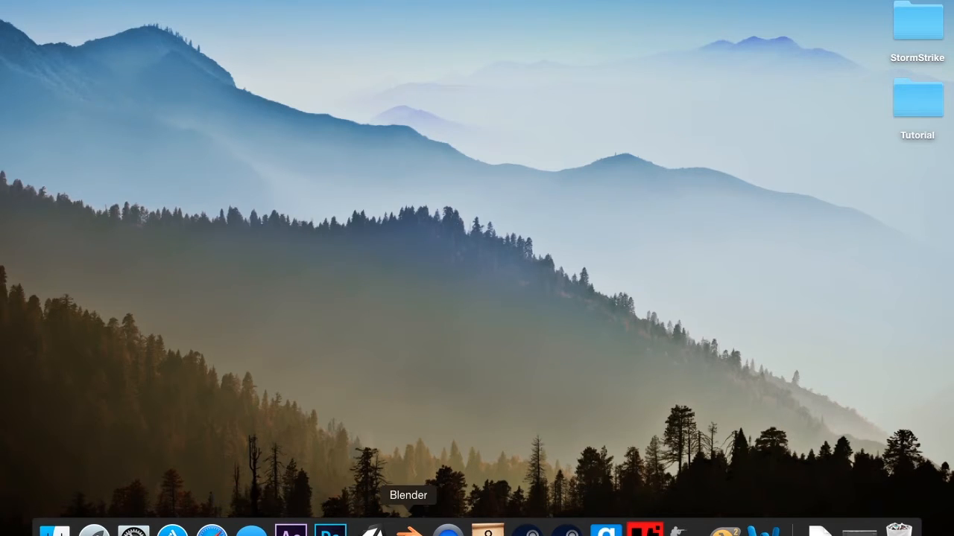
Launch Blender from the Dock to open the default cube, camera and lamp scene
{"action": "left_click", "coordinate": [408, 530]}
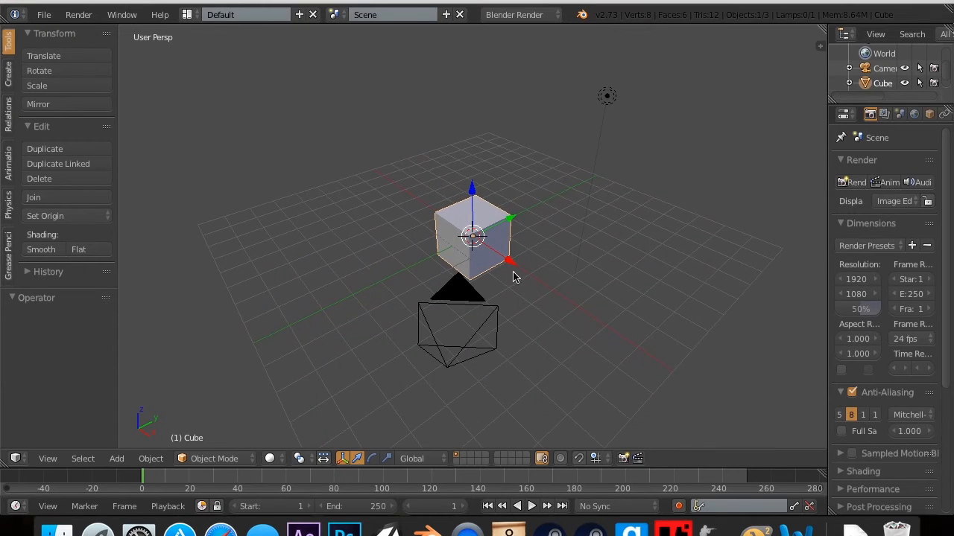
Set the render engine to Blender Game and browse the Material properties
{"action": "left_click", "coordinate": [514, 14]}
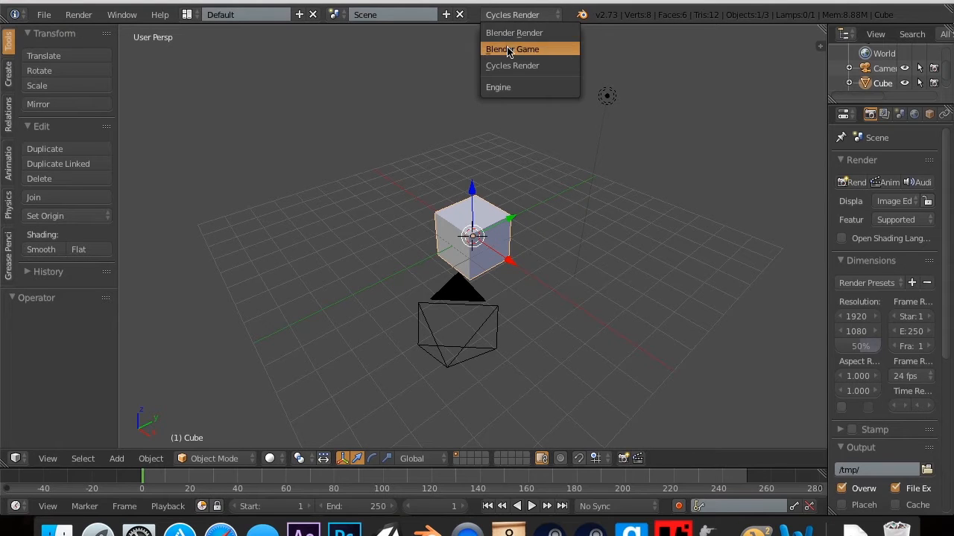
{"action": "left_click", "coordinate": [512, 48]}
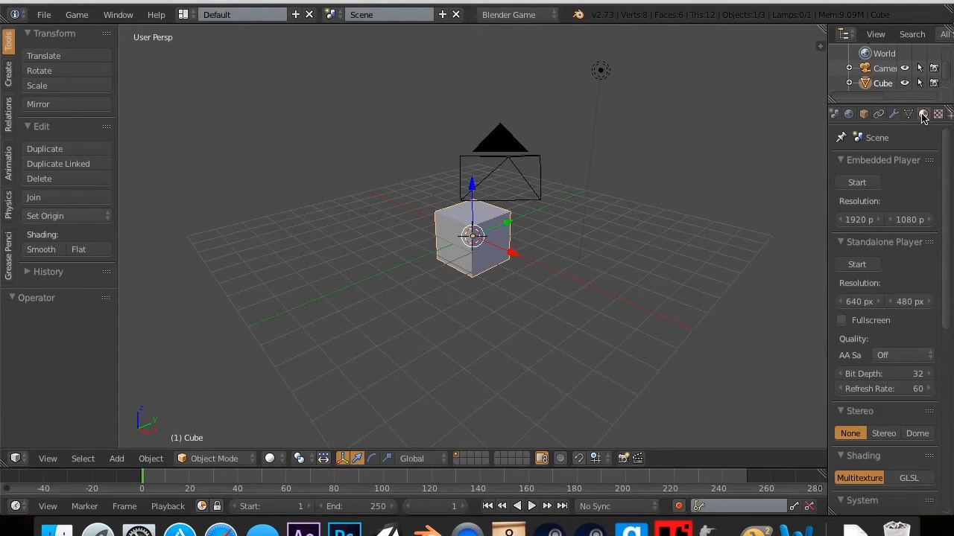
{"action": "left_click", "coordinate": [922, 114]}
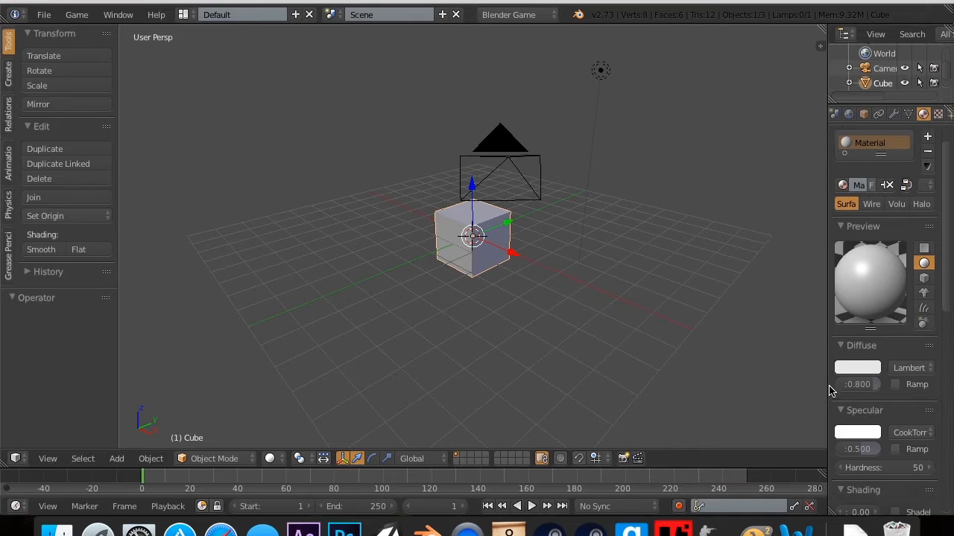
{"action": "right_click", "coordinate": [857, 368]}
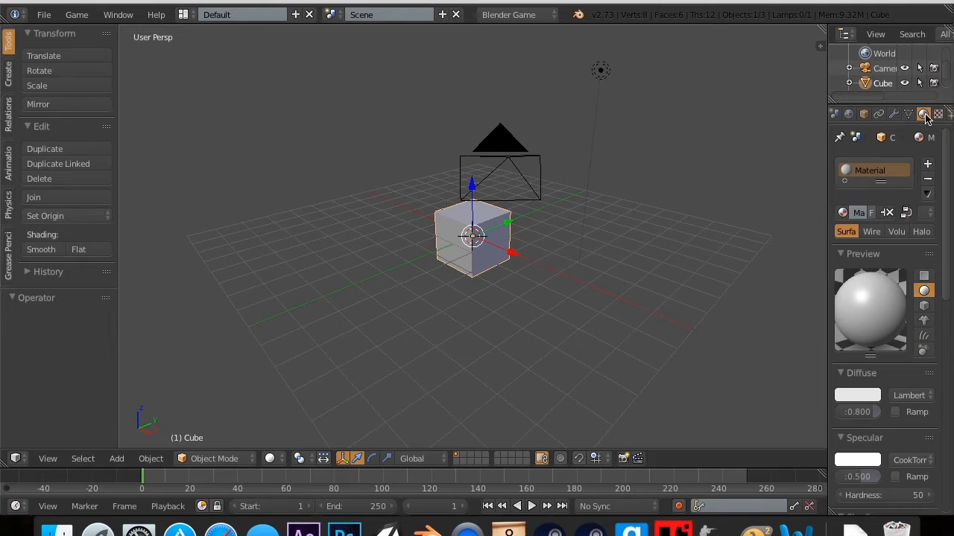
{"action": "mouse_move", "coordinate": [893, 113]}
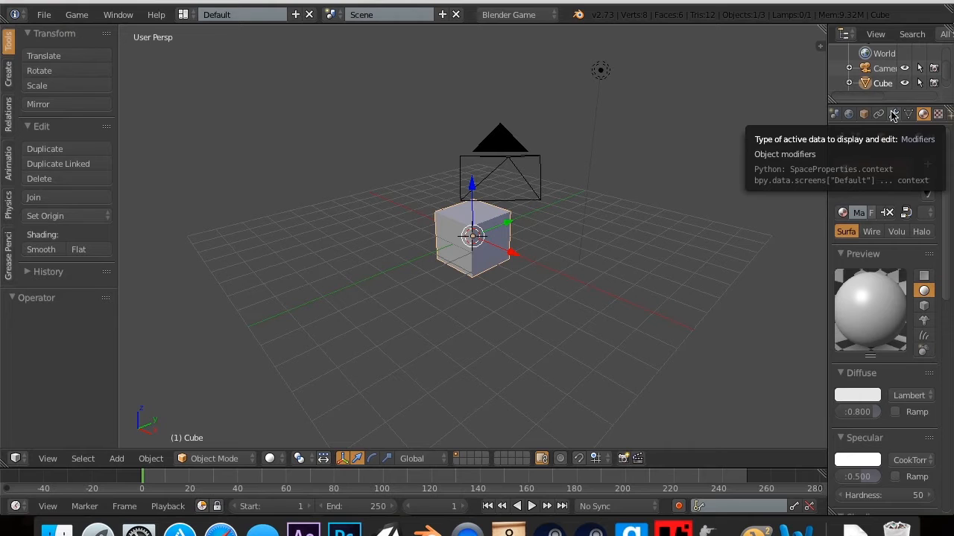
{"action": "left_click", "coordinate": [923, 114]}
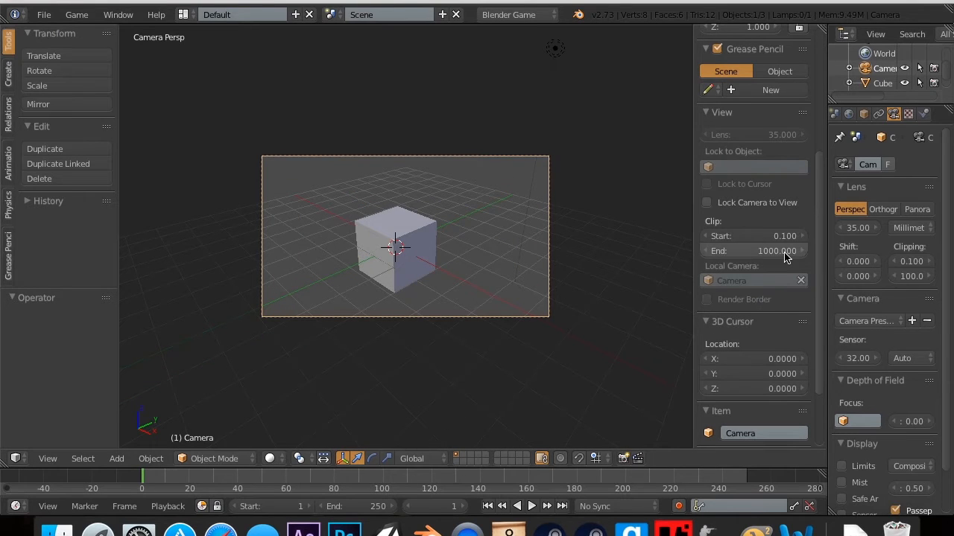
{"action": "mouse_move", "coordinate": [723, 147]}
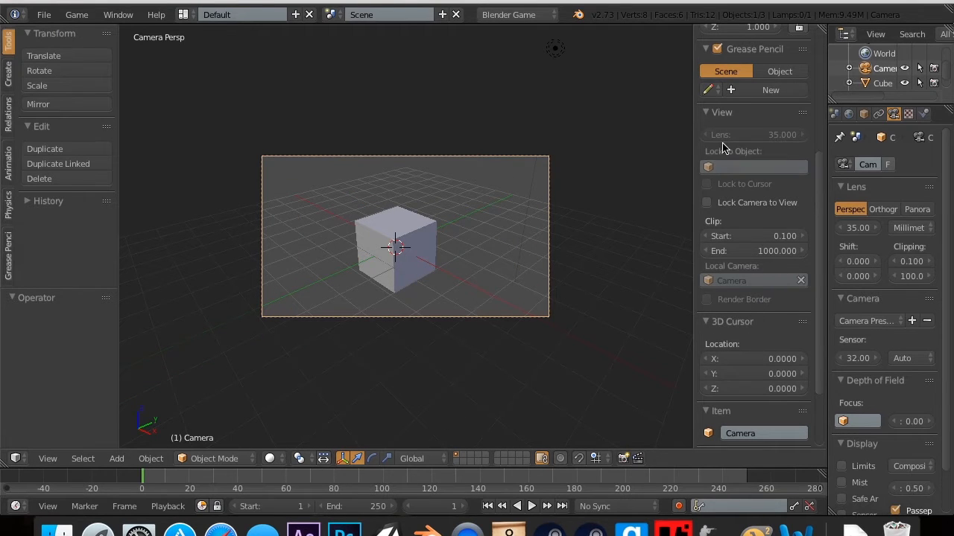
Lock the camera to the view and set its rotation to X 90, Y 0, Z 0
{"action": "left_click", "coordinate": [706, 203]}
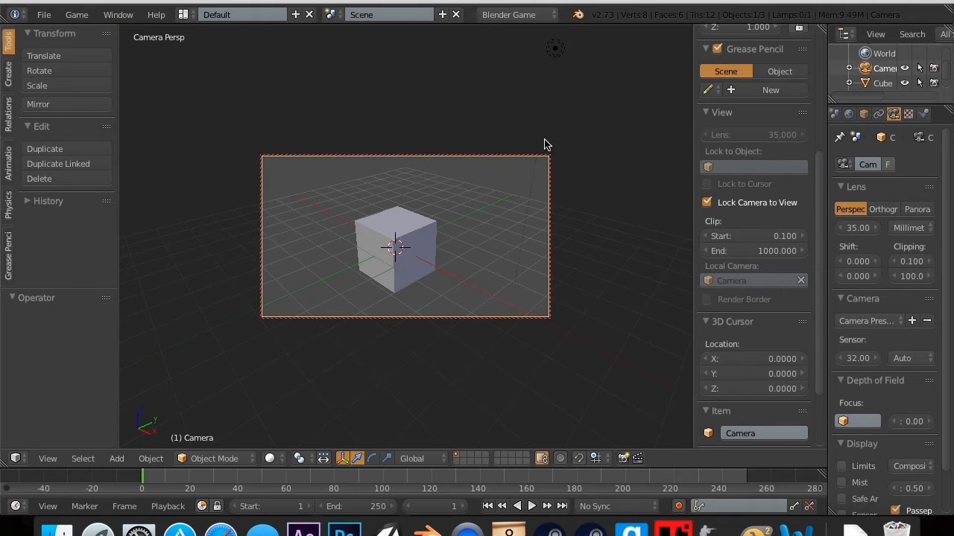
{"action": "mouse_move", "coordinate": [533, 289]}
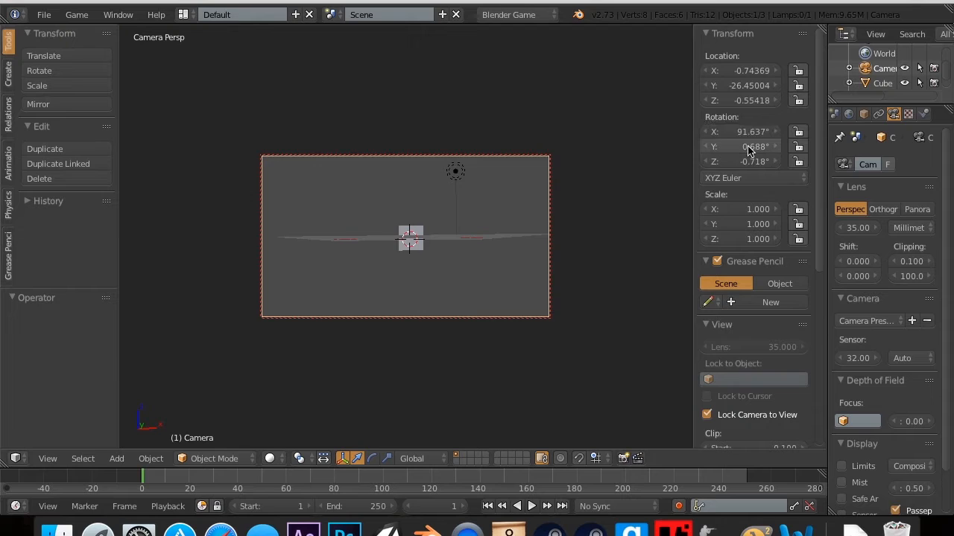
{"action": "double_click", "coordinate": [742, 146]}
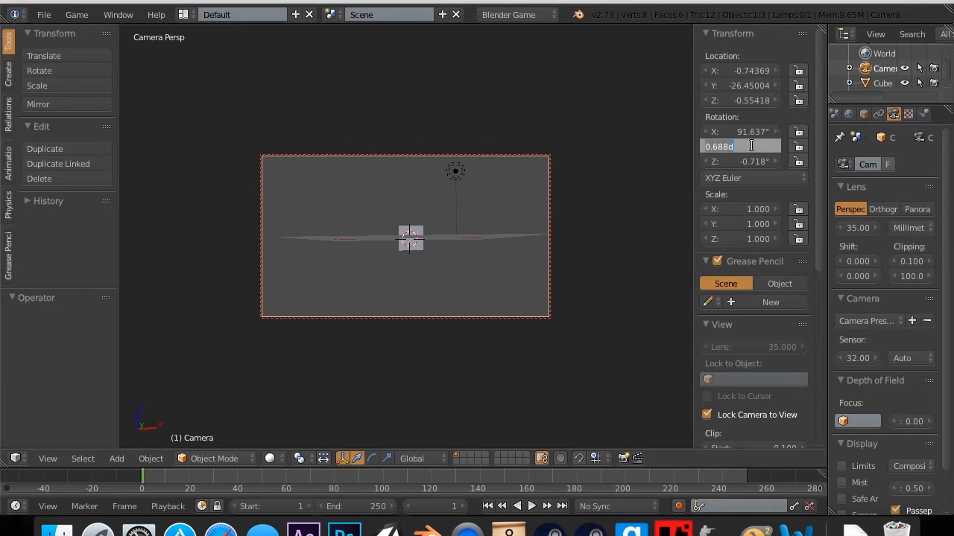
{"action": "type", "text": "0°"}
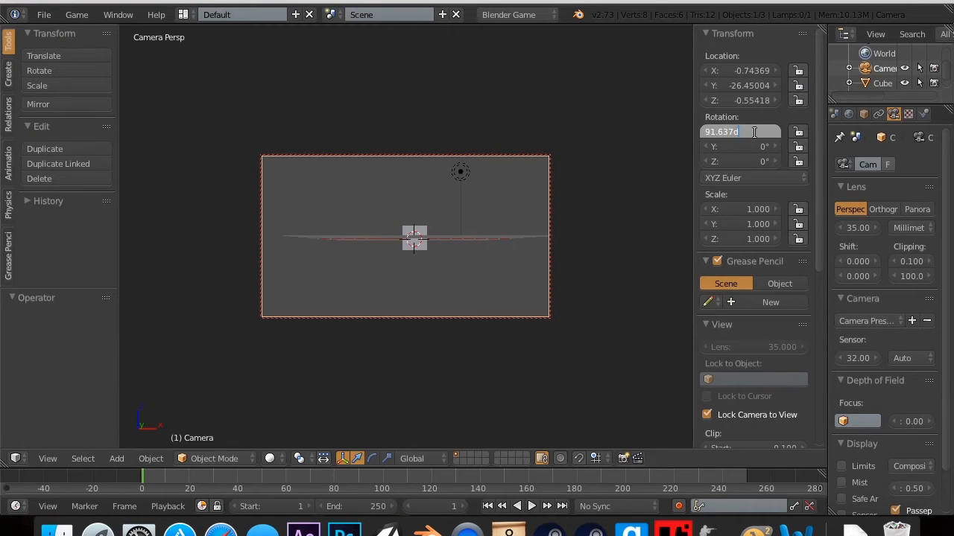
{"action": "type", "text": "90°"}
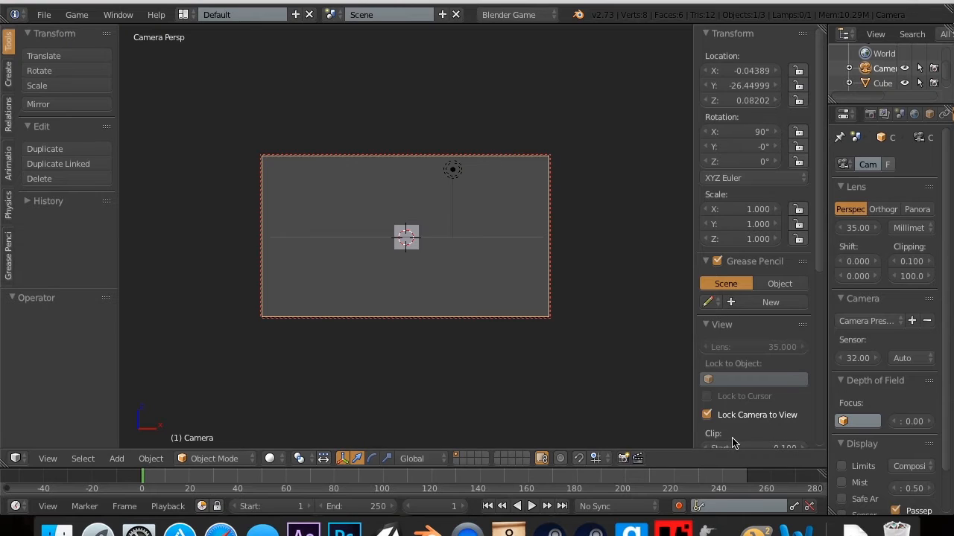
Unlock the camera view, add a Sun lamp, reposition it vertically, and rotate it 90° on X
{"action": "left_click", "coordinate": [707, 415]}
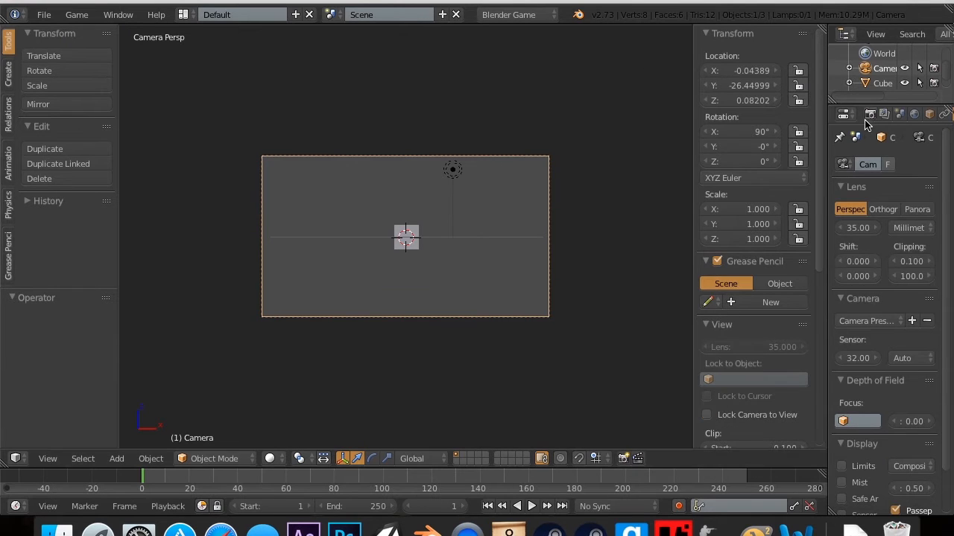
{"action": "left_click", "coordinate": [843, 113]}
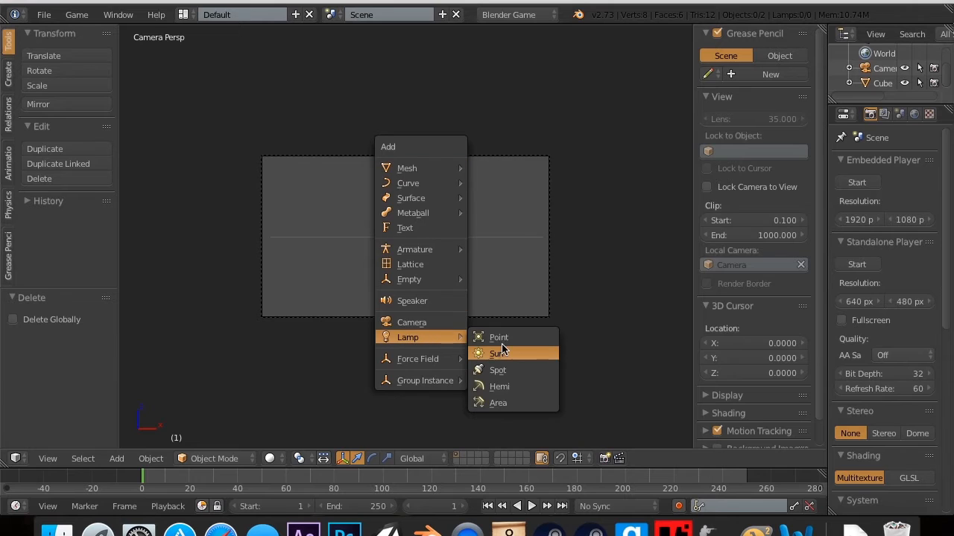
{"action": "left_click", "coordinate": [497, 353]}
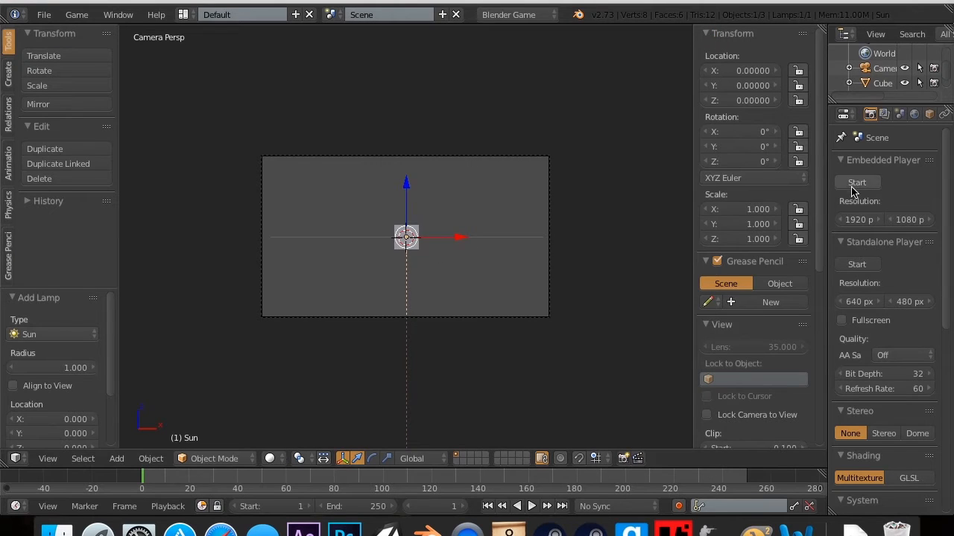
{"action": "left_click", "coordinate": [856, 182]}
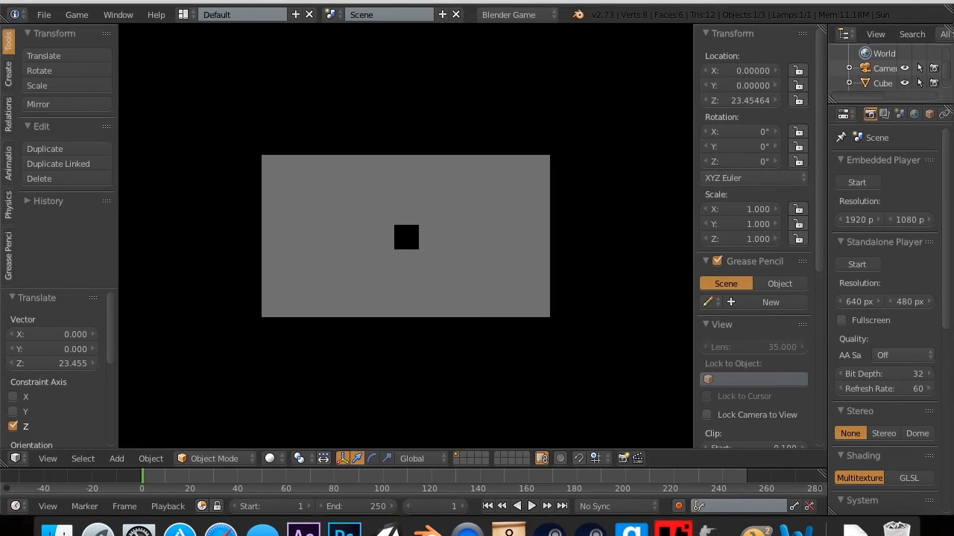
{"action": "key", "text": "KP_0"}
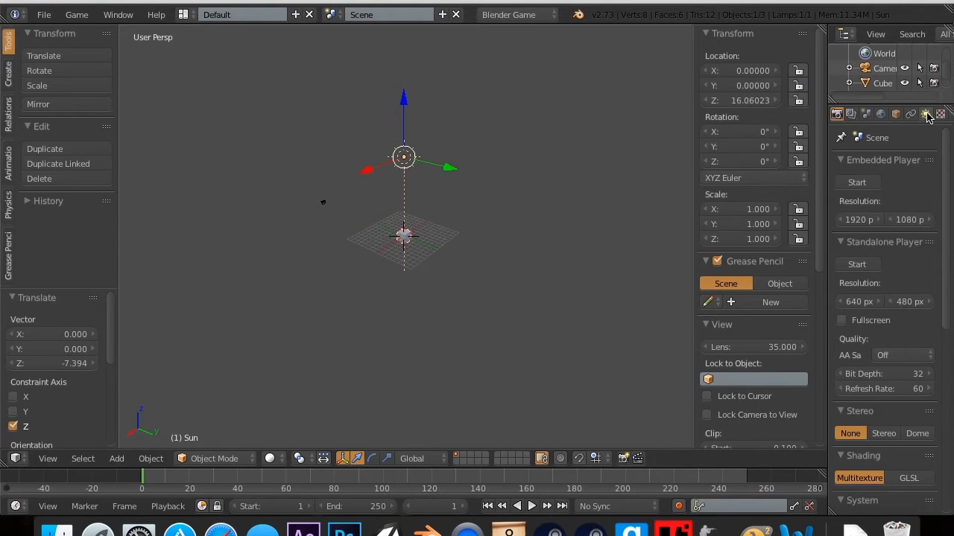
{"action": "left_click", "coordinate": [926, 113]}
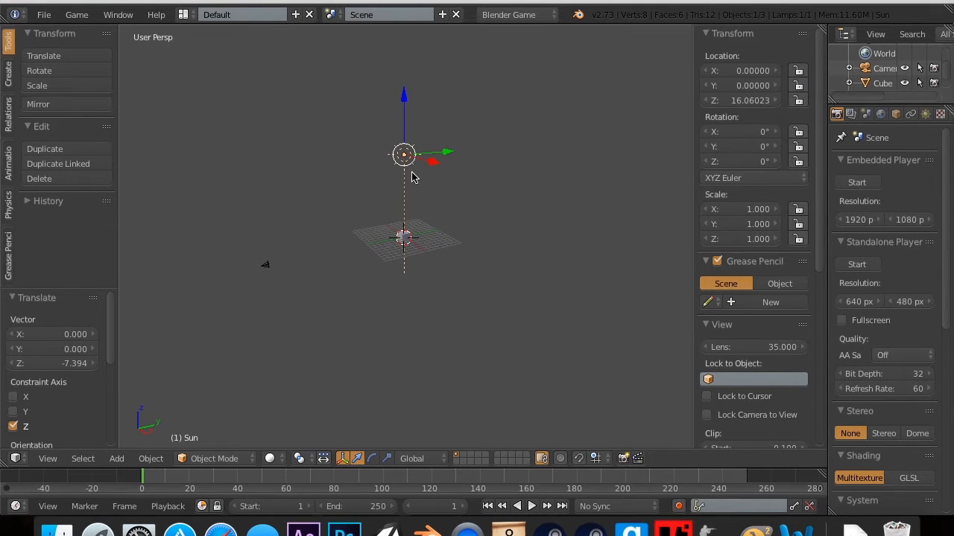
{"action": "key", "text": "r"}
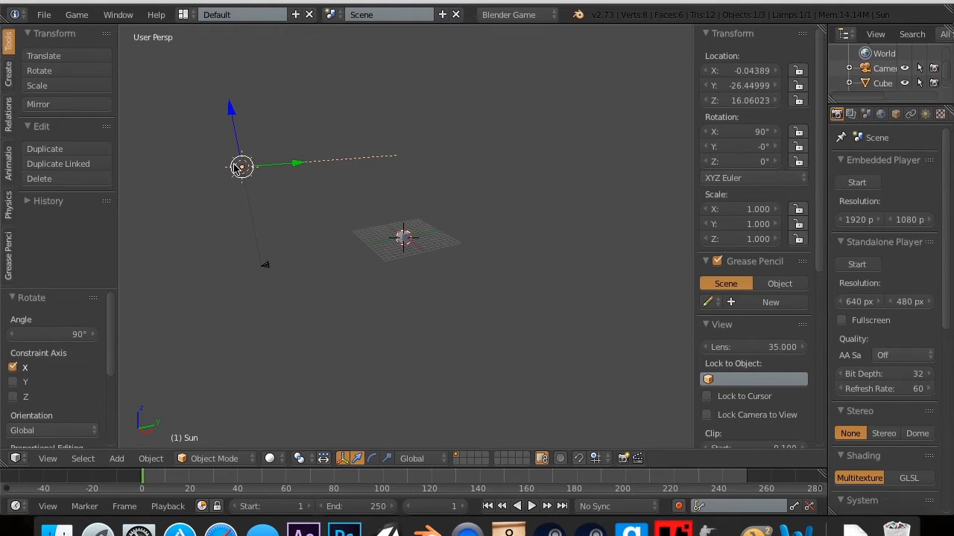
Set the Sun lamp's Location fields to match the camera's position
{"action": "left_click", "coordinate": [741, 101]}
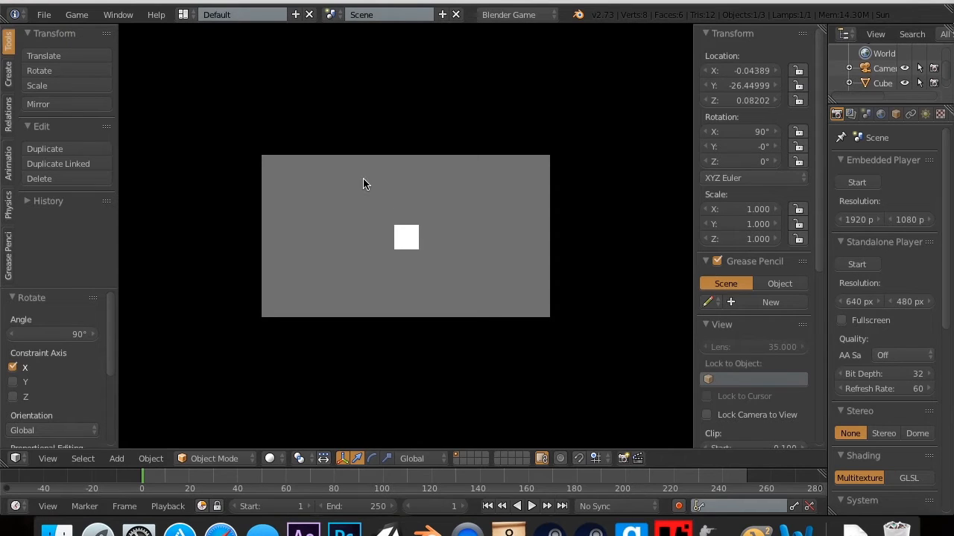
{"action": "mouse_move", "coordinate": [415, 181]}
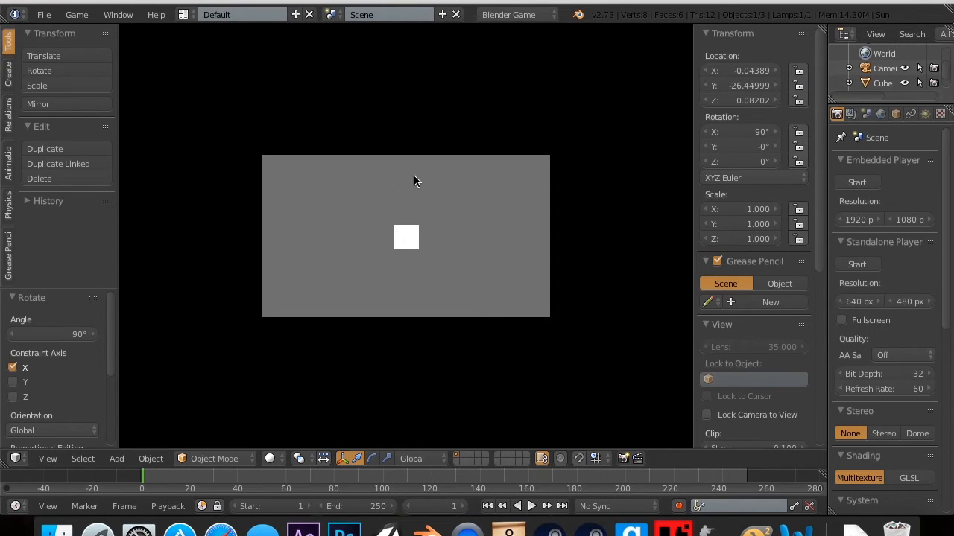
{"action": "mouse_move", "coordinate": [460, 181]}
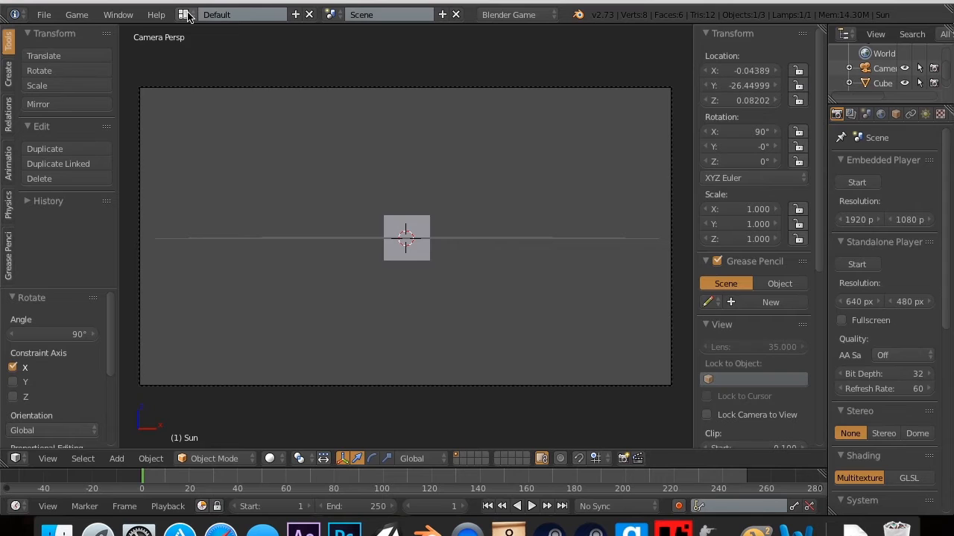
Switch the screen layout to Game Logic to show the Logic Editor
{"action": "left_click", "coordinate": [185, 15]}
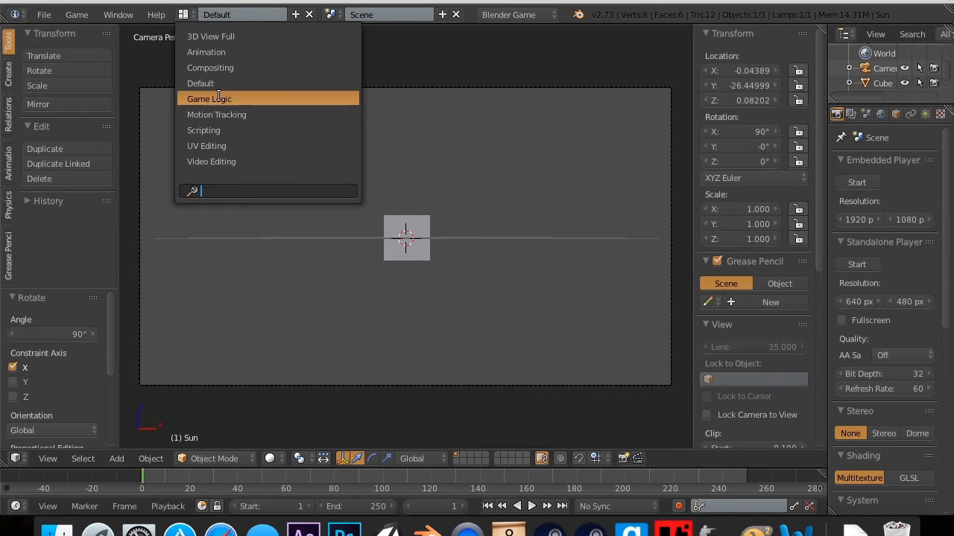
{"action": "left_click", "coordinate": [209, 98]}
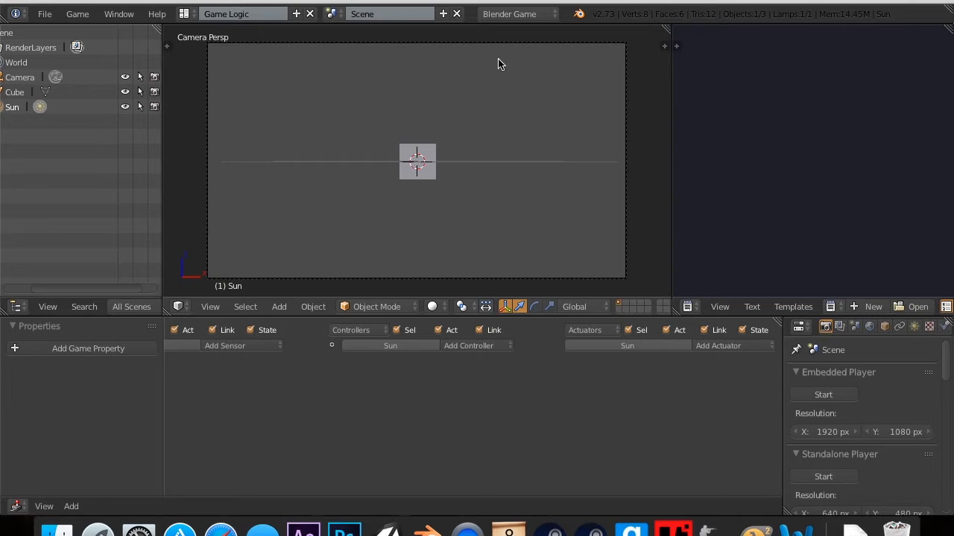
{"action": "mouse_move", "coordinate": [434, 242]}
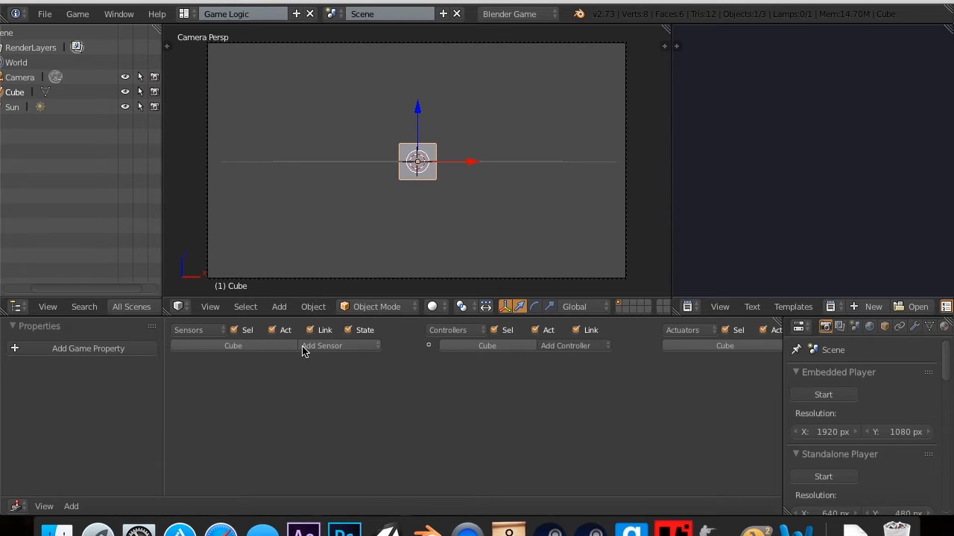
{"action": "mouse_move", "coordinate": [324, 330]}
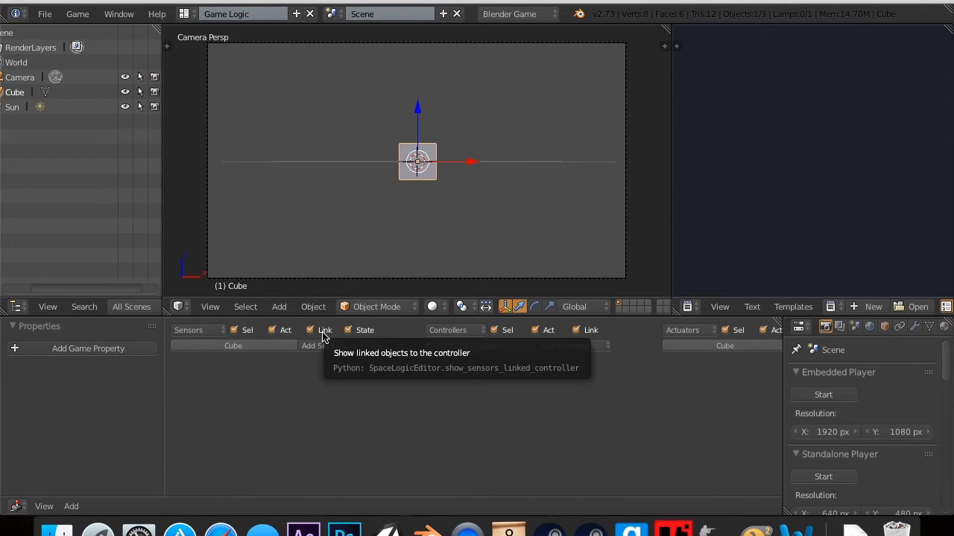
{"action": "mouse_move", "coordinate": [561, 447]}
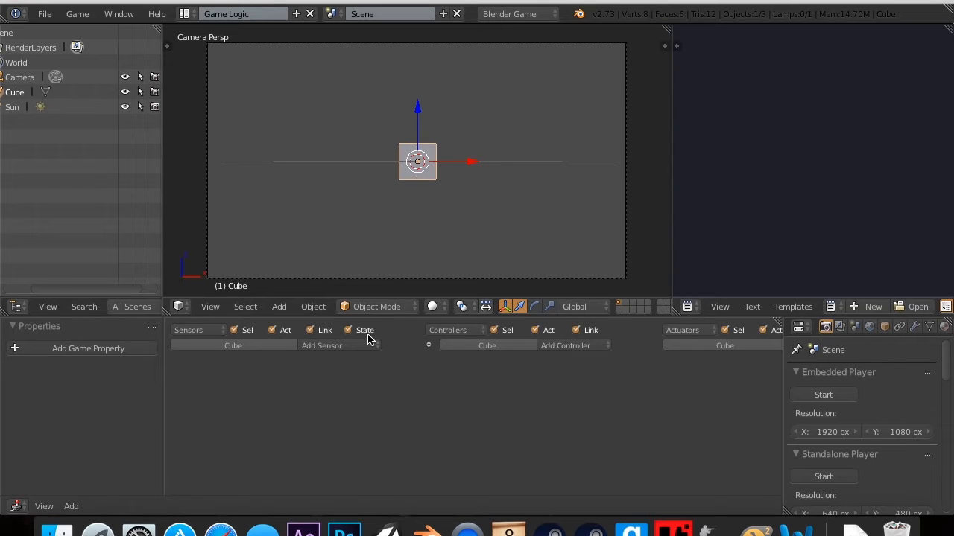
Add a Keyboard sensor named Move Right triggered by D, then collapse it
{"action": "left_click", "coordinate": [321, 345]}
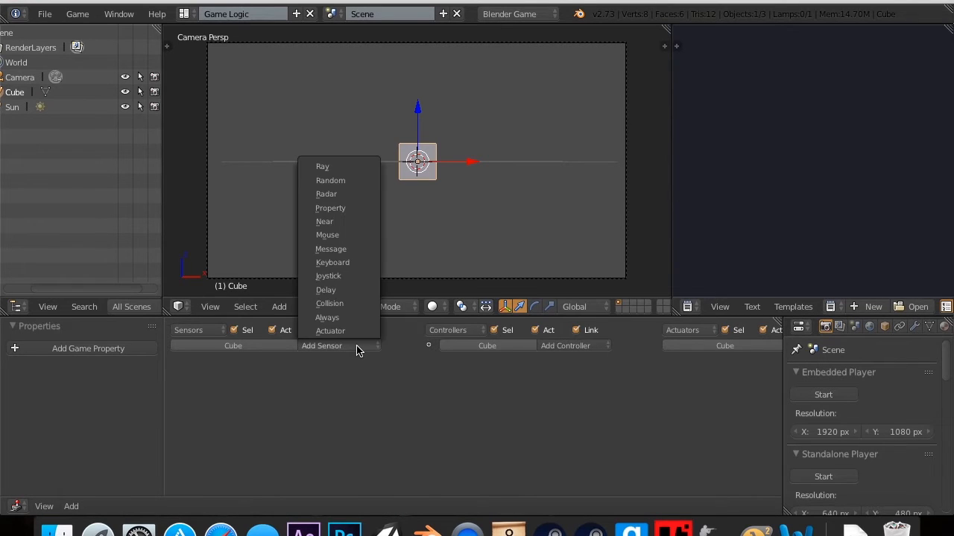
{"action": "mouse_move", "coordinate": [330, 180]}
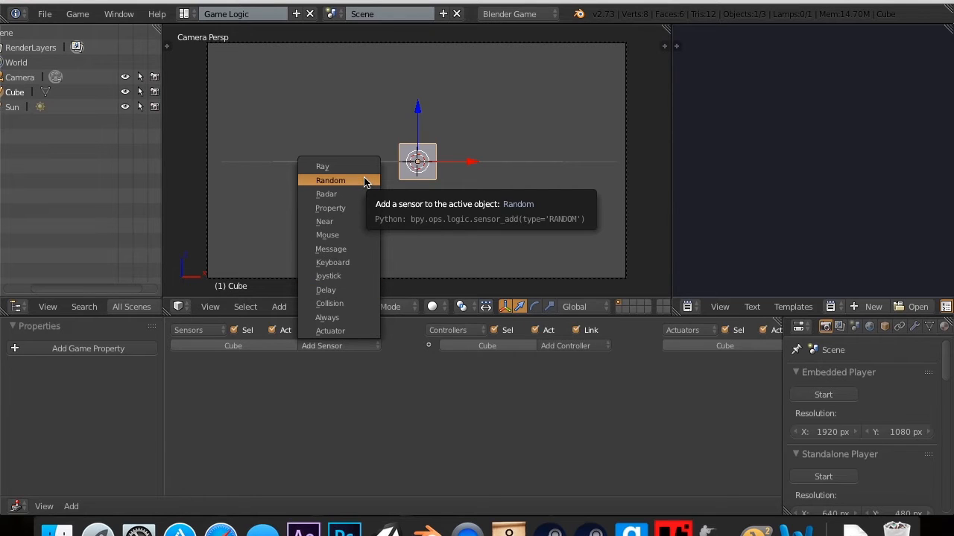
{"action": "mouse_move", "coordinate": [346, 266]}
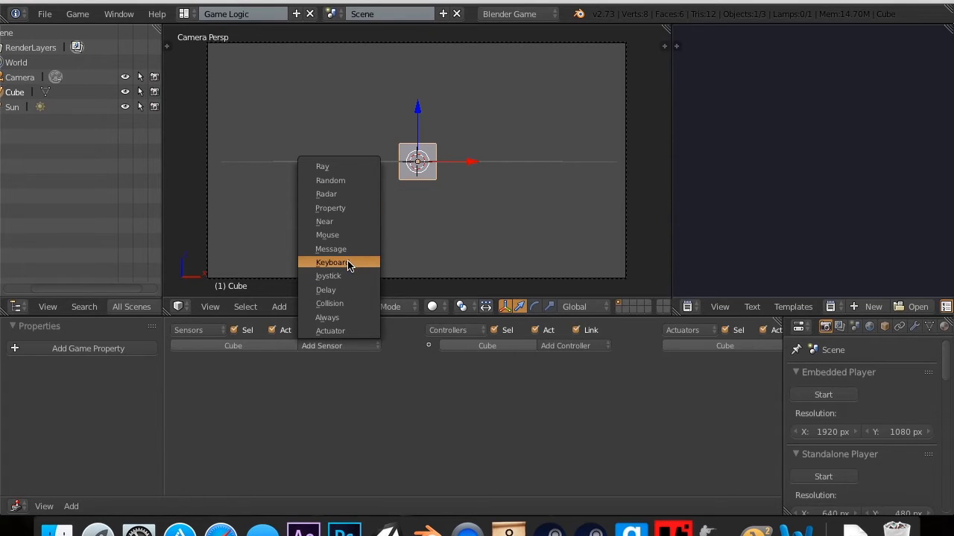
{"action": "left_click", "coordinate": [332, 262]}
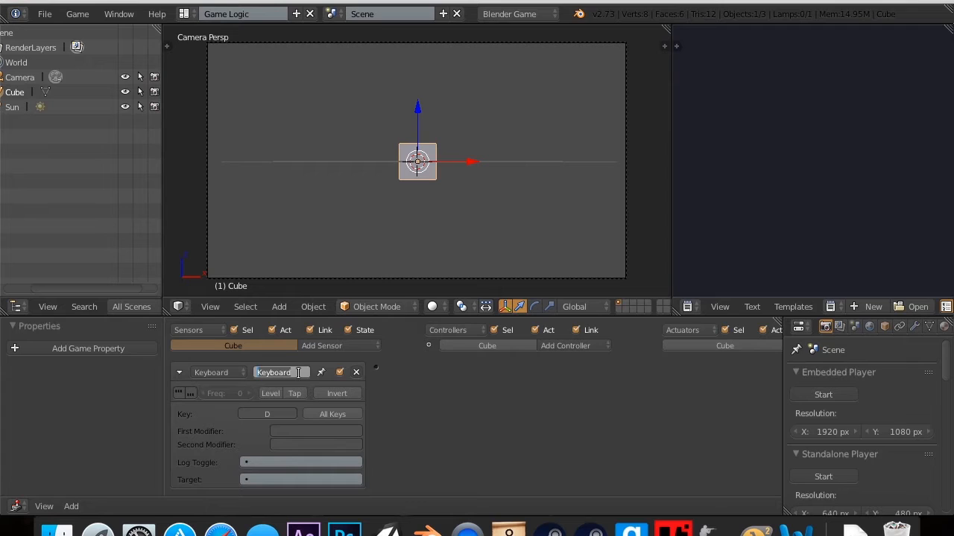
{"action": "type", "text": "Move Right"}
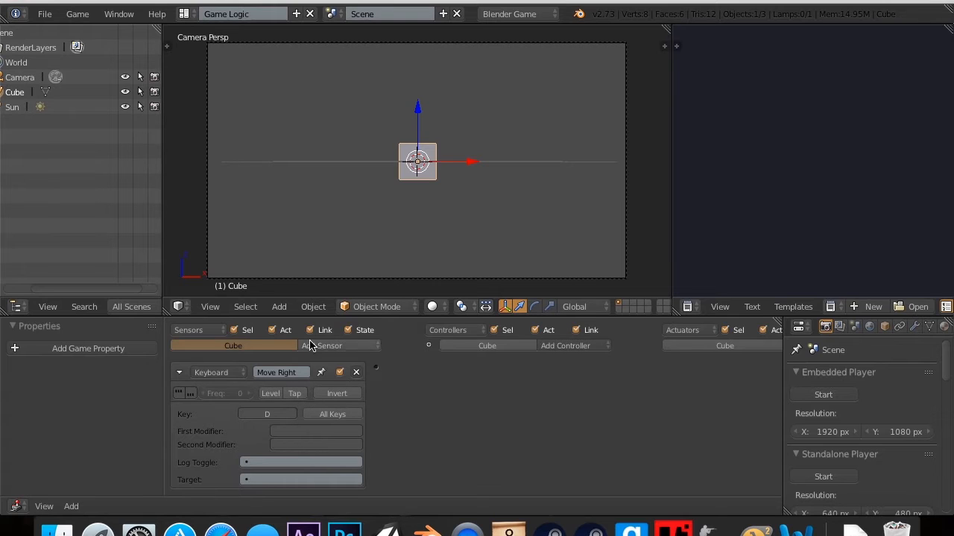
{"action": "left_click", "coordinate": [294, 393]}
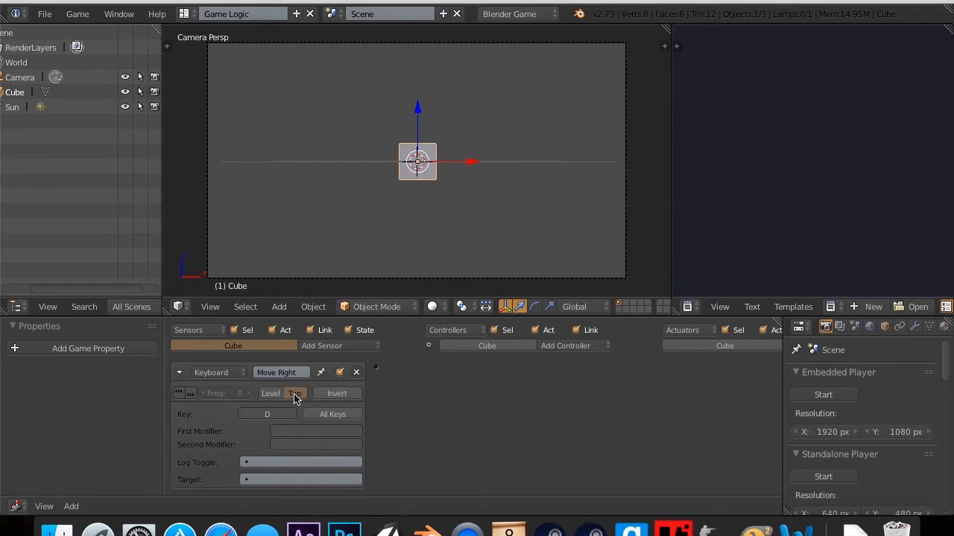
{"action": "left_click", "coordinate": [179, 373]}
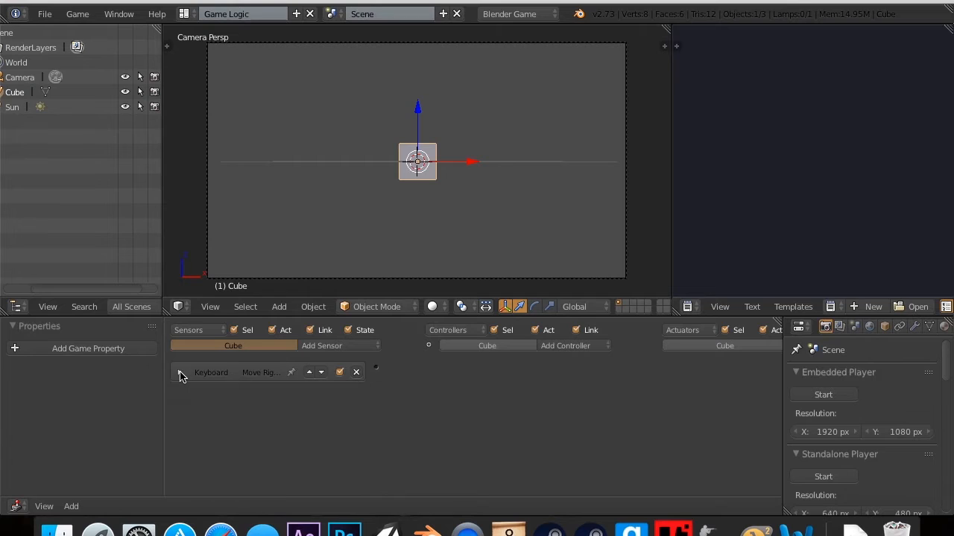
{"action": "left_click", "coordinate": [179, 373]}
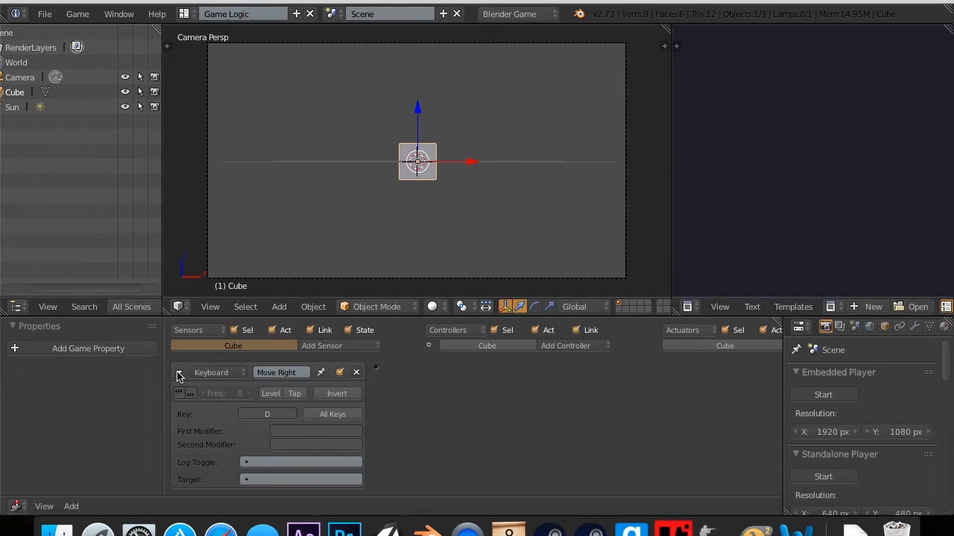
{"action": "left_click", "coordinate": [294, 394]}
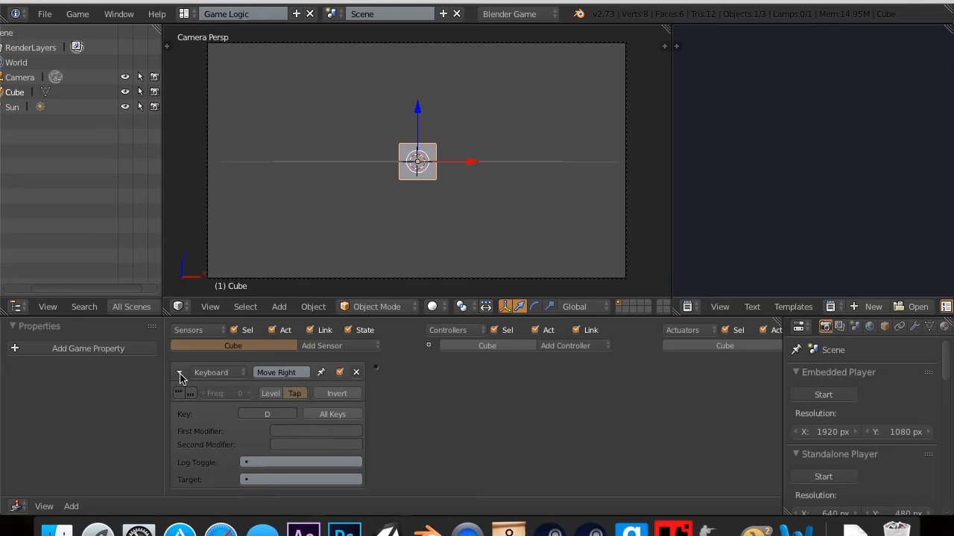
{"action": "left_click", "coordinate": [179, 372]}
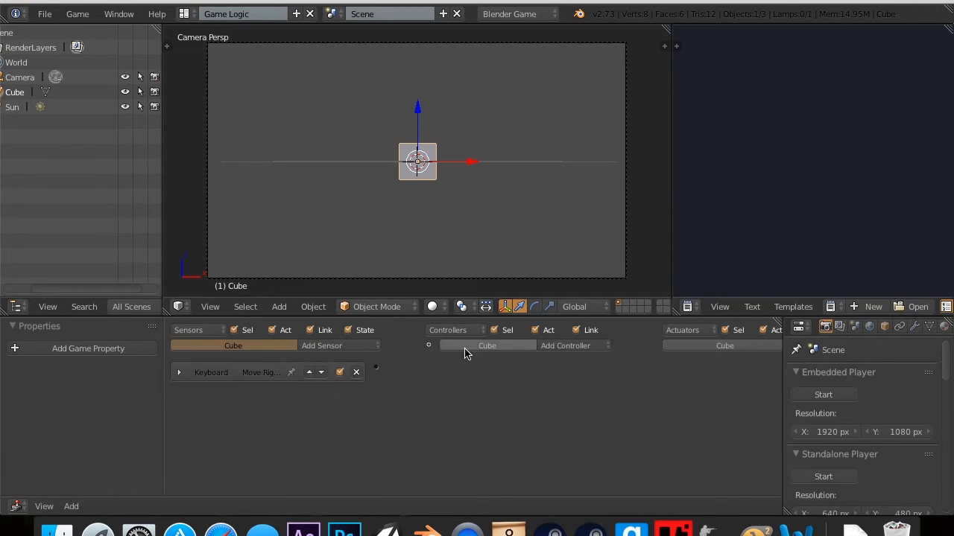
Add an And controller and link the Move Right sensor's output to it
{"action": "left_click", "coordinate": [565, 345]}
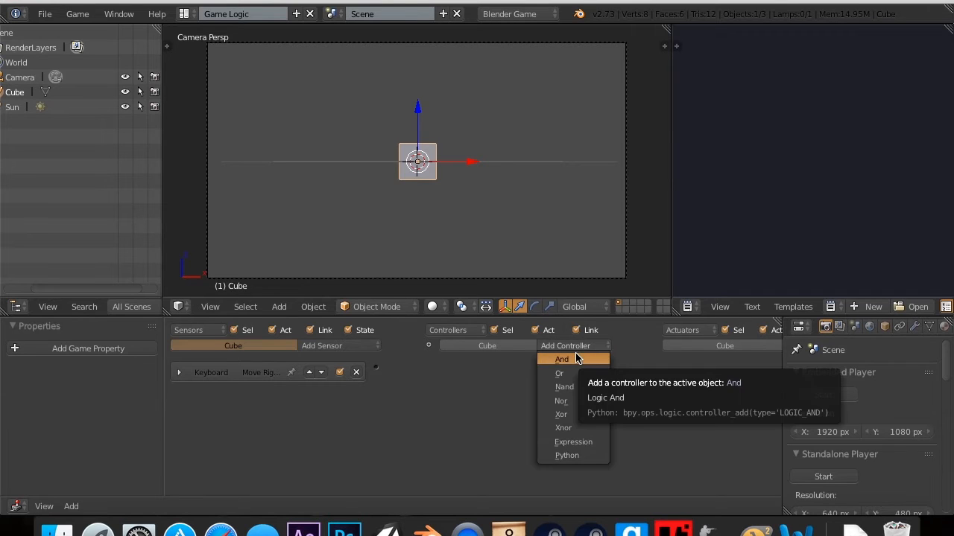
{"action": "left_click", "coordinate": [561, 359]}
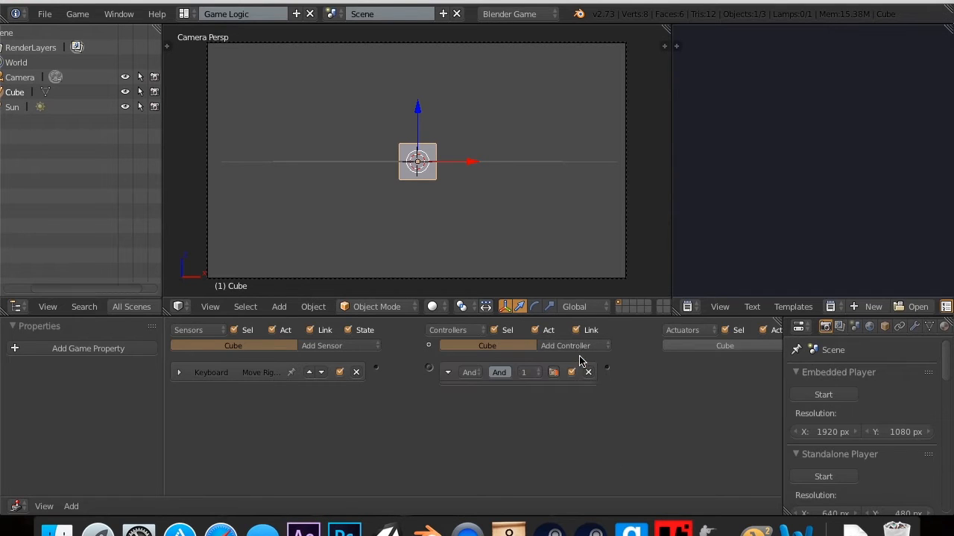
{"action": "left_click_drag", "start_coordinate": [376, 369], "coordinate": [428, 368]}
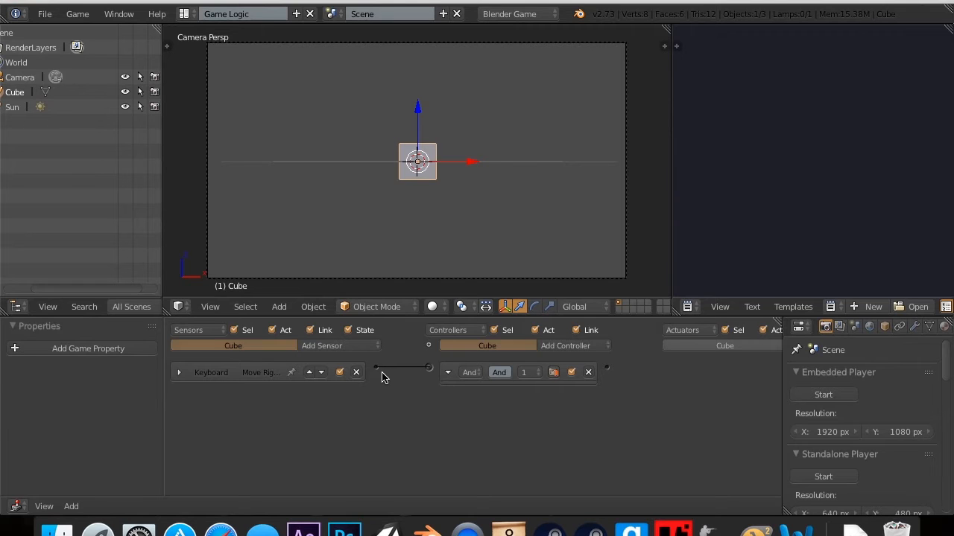
{"action": "mouse_move", "coordinate": [410, 391]}
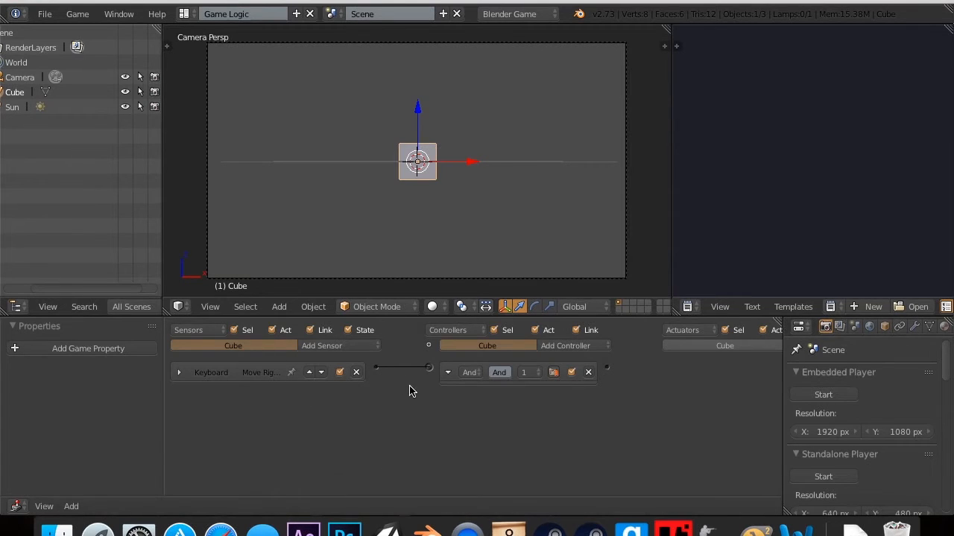
{"action": "mouse_move", "coordinate": [436, 386]}
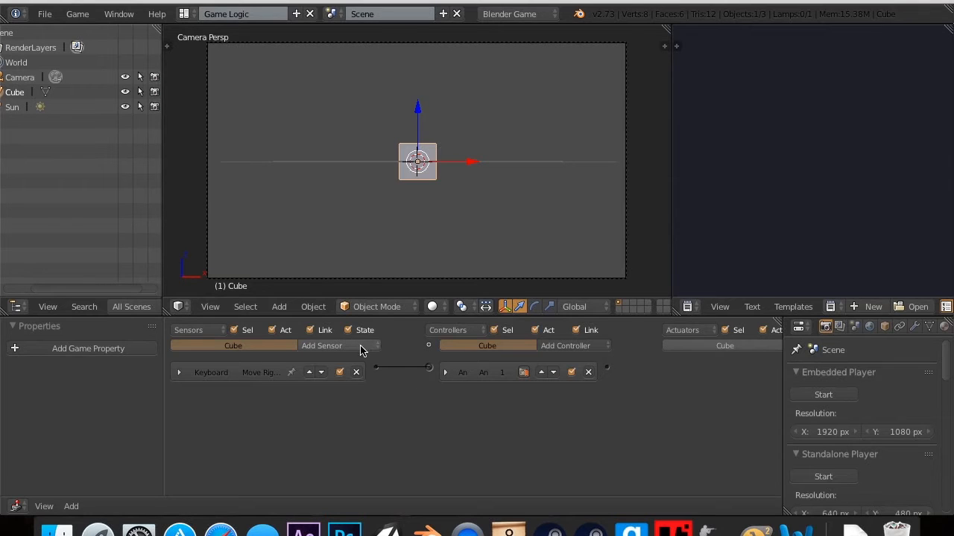
{"action": "left_click", "coordinate": [322, 345]}
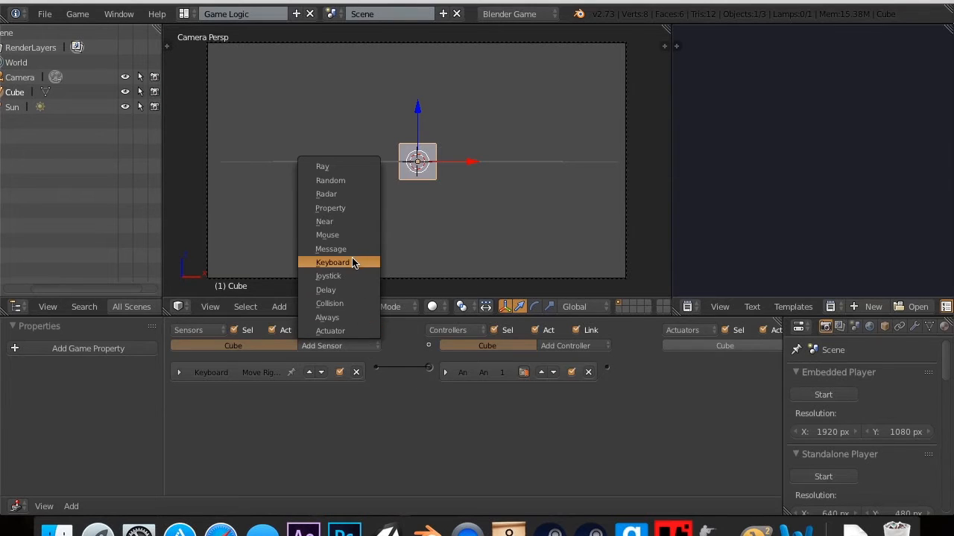
{"action": "left_click", "coordinate": [333, 262]}
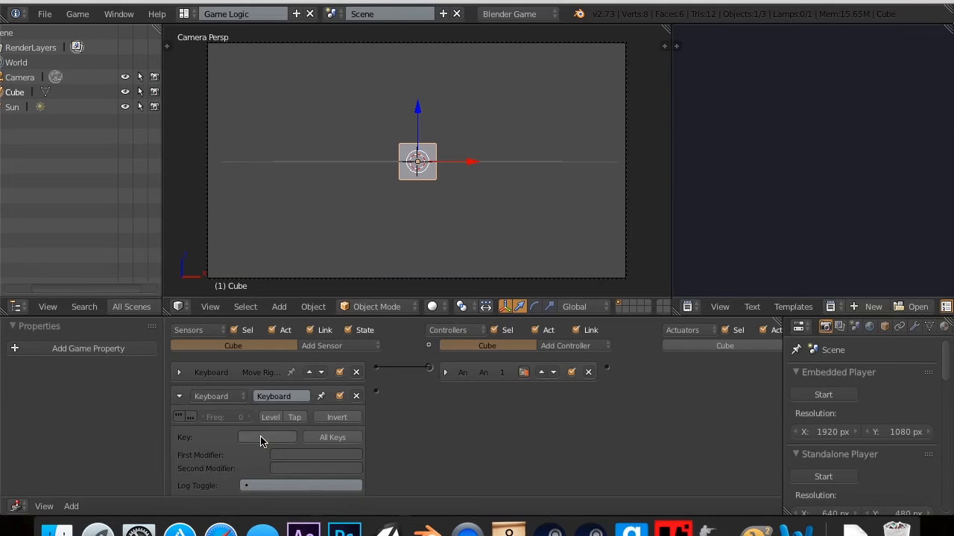
{"action": "left_click", "coordinate": [266, 438]}
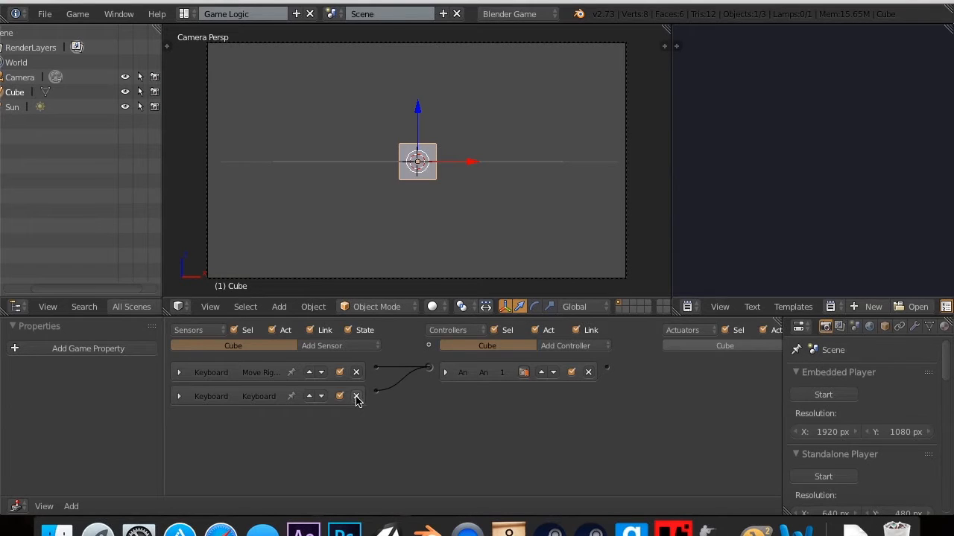
{"action": "left_click", "coordinate": [356, 395]}
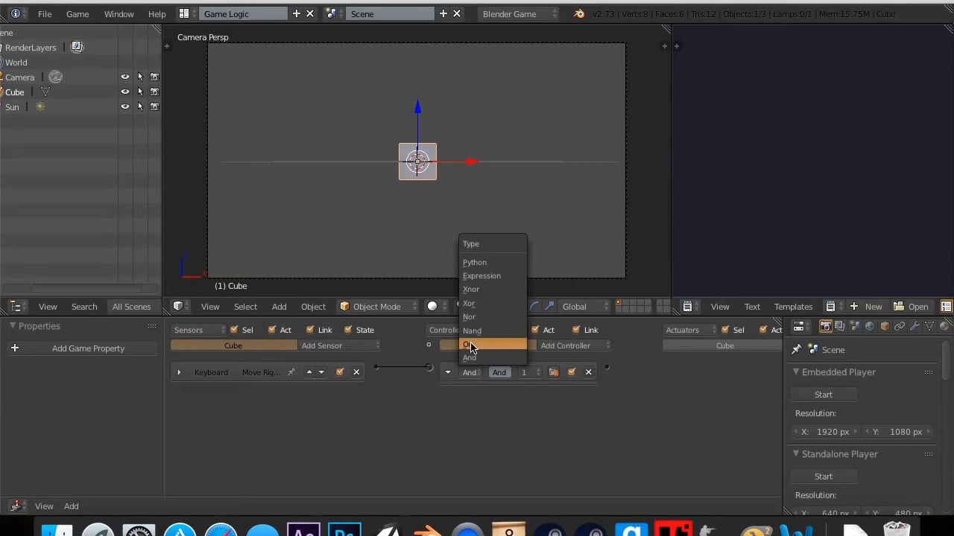
{"action": "mouse_move", "coordinate": [471, 331]}
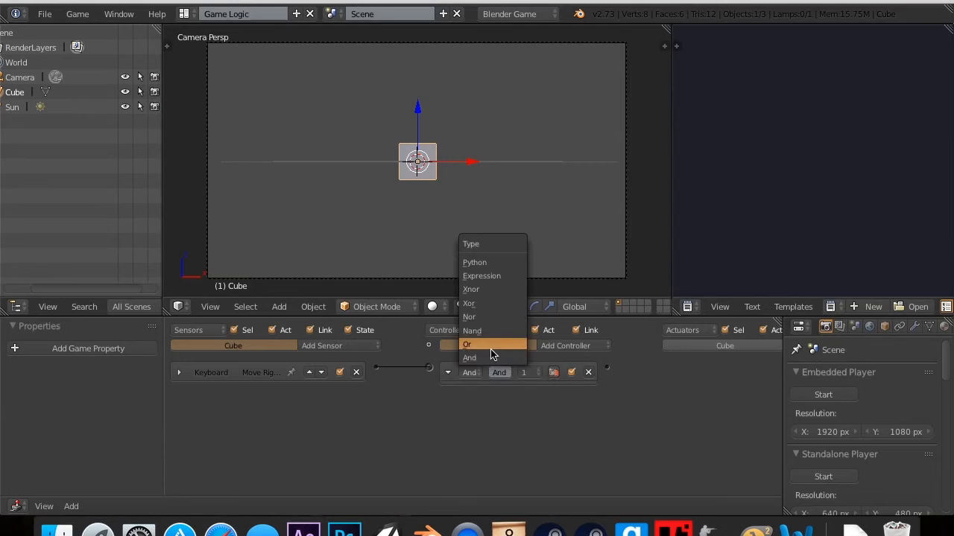
{"action": "left_click", "coordinate": [469, 357]}
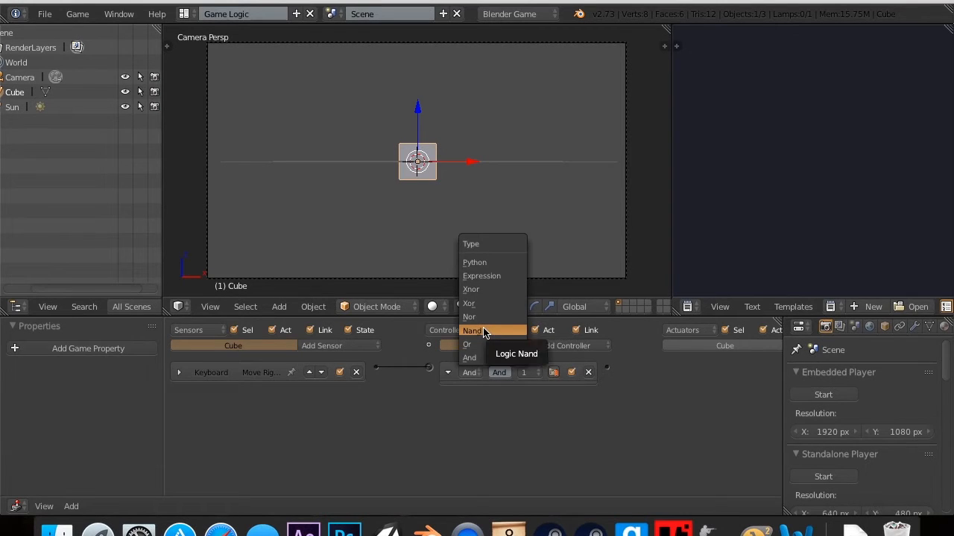
{"action": "mouse_move", "coordinate": [468, 317]}
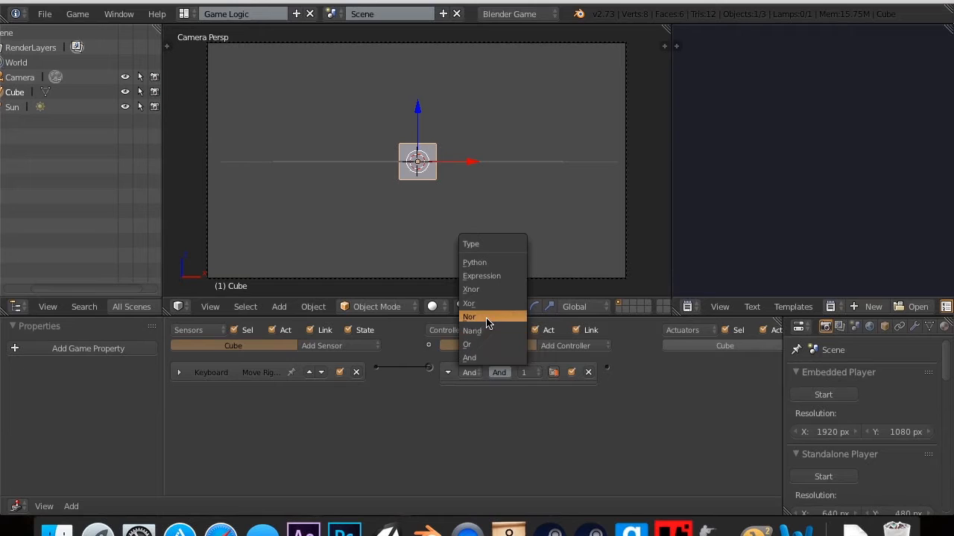
{"action": "mouse_move", "coordinate": [488, 304]}
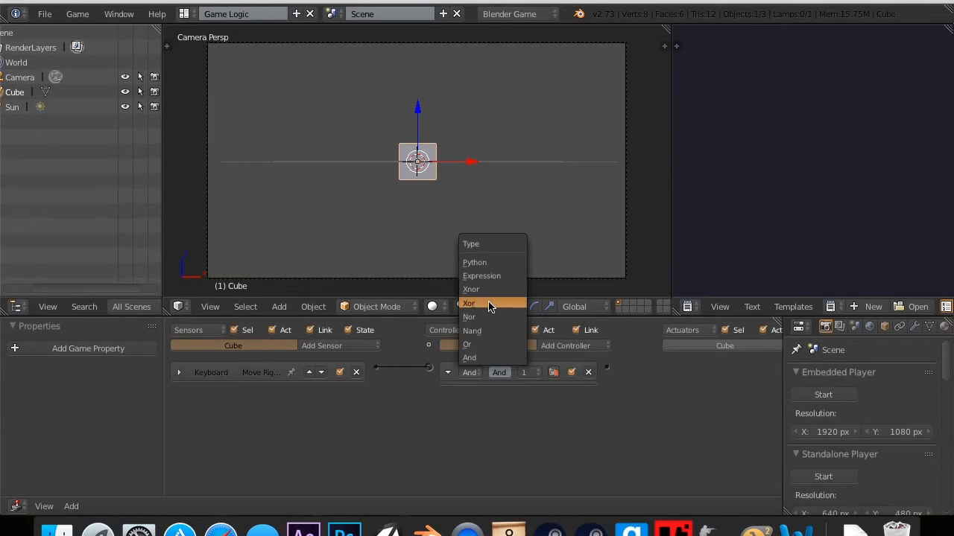
{"action": "mouse_move", "coordinate": [482, 276]}
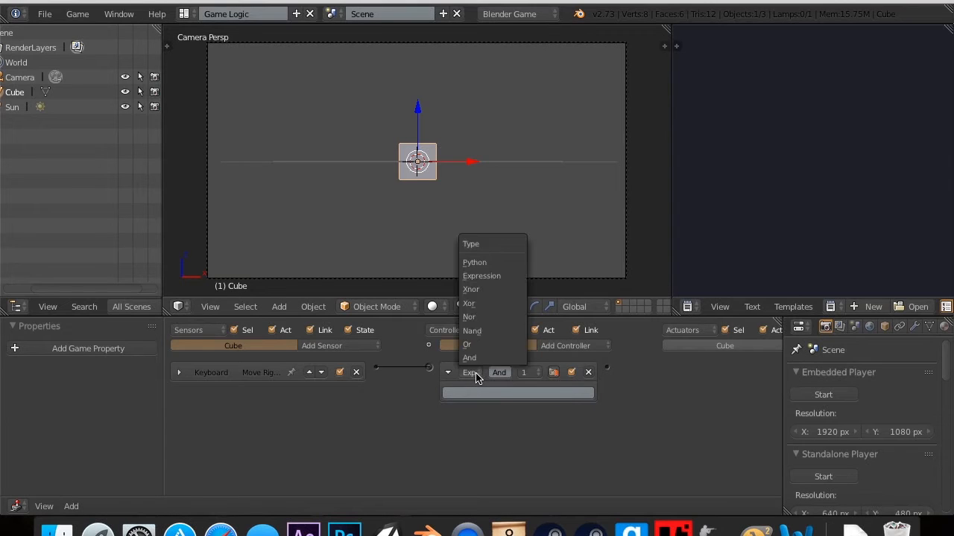
{"action": "left_click", "coordinate": [469, 357]}
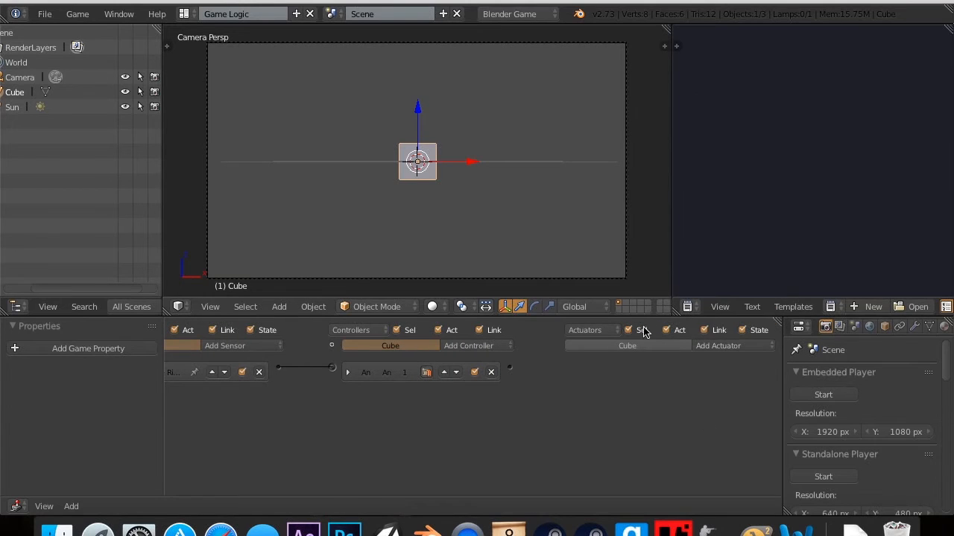
{"action": "mouse_move", "coordinate": [740, 316]}
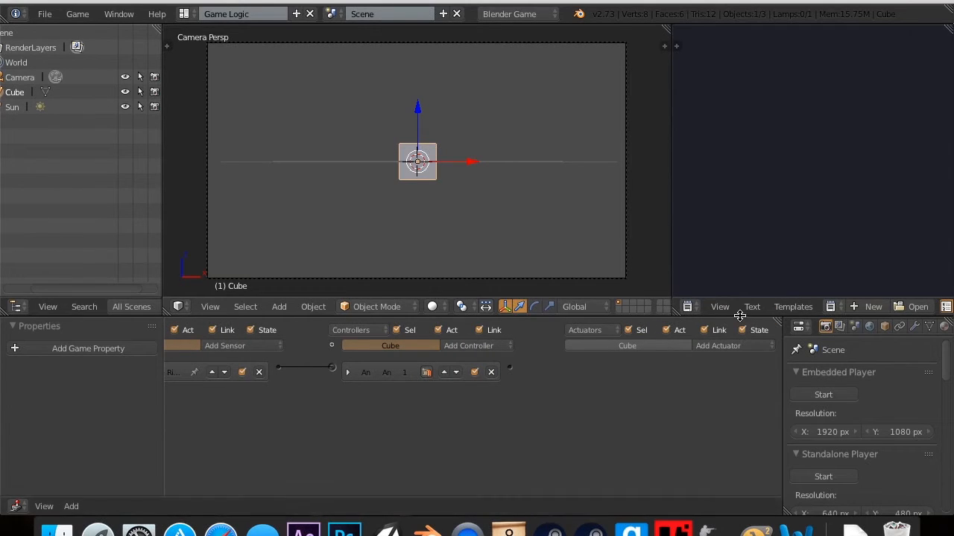
{"action": "mouse_move", "coordinate": [757, 340]}
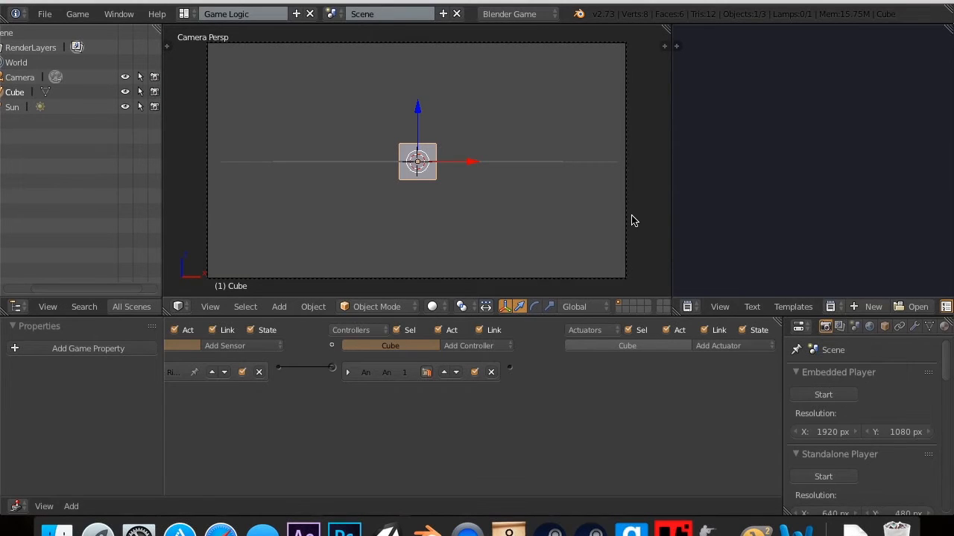
{"action": "mouse_move", "coordinate": [506, 165]}
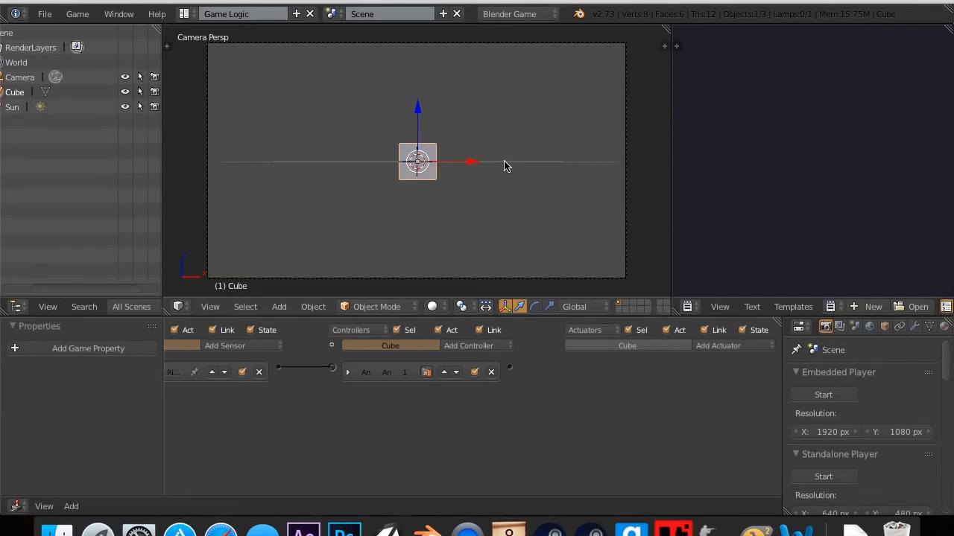
{"action": "mouse_move", "coordinate": [736, 332]}
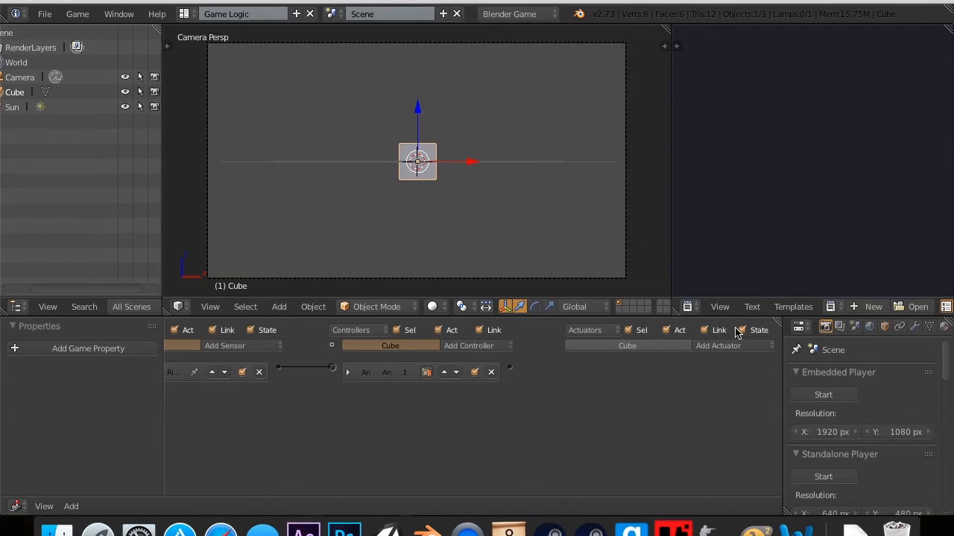
{"action": "mouse_move", "coordinate": [722, 346]}
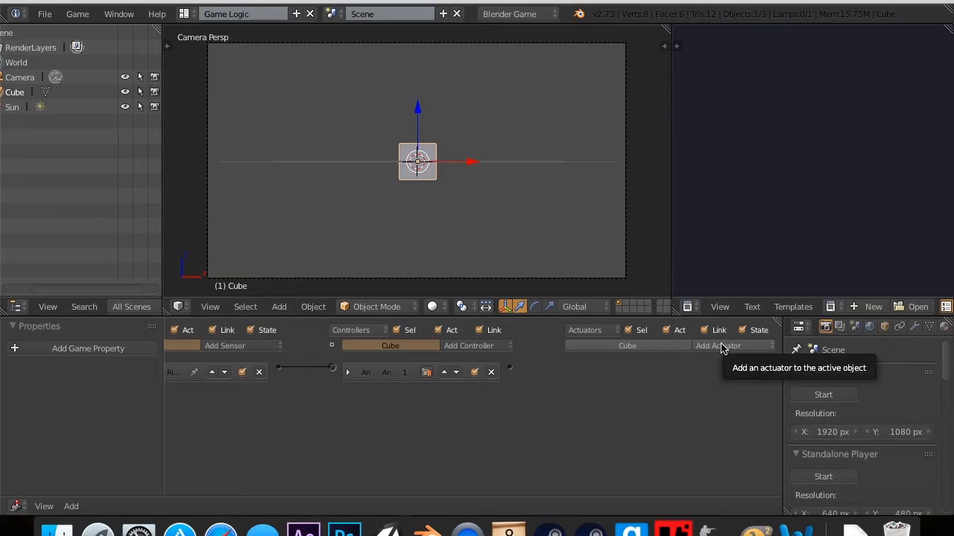
Add a Motion actuator with Loc X and Z set to 0.50, then focus the 3D view
{"action": "left_click", "coordinate": [717, 345]}
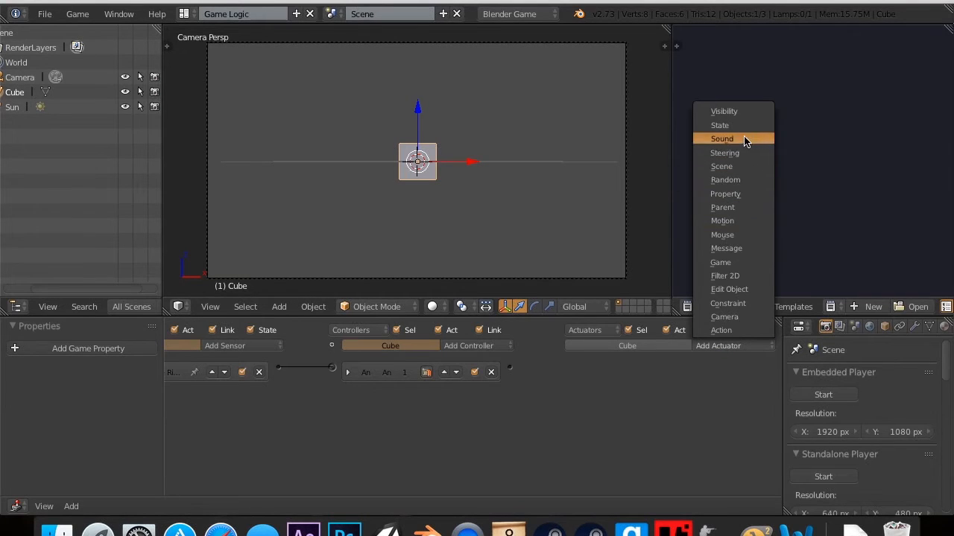
{"action": "left_click", "coordinate": [721, 220]}
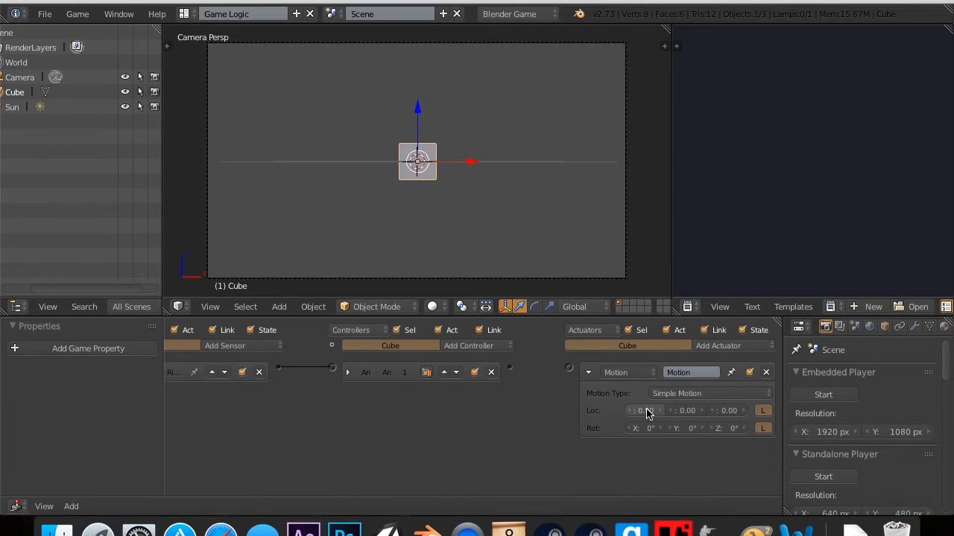
{"action": "left_click", "coordinate": [642, 410]}
{"action": "type", "text": ".5"}
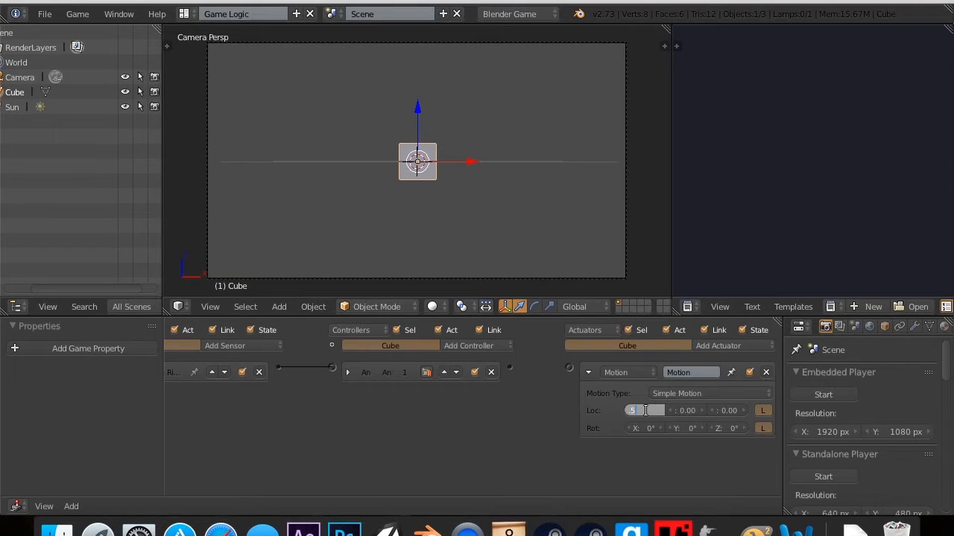
{"action": "left_click", "coordinate": [645, 410]}
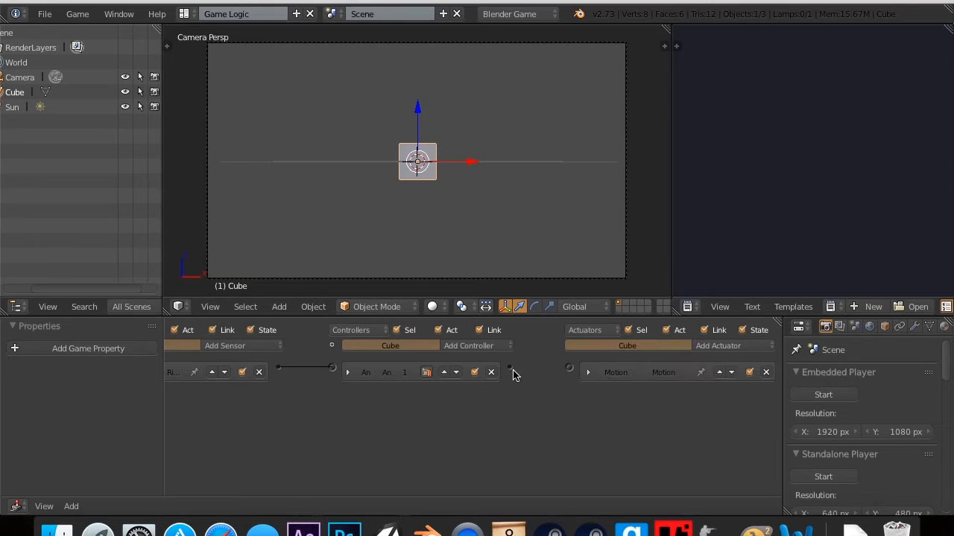
{"action": "mouse_move", "coordinate": [522, 370]}
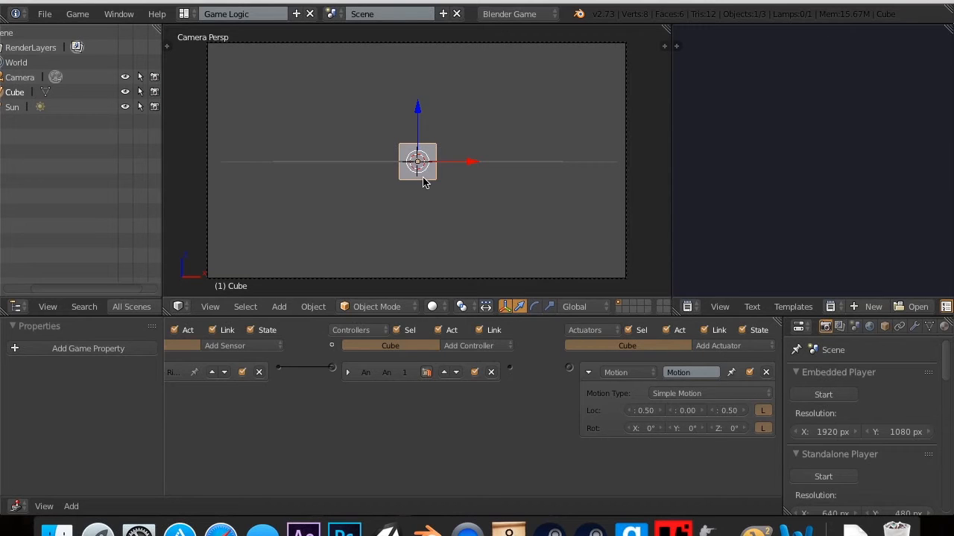
{"action": "mouse_move", "coordinate": [439, 248]}
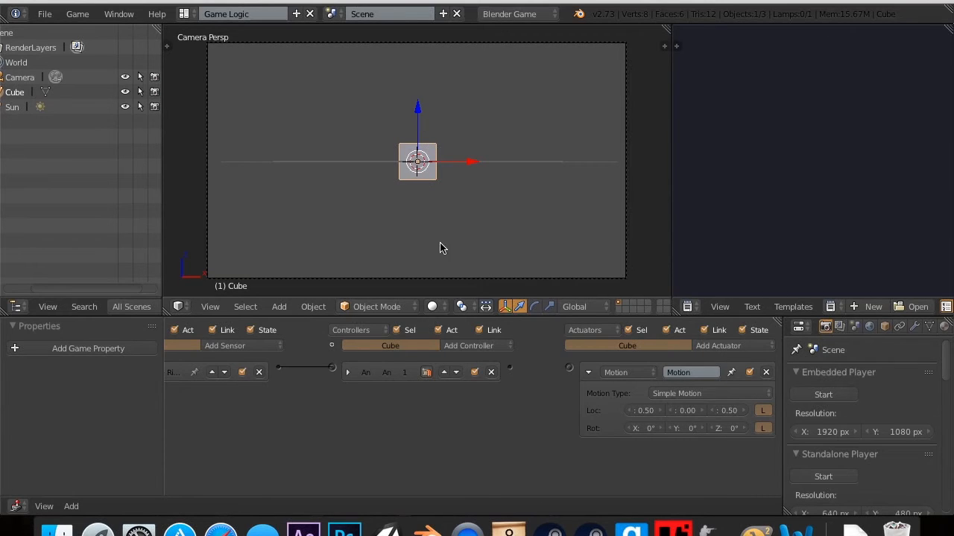
{"action": "left_click", "coordinate": [574, 372]}
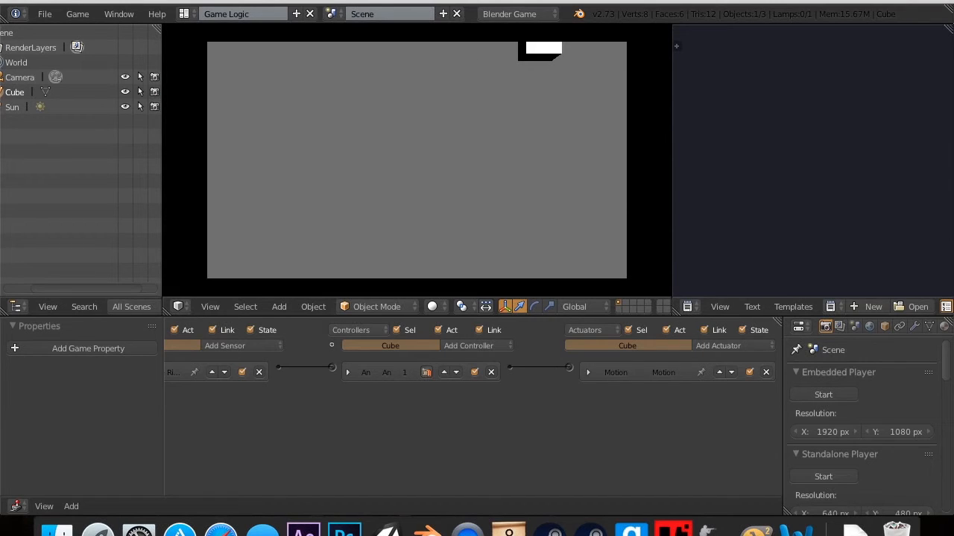
{"action": "mouse_move", "coordinate": [464, 289]}
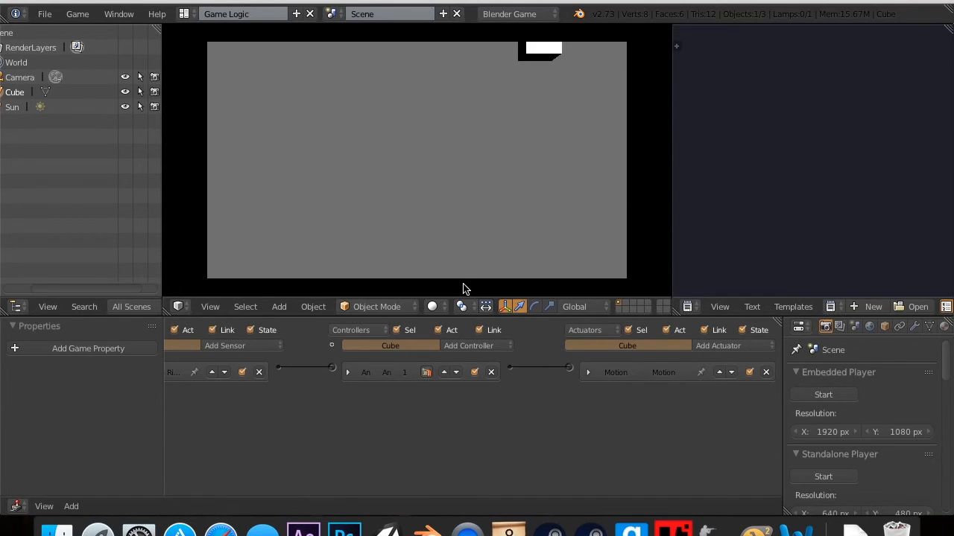
{"action": "mouse_move", "coordinate": [581, 354]}
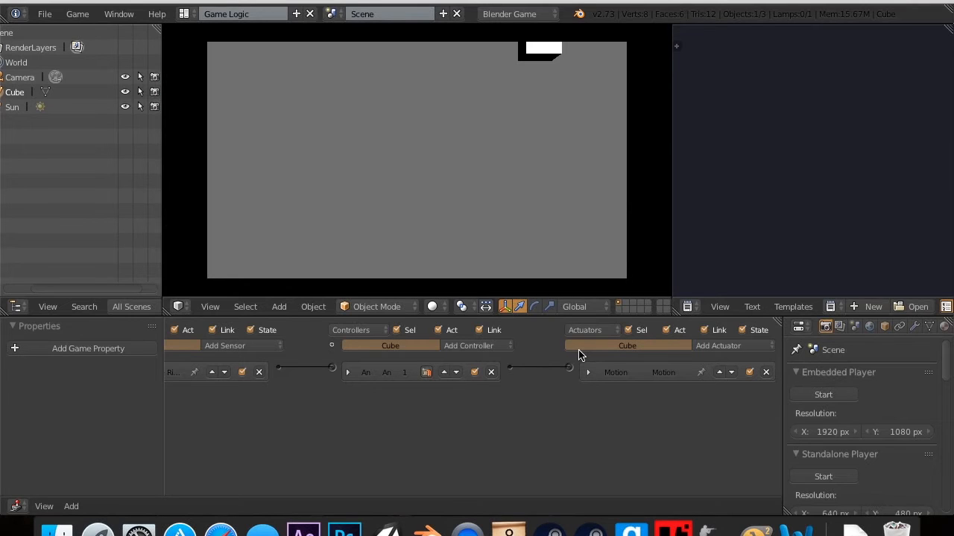
Click the And controller's output in the Logic Editor to wire it to the Motion actuator
{"action": "left_click", "coordinate": [588, 372]}
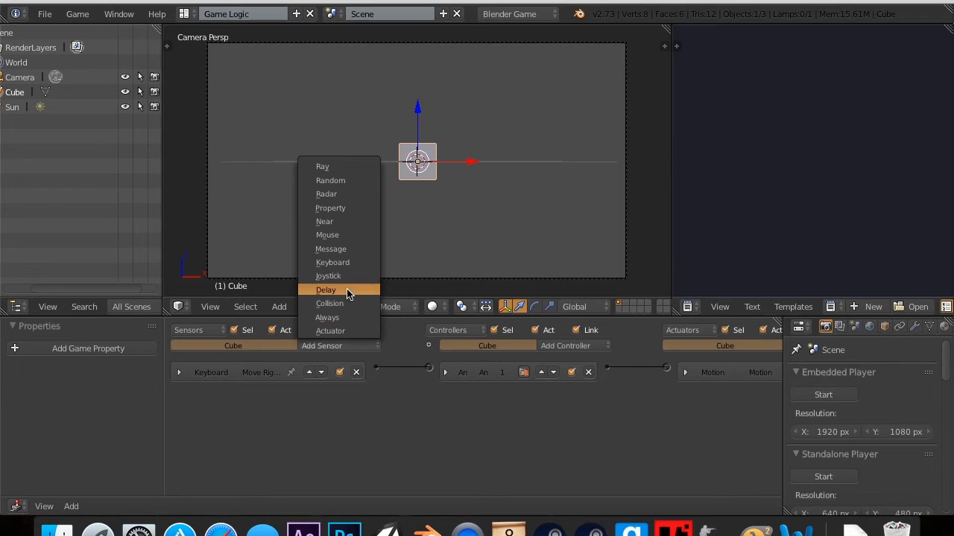
Add a second keyboard sensor and name the two keyboard sensors D and A
{"action": "left_click", "coordinate": [332, 263]}
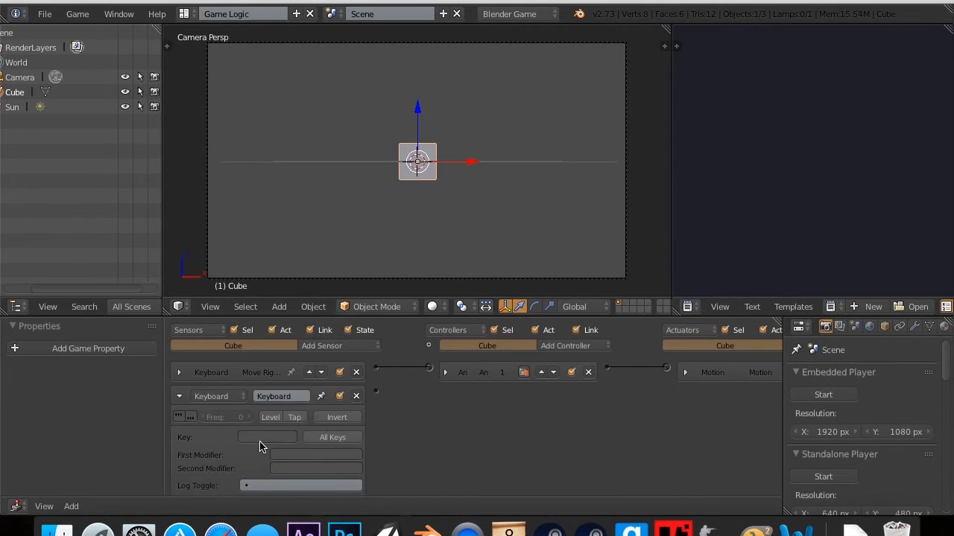
{"action": "left_click", "coordinate": [179, 395]}
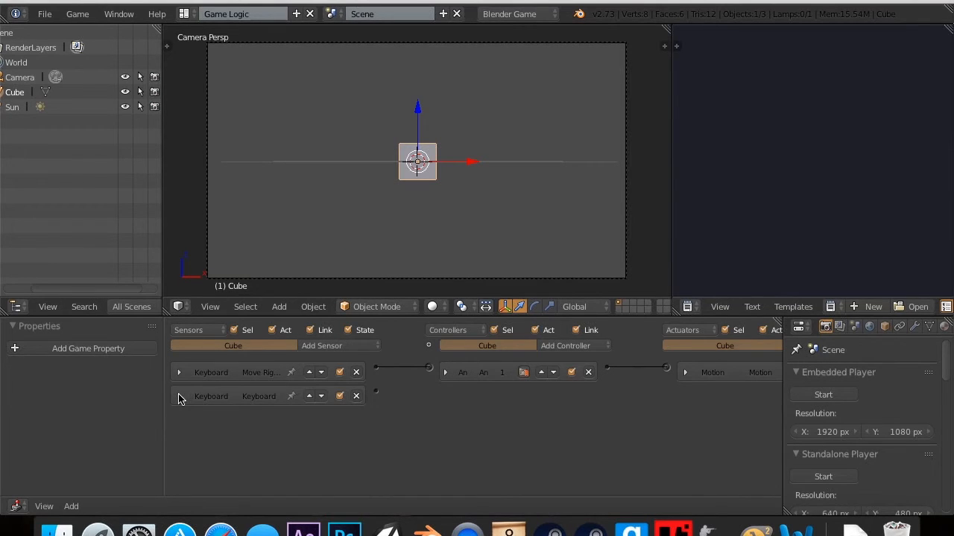
{"action": "left_click", "coordinate": [179, 372]}
{"action": "type", "text": "K"}
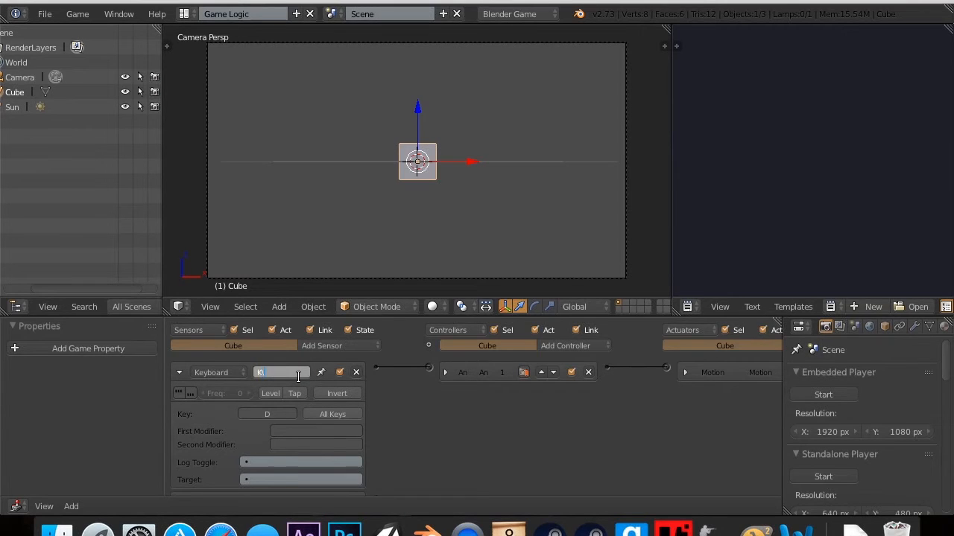
{"action": "type", "text": "D"}
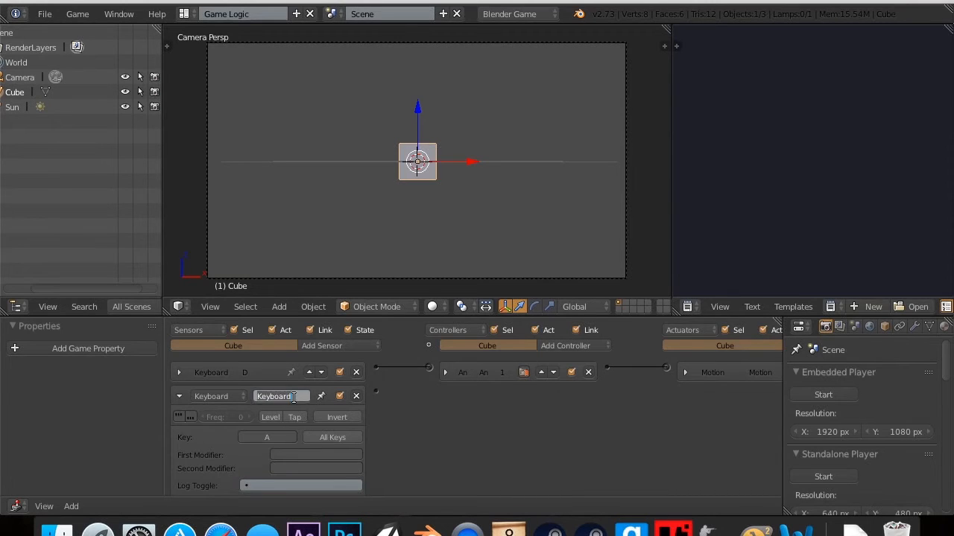
{"action": "type", "text": "A"}
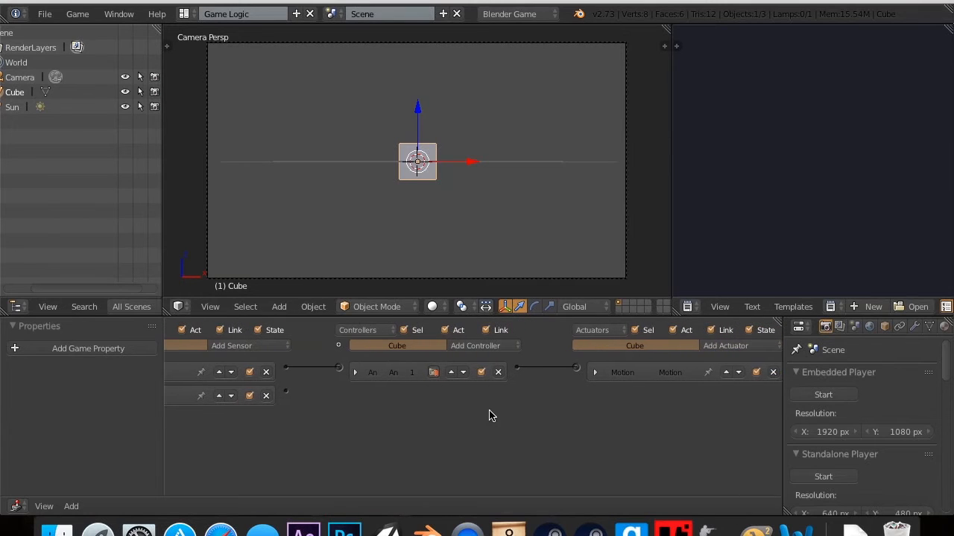
Rename the motion actuator Move Right and add a second And controller
{"action": "left_click", "coordinate": [588, 372]}
{"action": "type", "text": "M"}
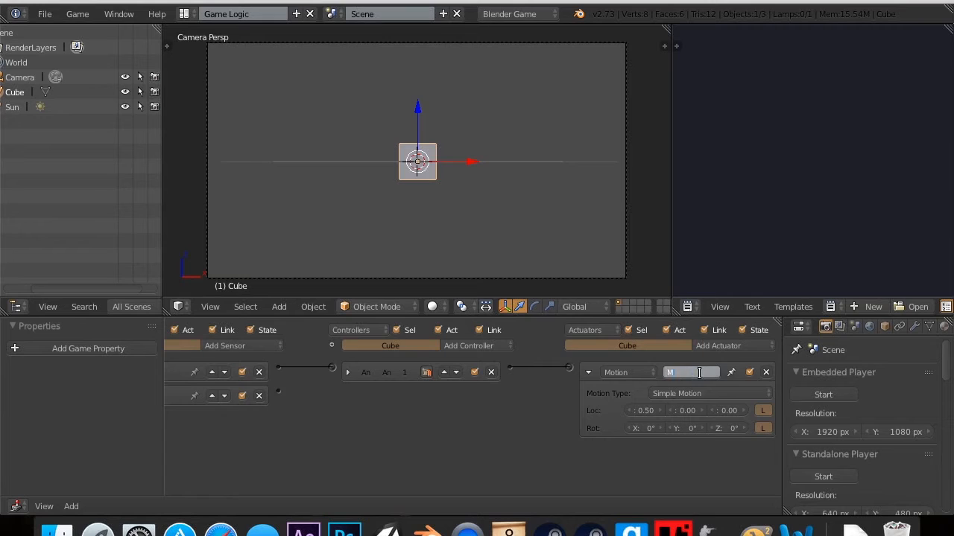
{"action": "type", "text": "ove Righ"}
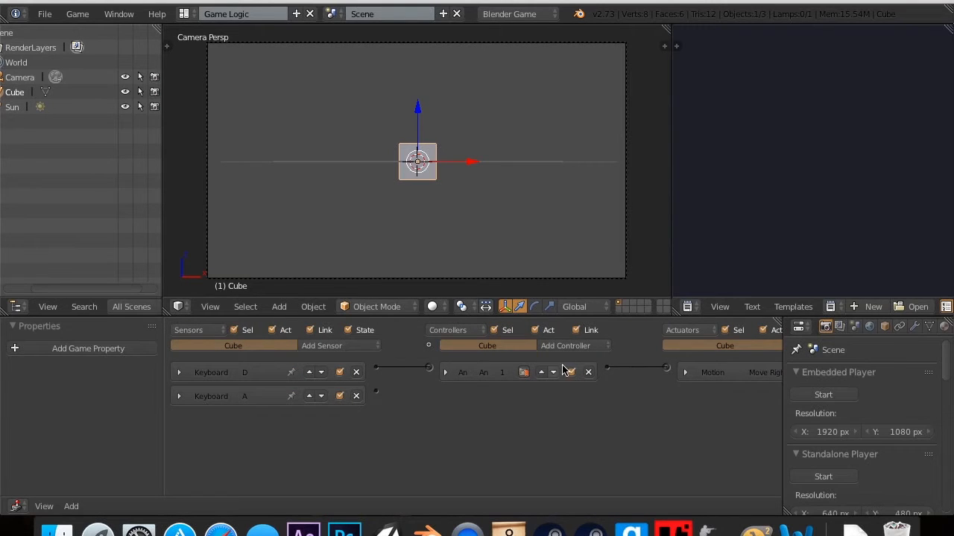
{"action": "left_click", "coordinate": [717, 345]}
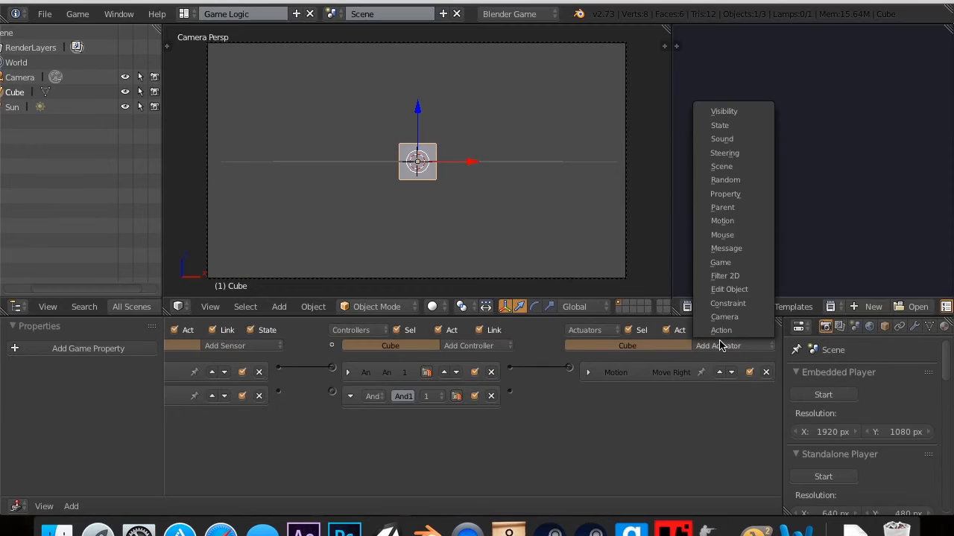
Add a second Motion actuator with Loc X -0.50 and link the A sensor to And1
{"action": "left_click", "coordinate": [722, 220]}
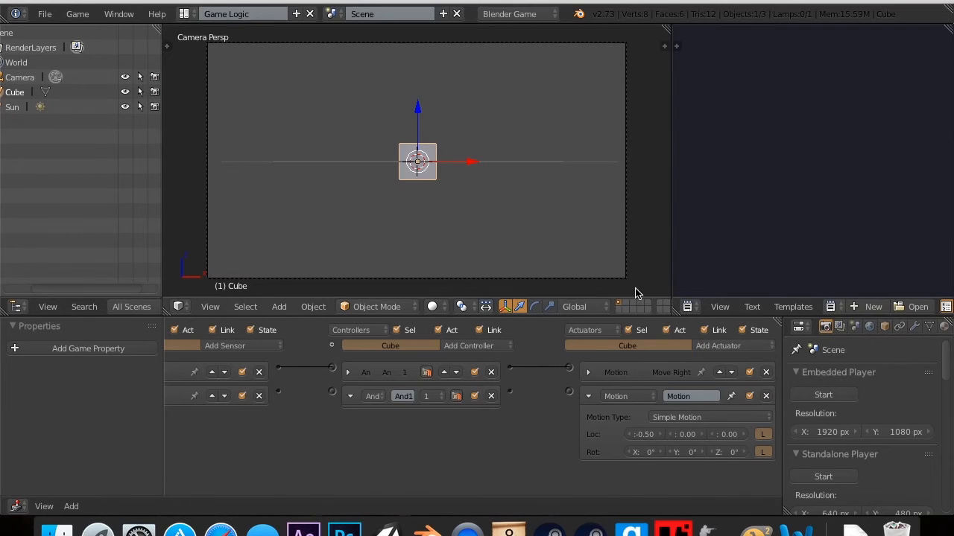
{"action": "mouse_move", "coordinate": [408, 181]}
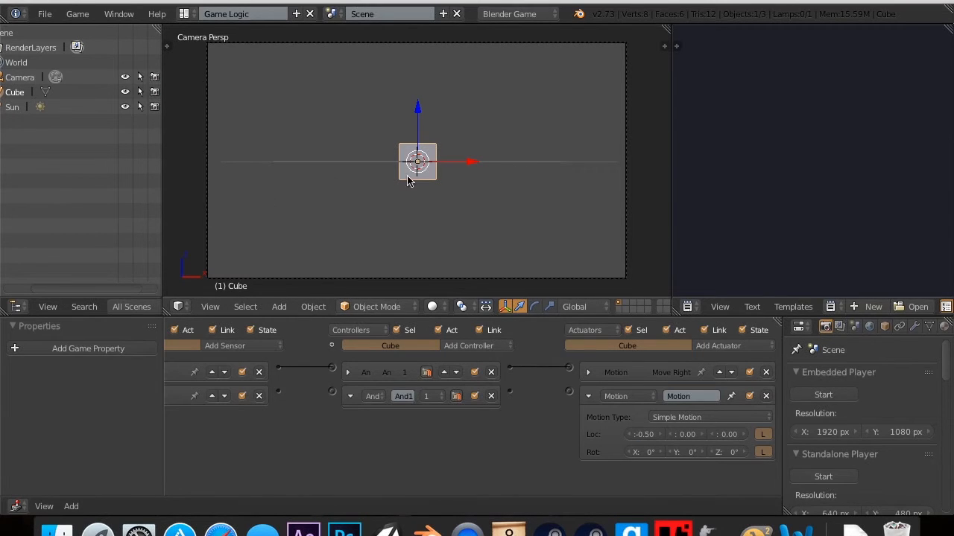
{"action": "left_click_drag", "start_coordinate": [417, 162], "coordinate": [365, 162]}
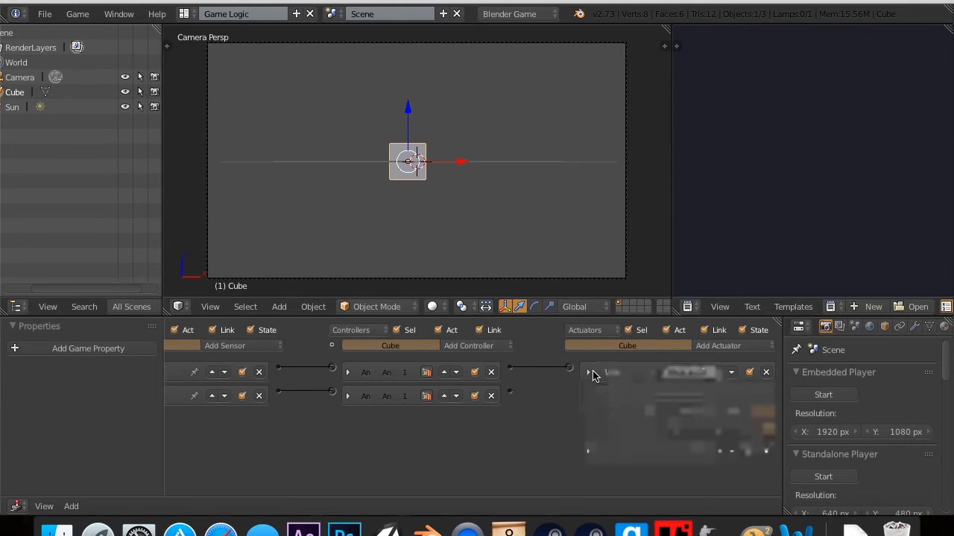
Set the Move Right actuator to 0.25 on X and review the second motion actuator
{"action": "left_click", "coordinate": [588, 372]}
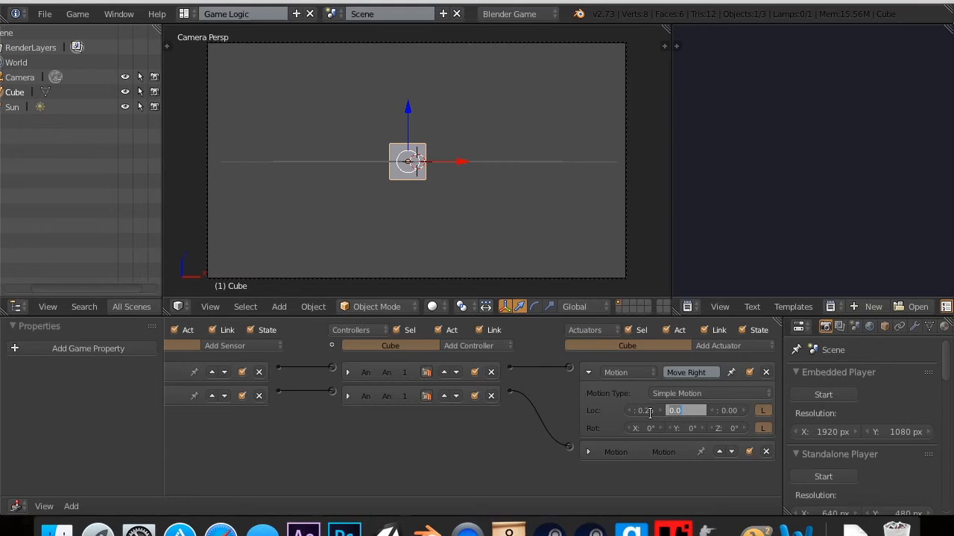
{"action": "left_click", "coordinate": [685, 411]}
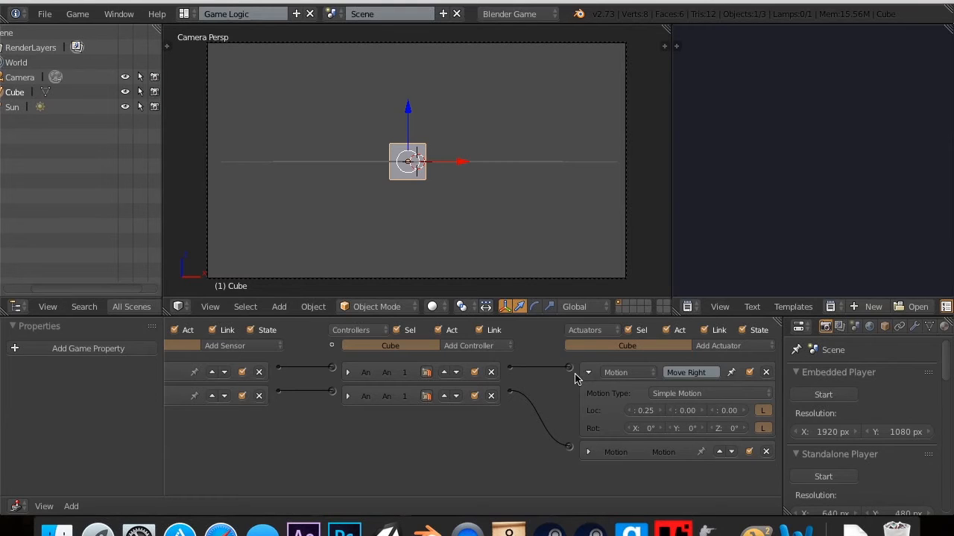
{"action": "left_click", "coordinate": [587, 372]}
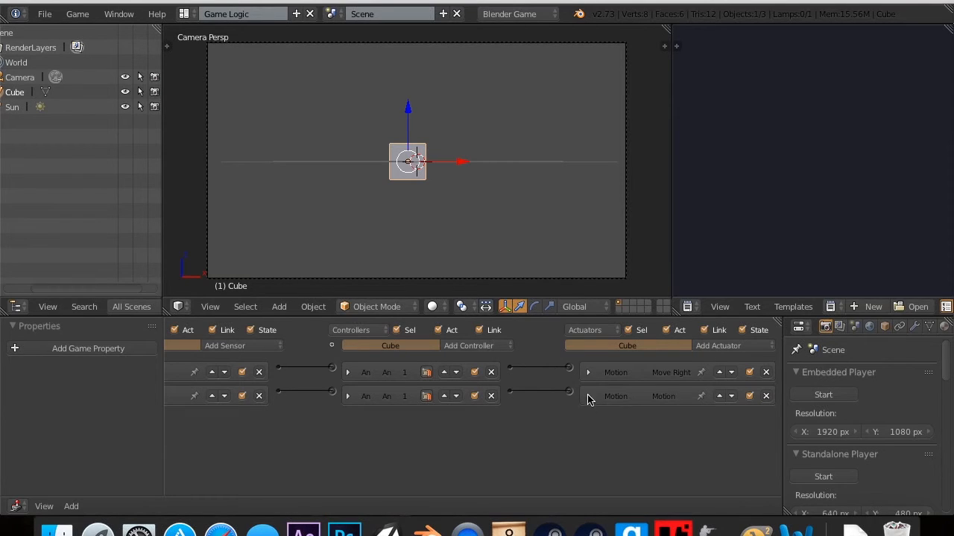
{"action": "left_click", "coordinate": [588, 396]}
{"action": "type", "text": "Move Lef"}
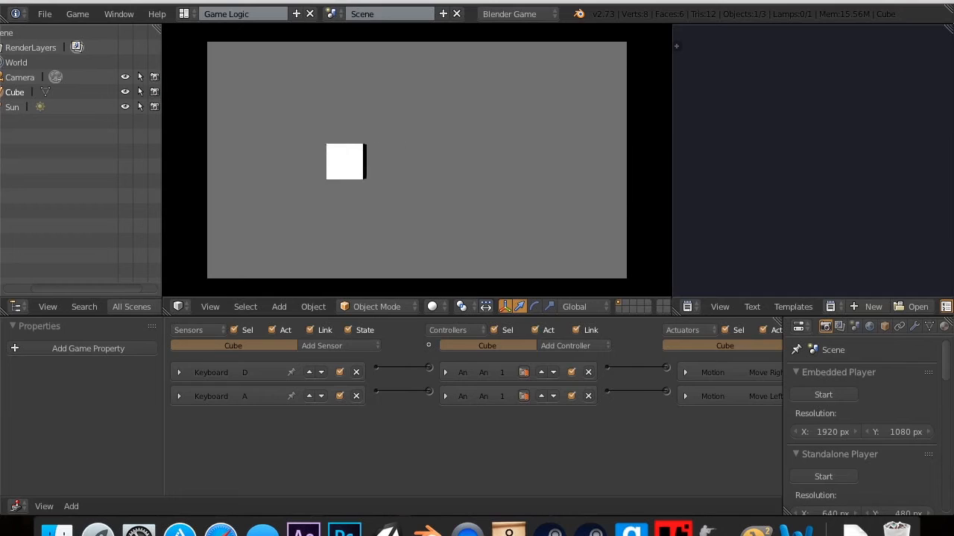
Stop the running game and bring up the sensor types to add an Actuator sensor
{"action": "key", "text": "D"}
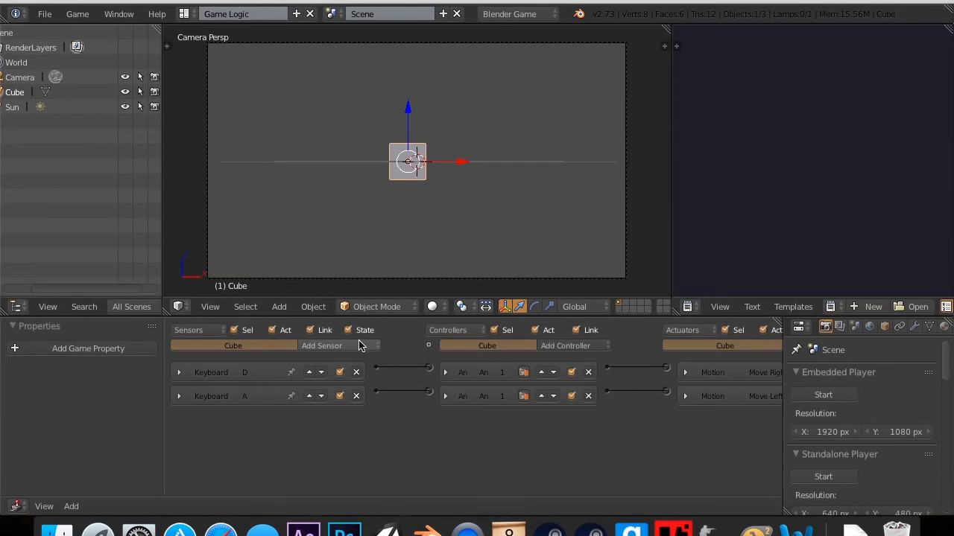
{"action": "left_click", "coordinate": [321, 345]}
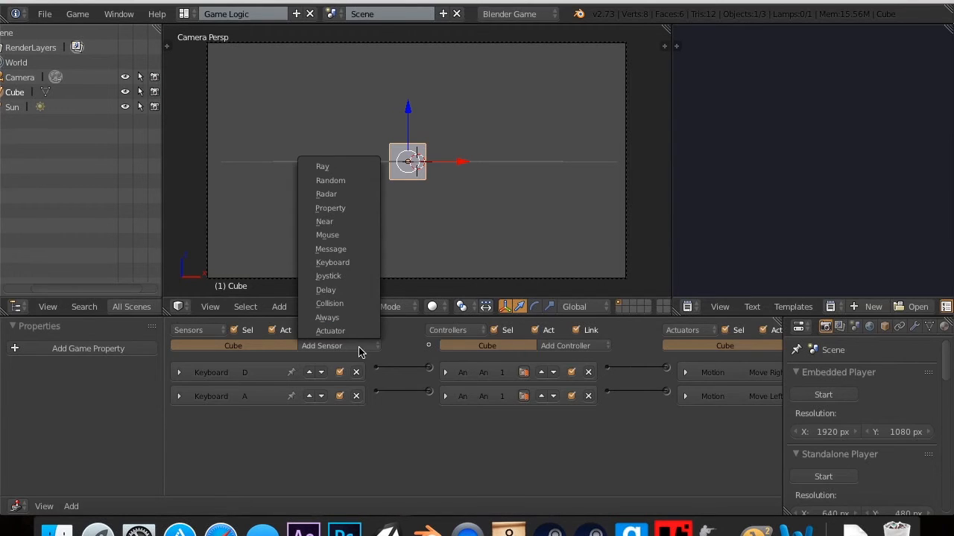
{"action": "mouse_move", "coordinate": [353, 356]}
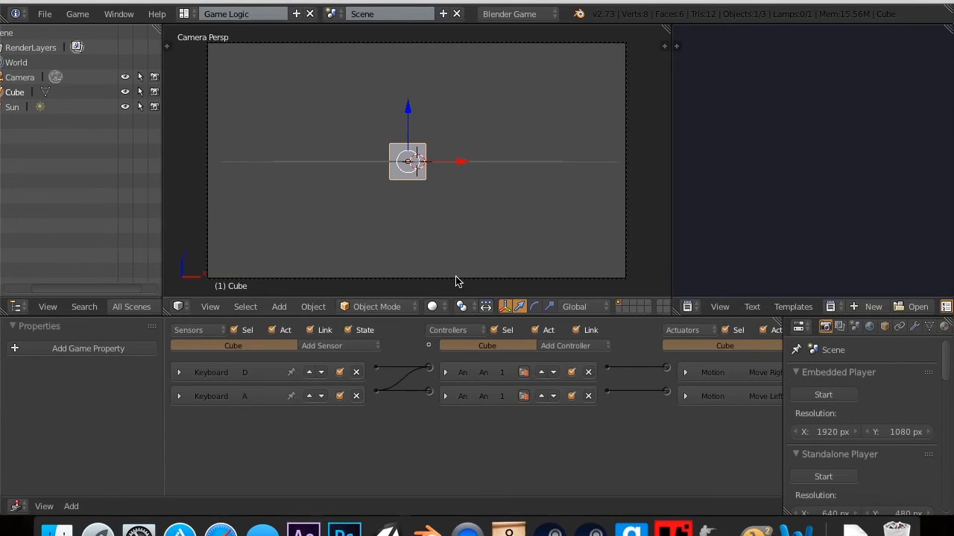
{"action": "mouse_move", "coordinate": [553, 224]}
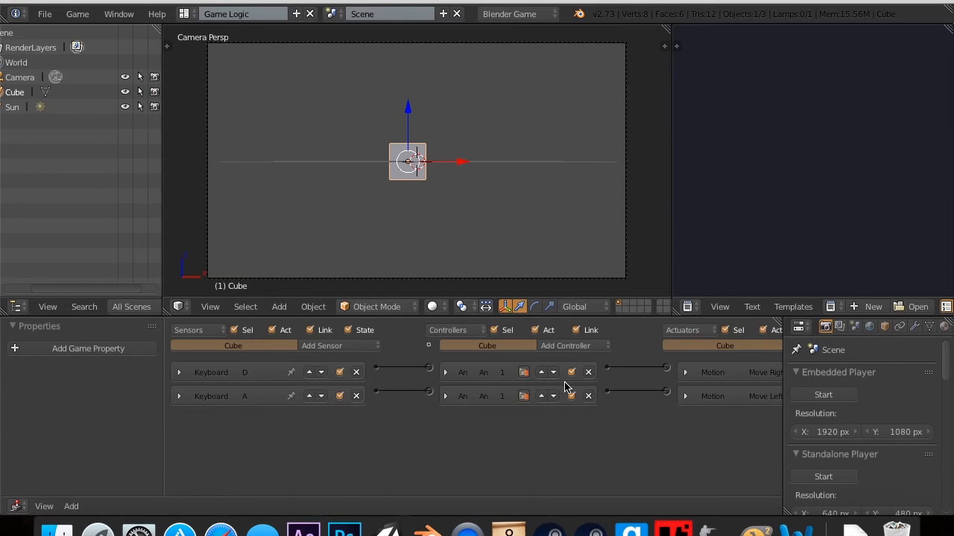
{"action": "mouse_move", "coordinate": [321, 346]}
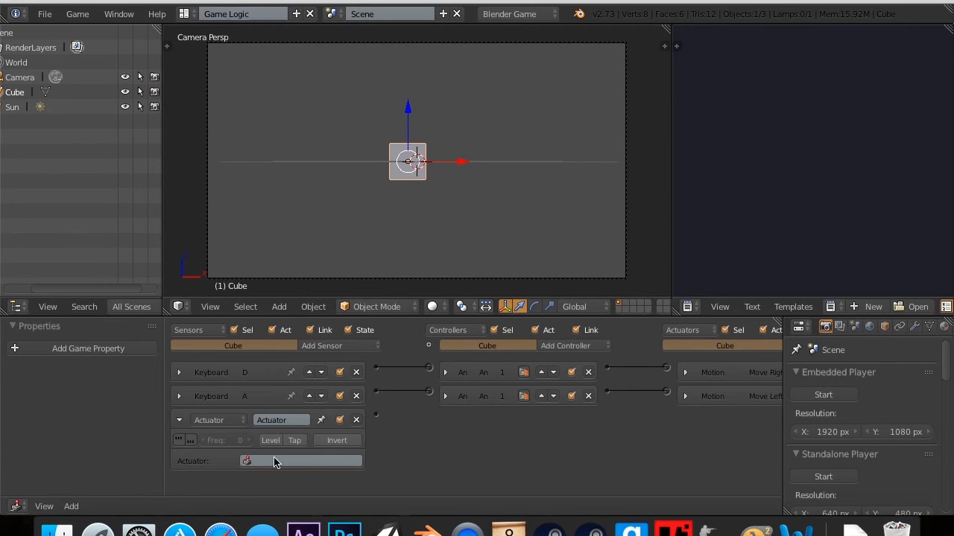
Name the new Actuator sensor 'if move left' and expand its settings
{"action": "double_click", "coordinate": [281, 419]}
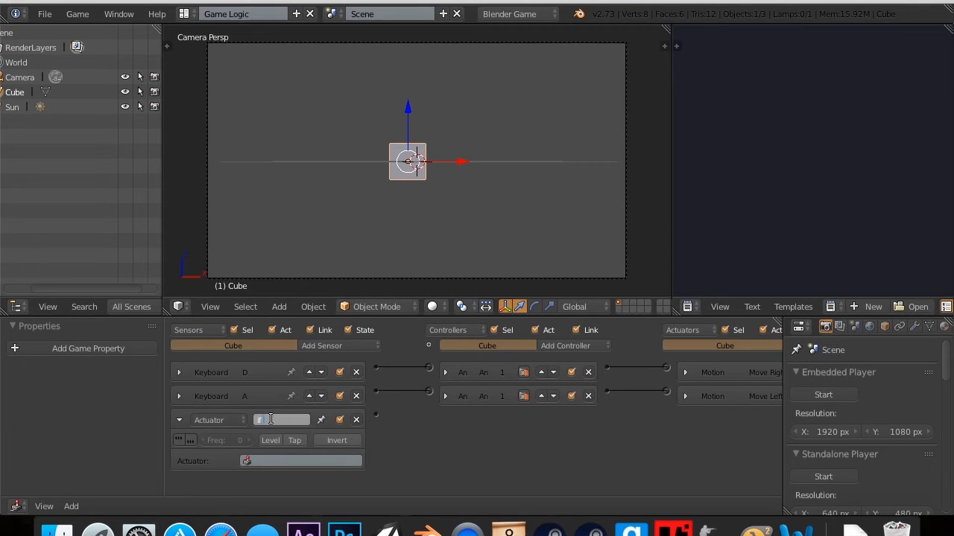
{"action": "type", "text": "move left"}
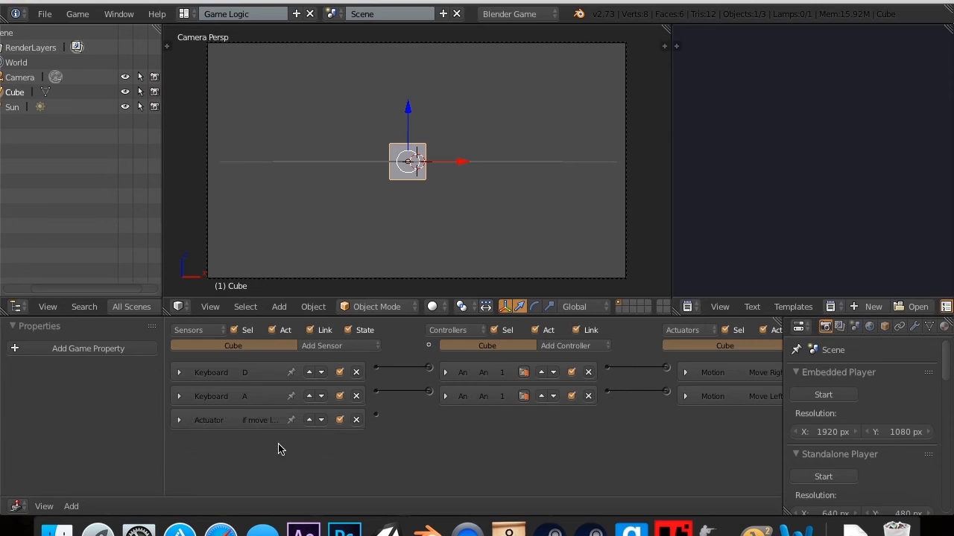
{"action": "left_click", "coordinate": [179, 420]}
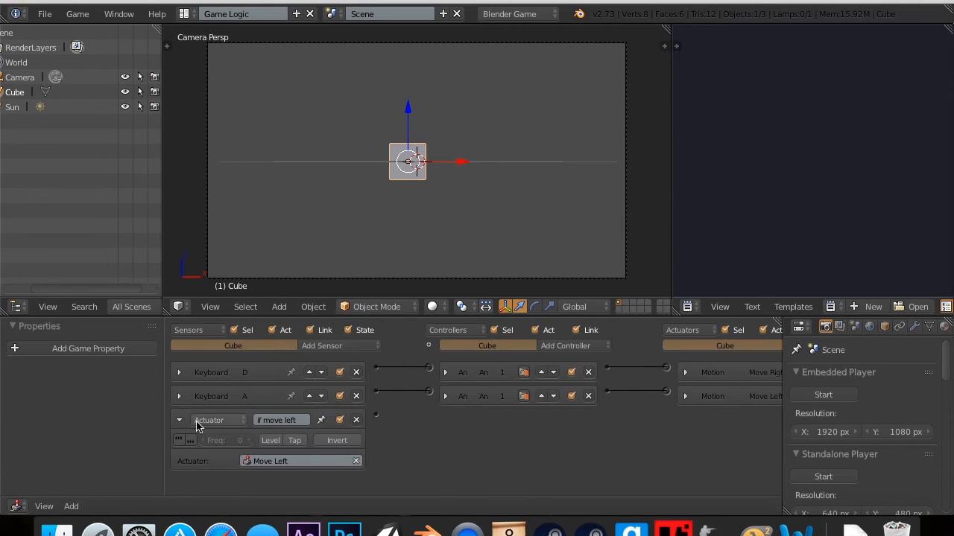
Add a third And controller and a Mouse actuator set to Visible, linked to 'if move left'
{"action": "left_click", "coordinate": [564, 345]}
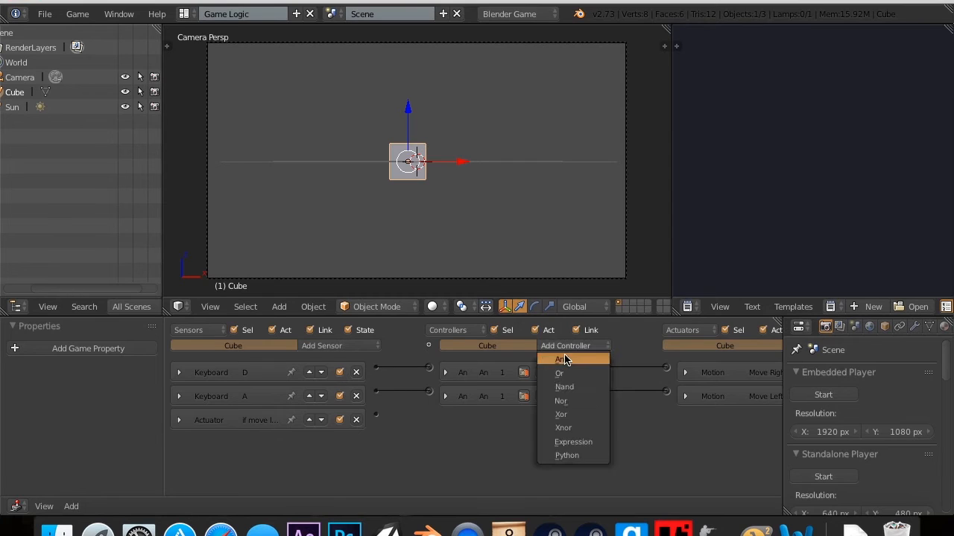
{"action": "left_click", "coordinate": [561, 359]}
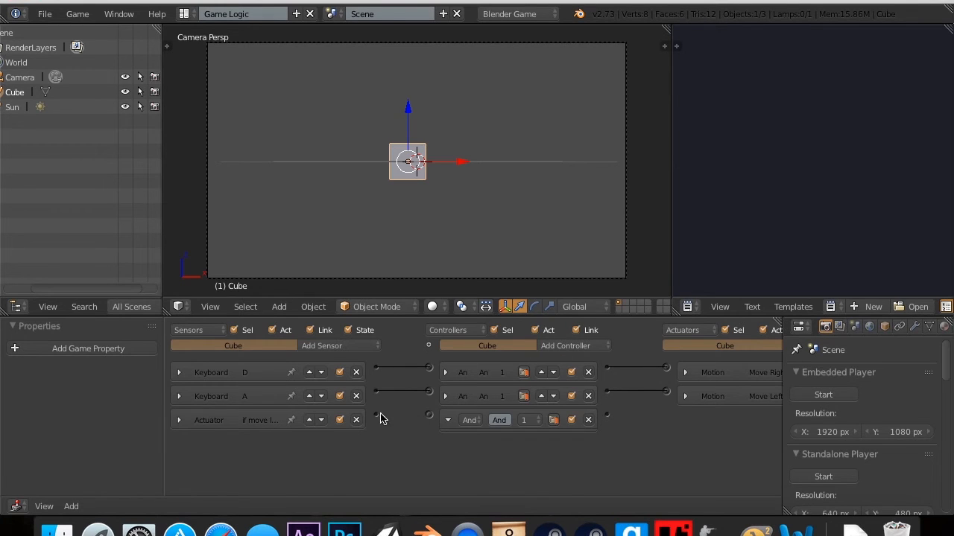
{"action": "mouse_move", "coordinate": [455, 438]}
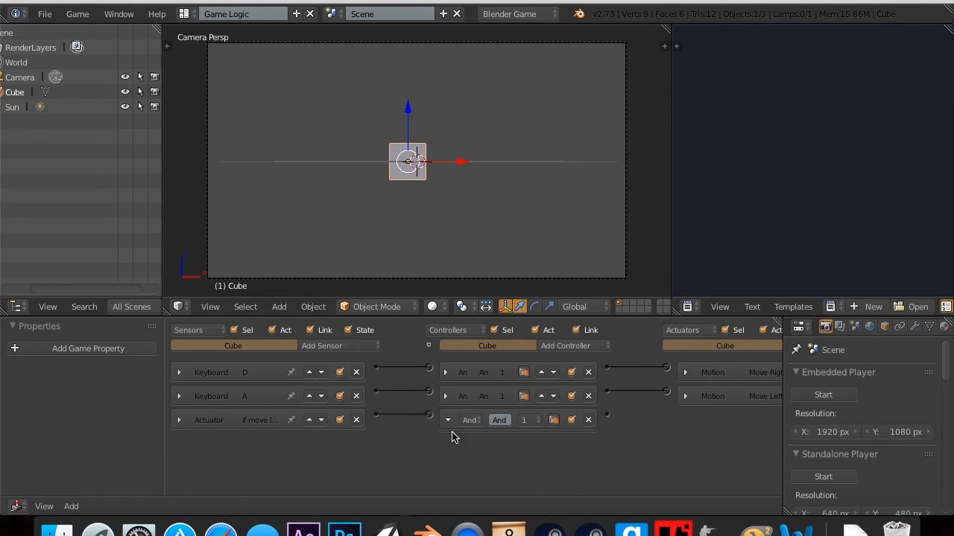
{"action": "left_click", "coordinate": [717, 345]}
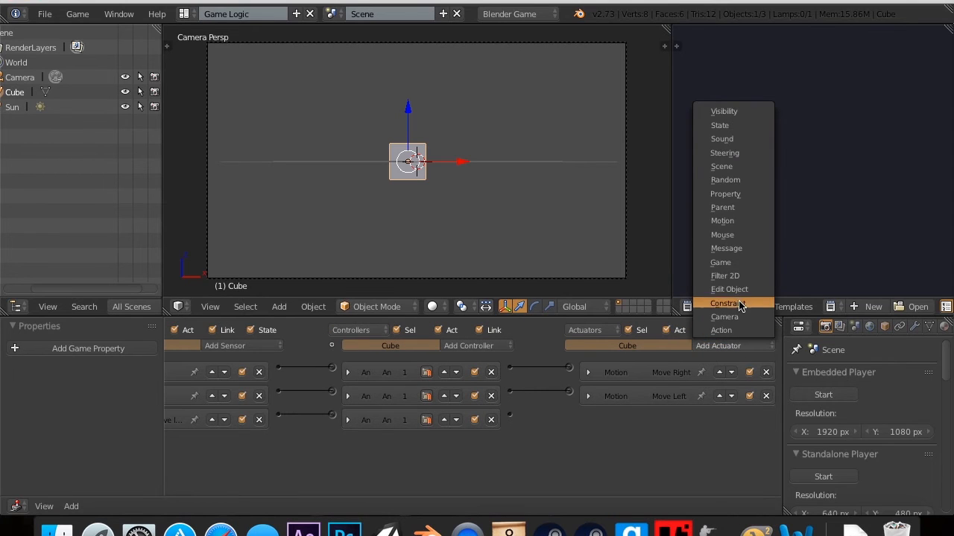
{"action": "mouse_move", "coordinate": [734, 207]}
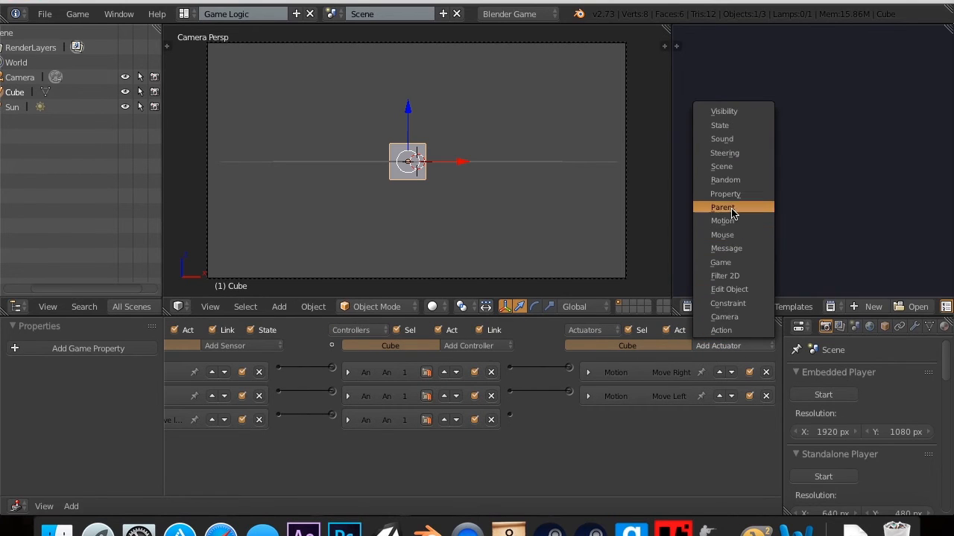
{"action": "mouse_move", "coordinate": [738, 138]}
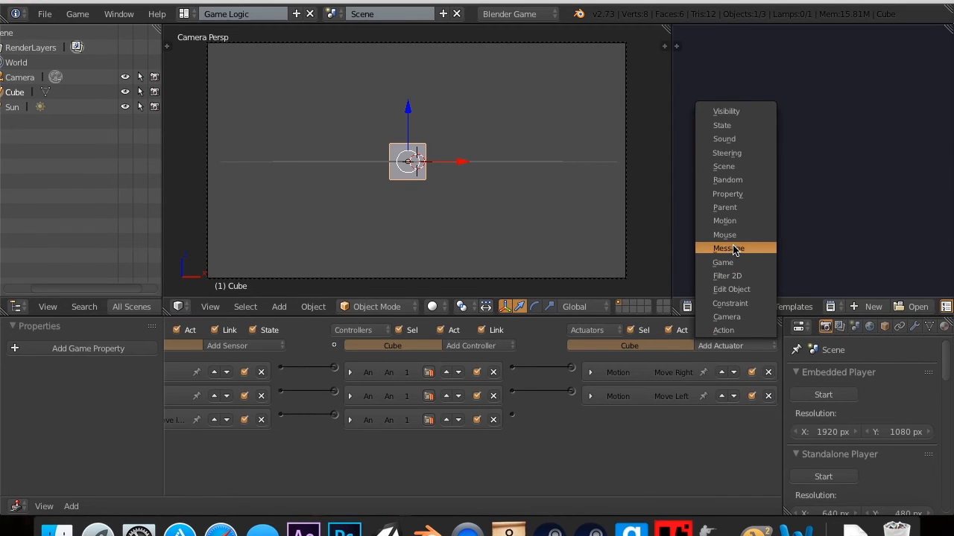
{"action": "left_click", "coordinate": [725, 234]}
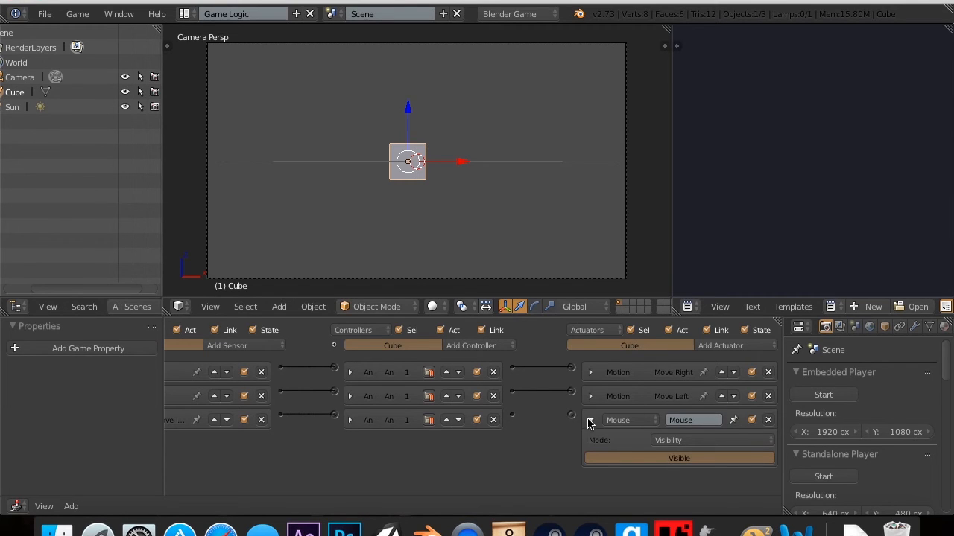
{"action": "left_click", "coordinate": [590, 420]}
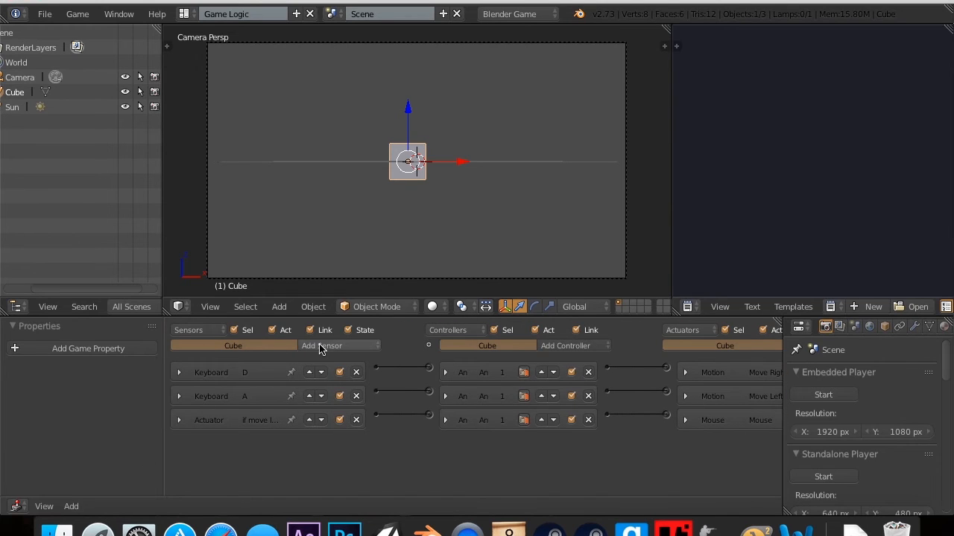
Add a fourth Actuator sensor watching the Move Right actuator
{"action": "left_click", "coordinate": [321, 344]}
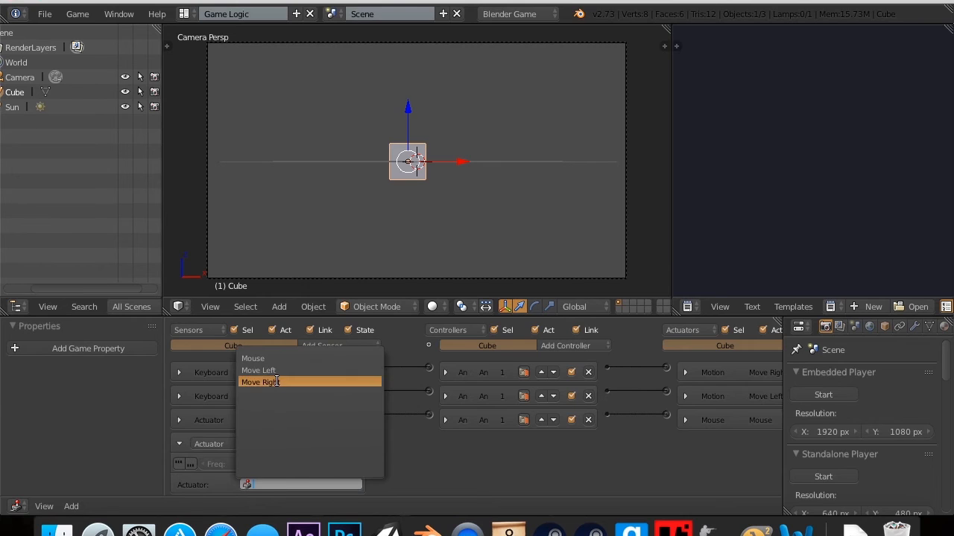
{"action": "left_click", "coordinate": [261, 382]}
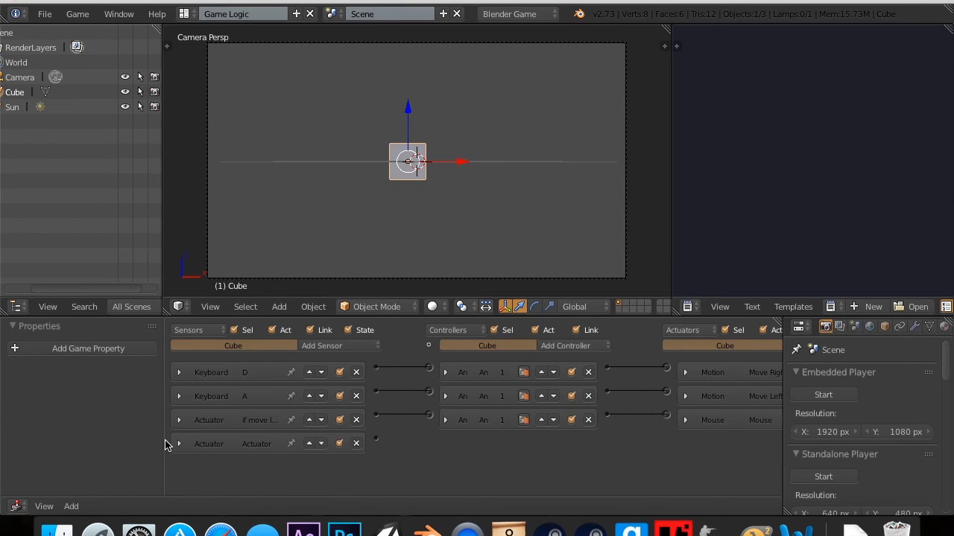
{"action": "left_click", "coordinate": [179, 443]}
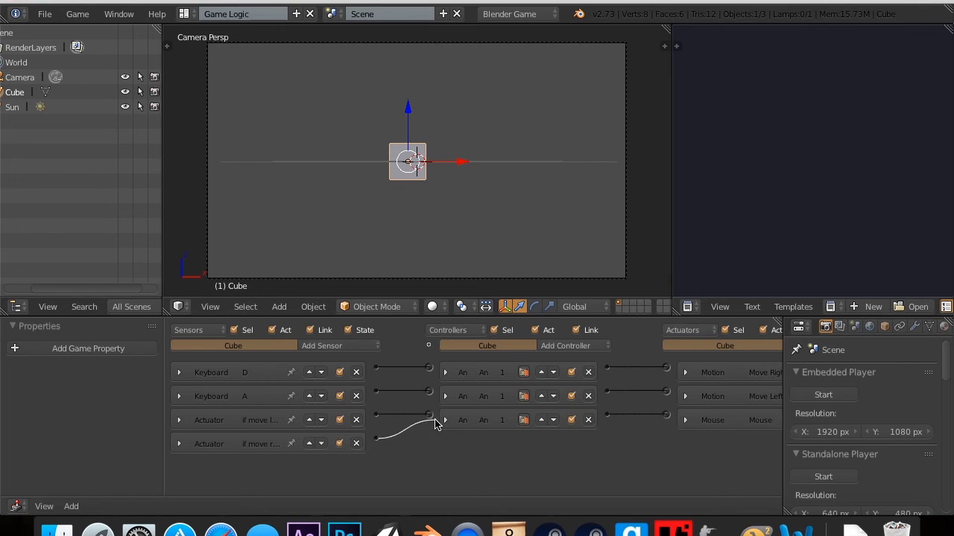
Link the new sensor to the third controller and set that controller to Or
{"action": "left_click", "coordinate": [446, 420]}
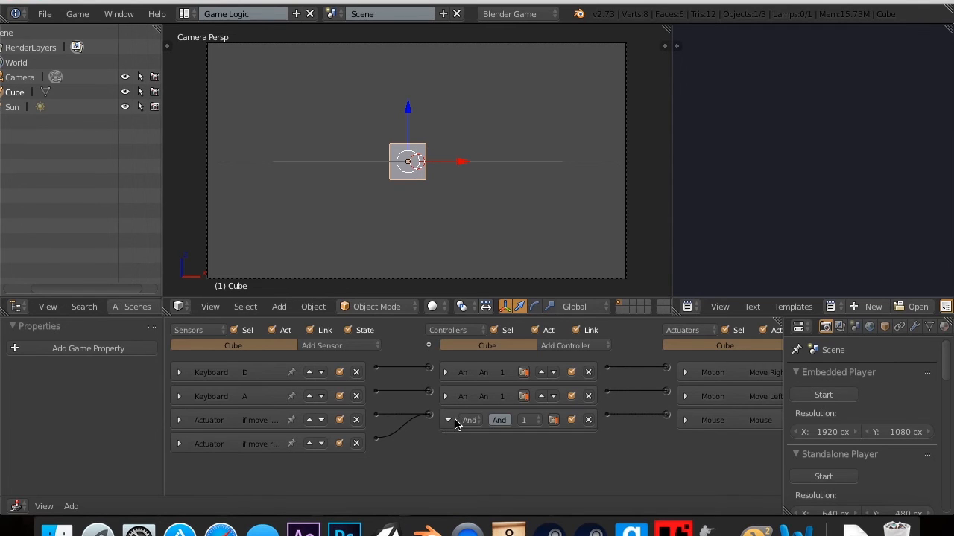
{"action": "left_click", "coordinate": [467, 420]}
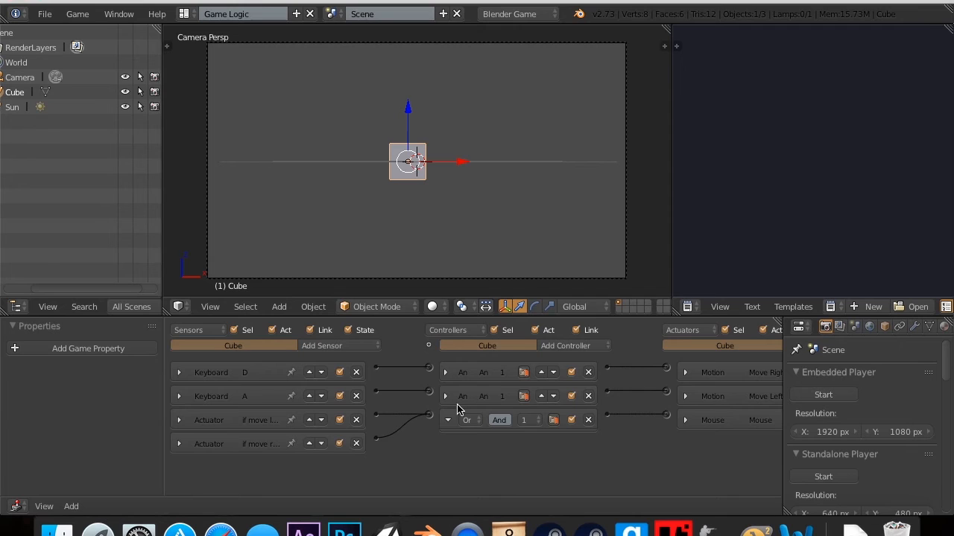
{"action": "left_click", "coordinate": [469, 419]}
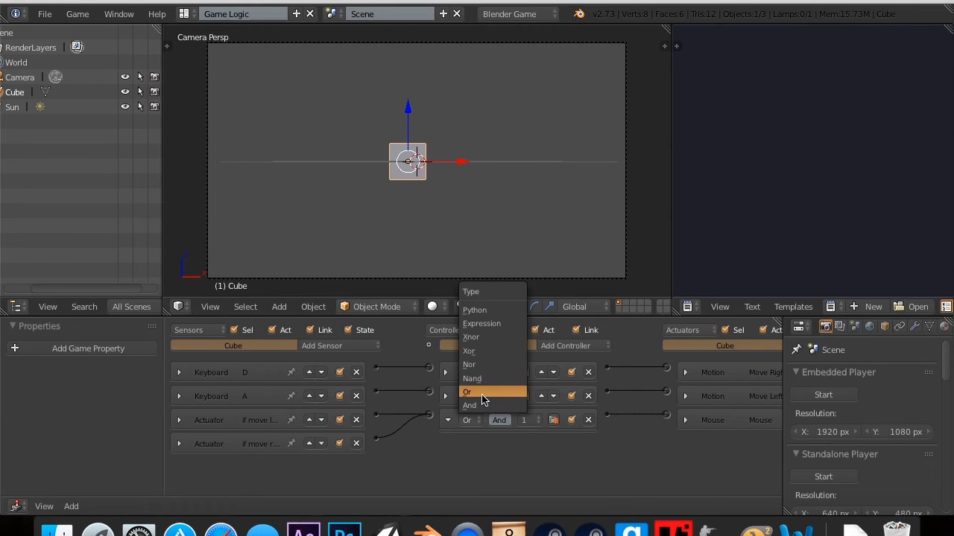
{"action": "left_click", "coordinate": [469, 404]}
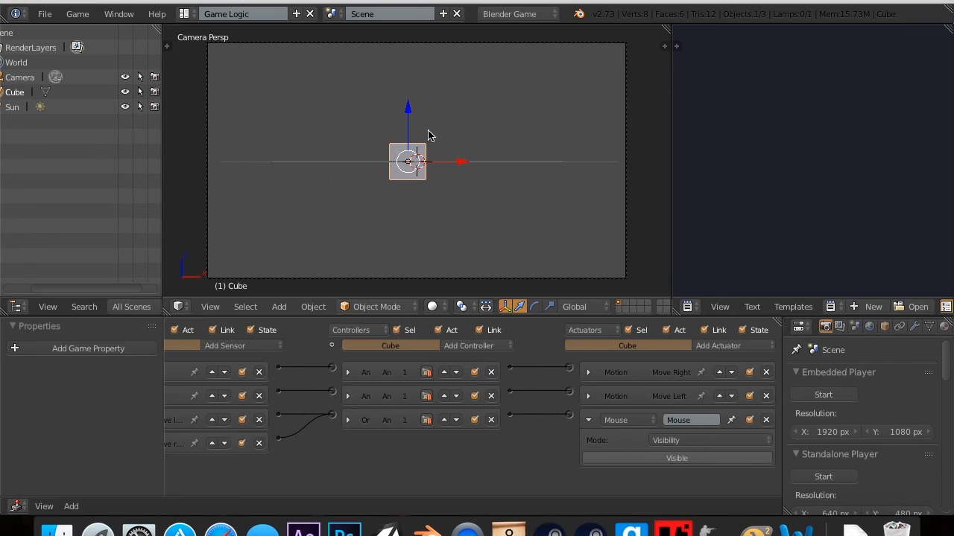
Run the game to test the Or-linked controls, then inspect the Move Right actuator
{"action": "key", "text": "p"}
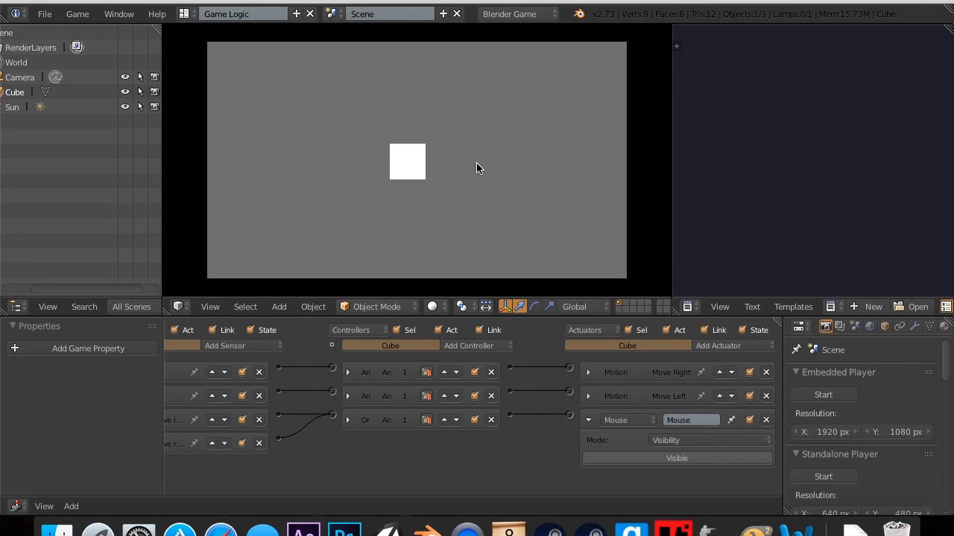
{"action": "left_click", "coordinate": [406, 162]}
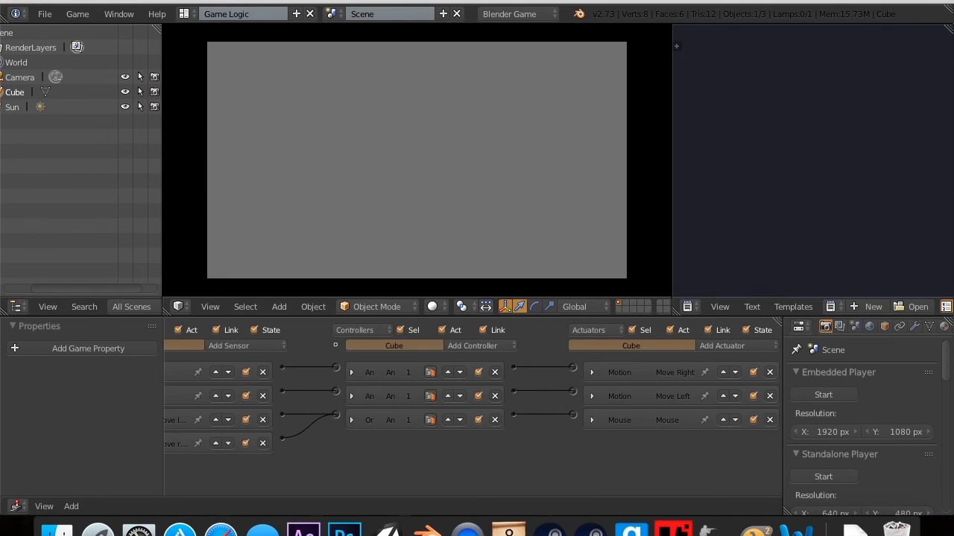
{"action": "mouse_move", "coordinate": [622, 174]}
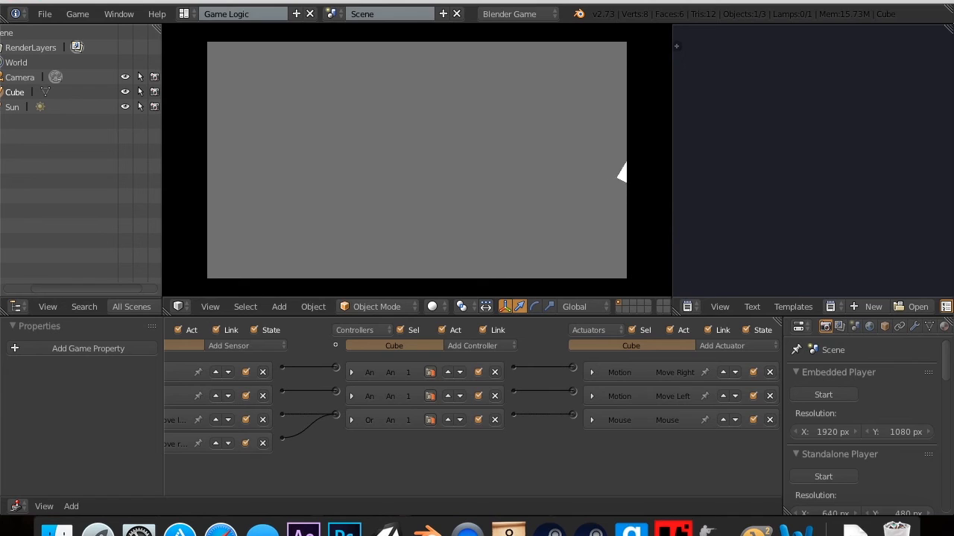
{"action": "mouse_move", "coordinate": [590, 377]}
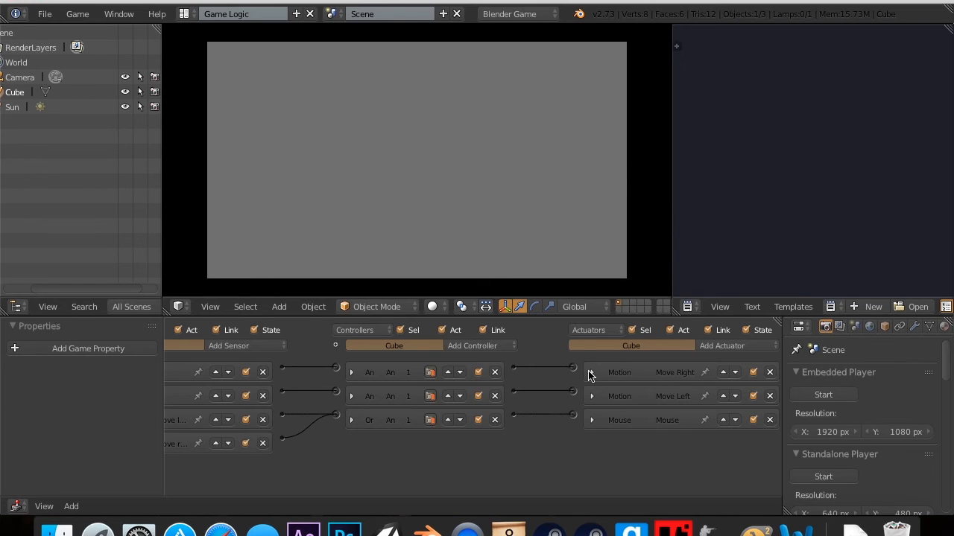
{"action": "left_click", "coordinate": [592, 372]}
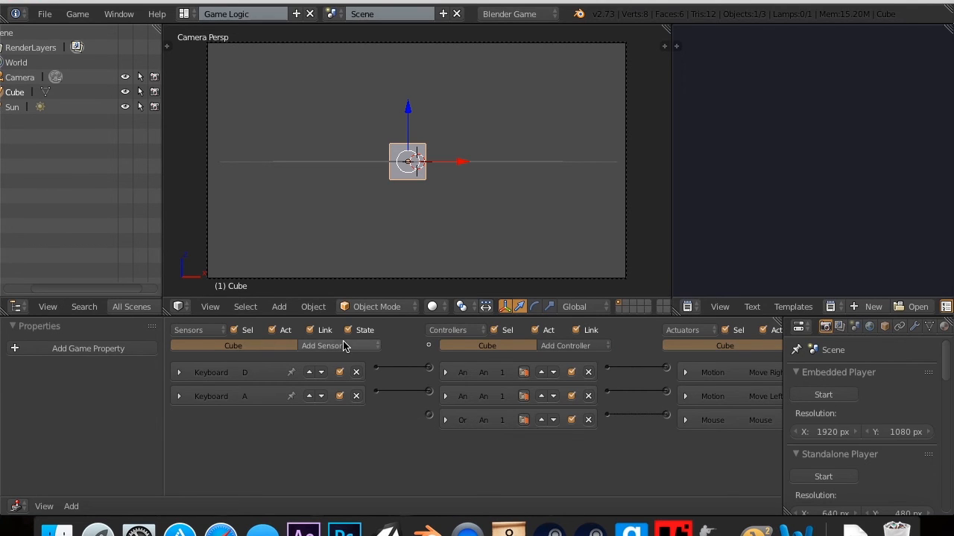
{"action": "left_click", "coordinate": [321, 345]}
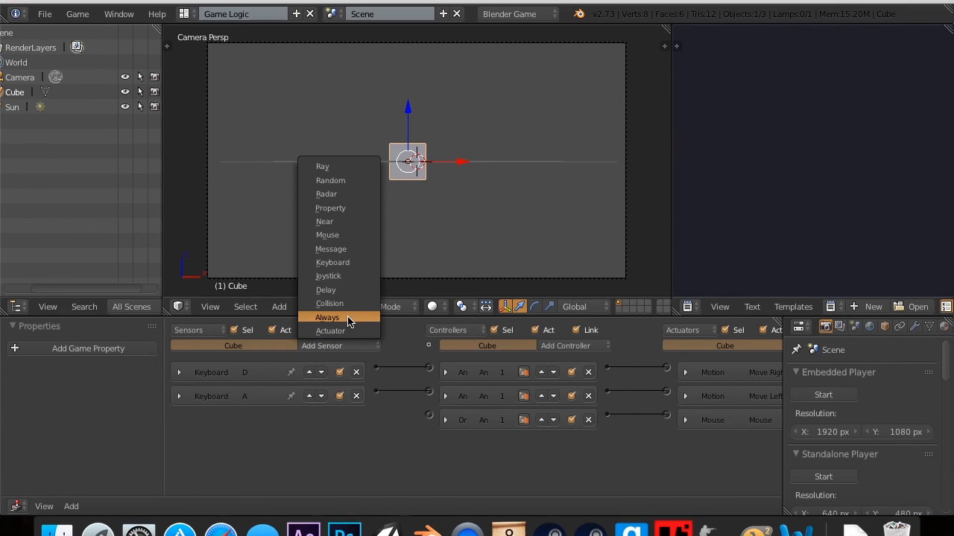
{"action": "left_click", "coordinate": [327, 317]}
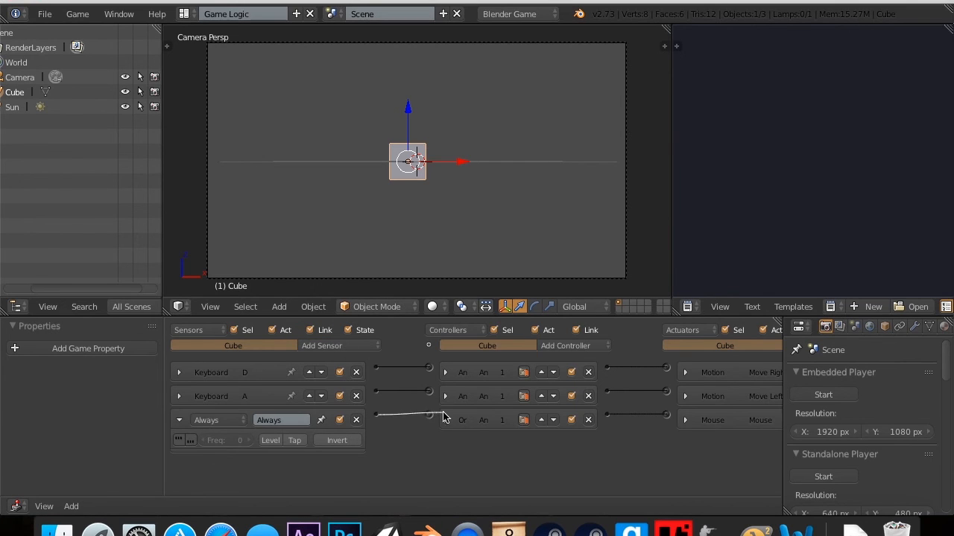
{"action": "left_click", "coordinate": [179, 420]}
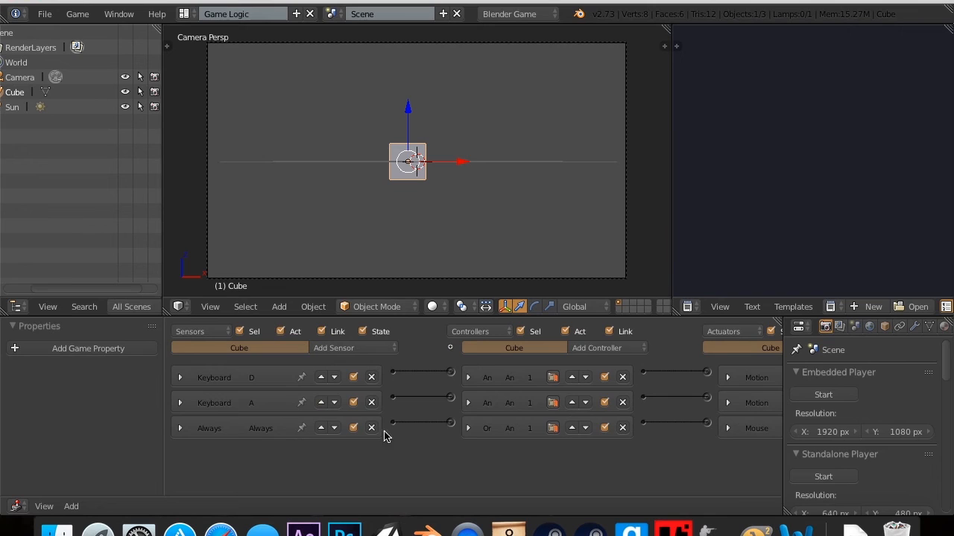
{"action": "left_click", "coordinate": [180, 428]}
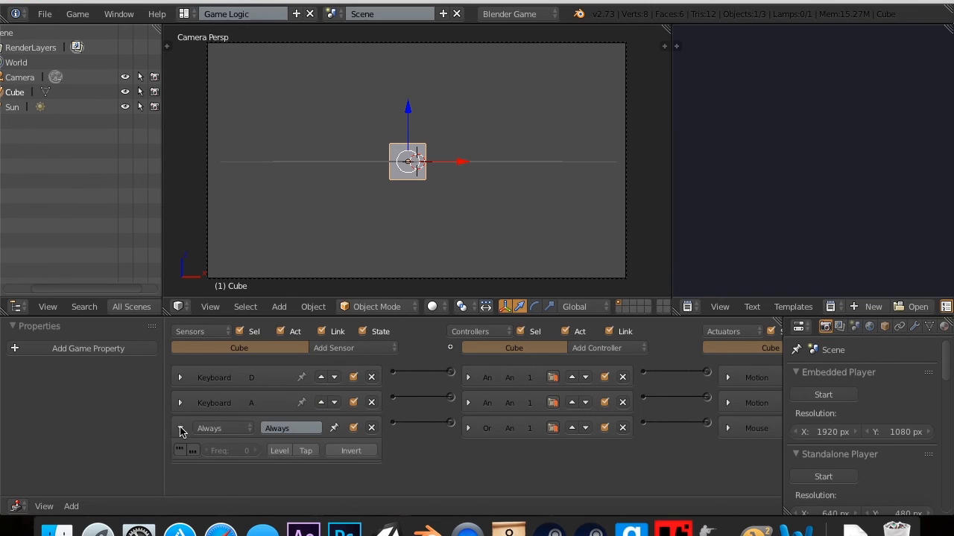
{"action": "left_click", "coordinate": [180, 428]}
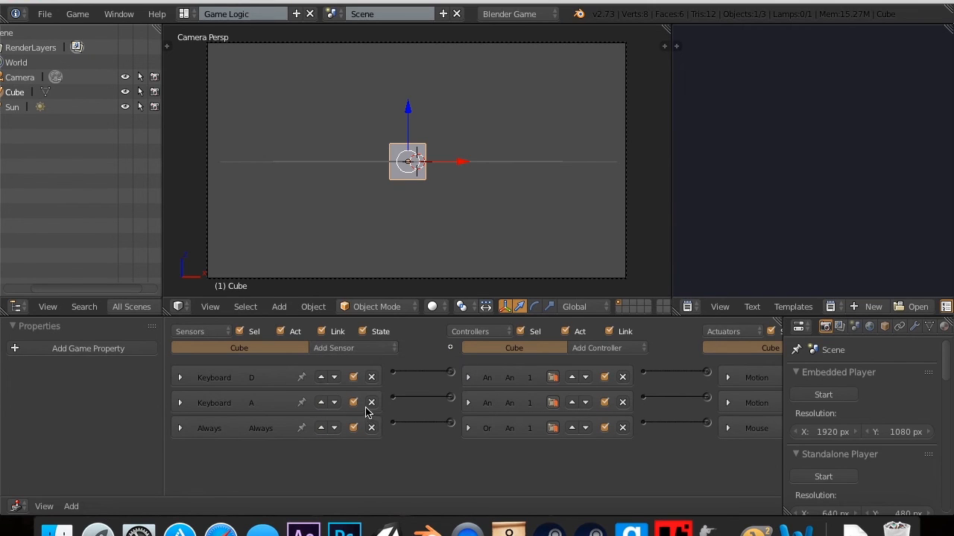
{"action": "left_click", "coordinate": [333, 347]}
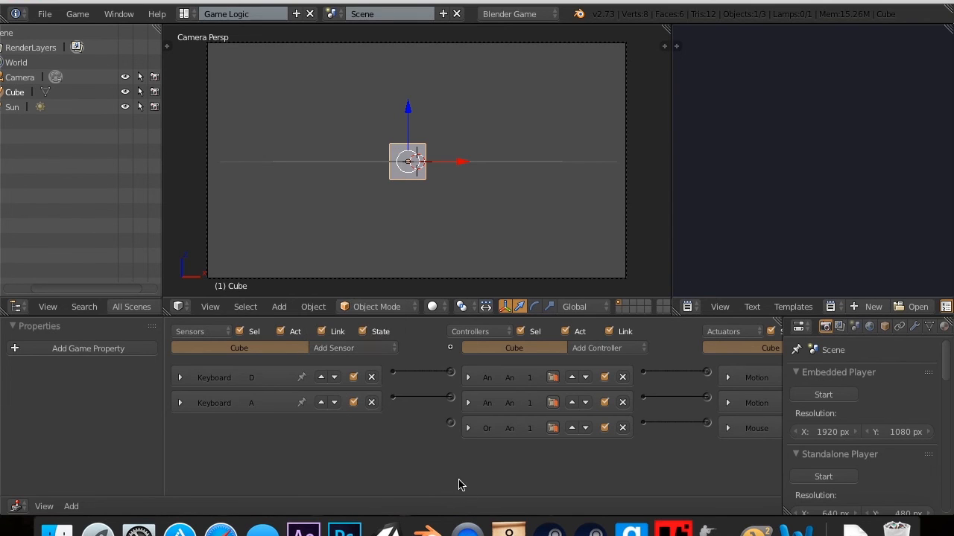
{"action": "left_click", "coordinate": [596, 348]}
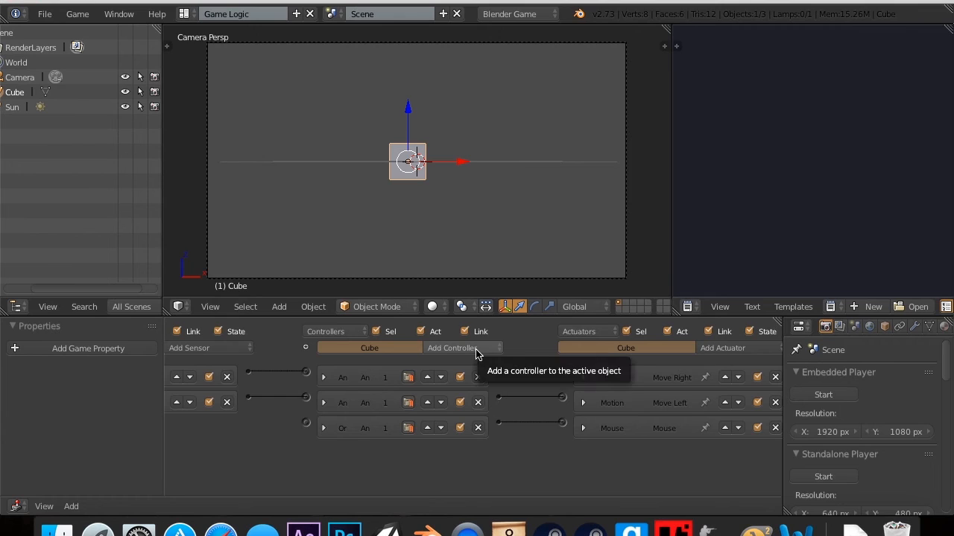
Add a Mouse sensor and a Script-mode Python controller, removing the Or controller
{"action": "left_click", "coordinate": [452, 348]}
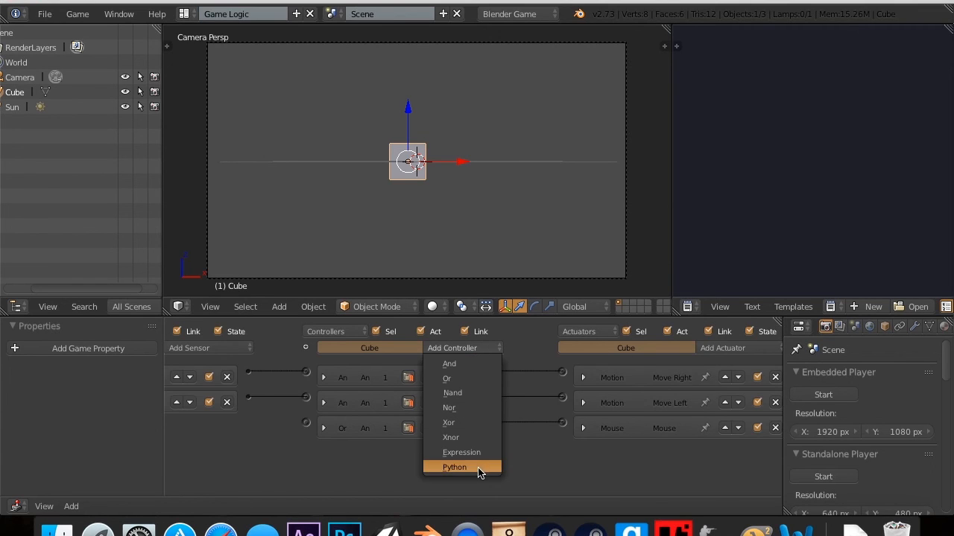
{"action": "left_click", "coordinate": [454, 467]}
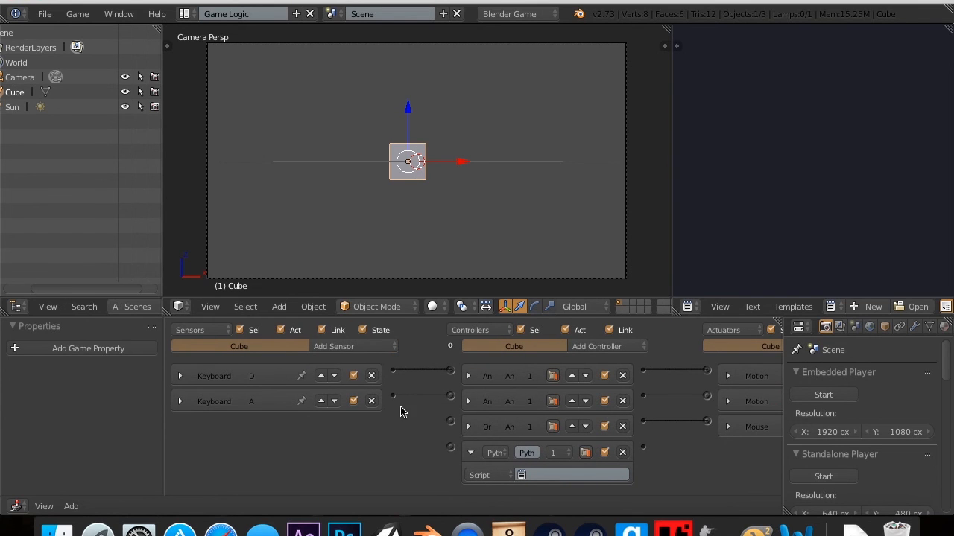
{"action": "left_click", "coordinate": [334, 346]}
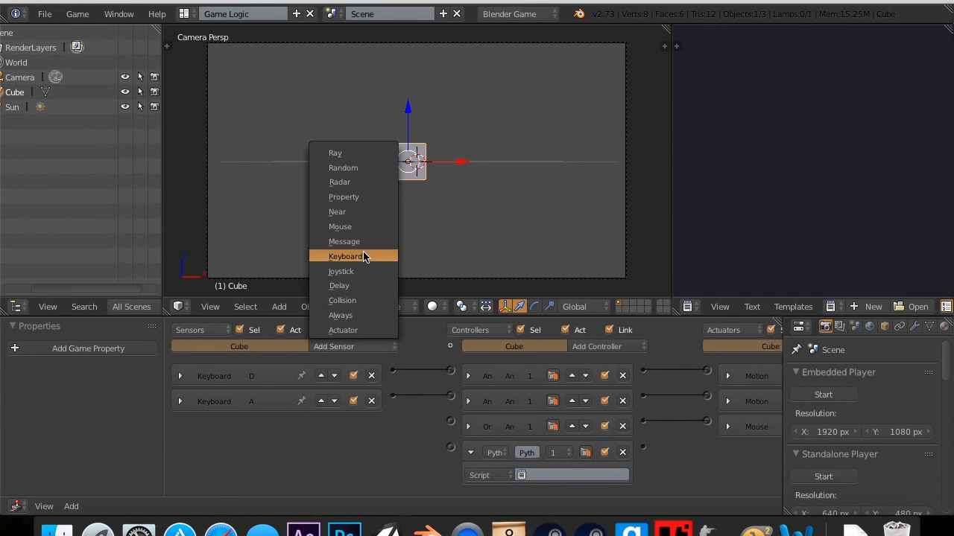
{"action": "left_click", "coordinate": [339, 226]}
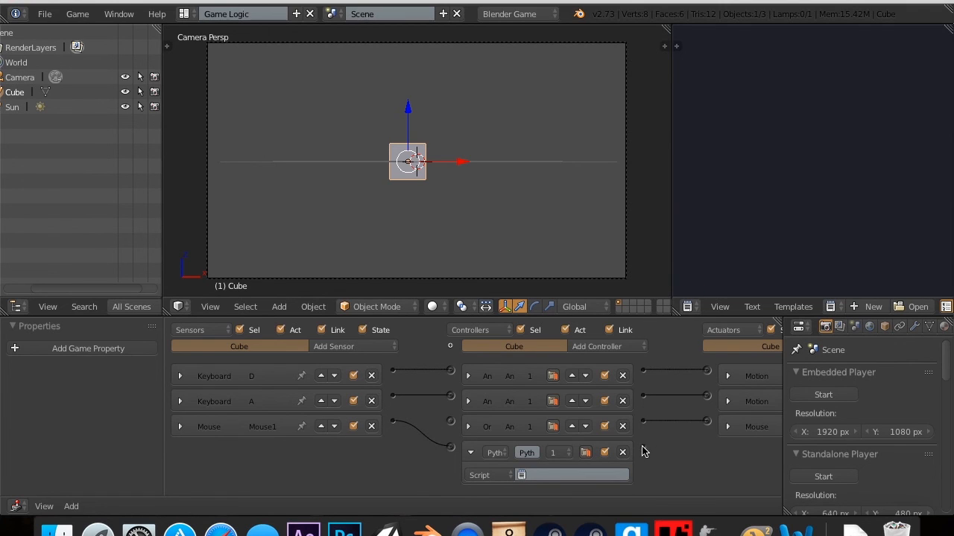
{"action": "mouse_move", "coordinate": [633, 453]}
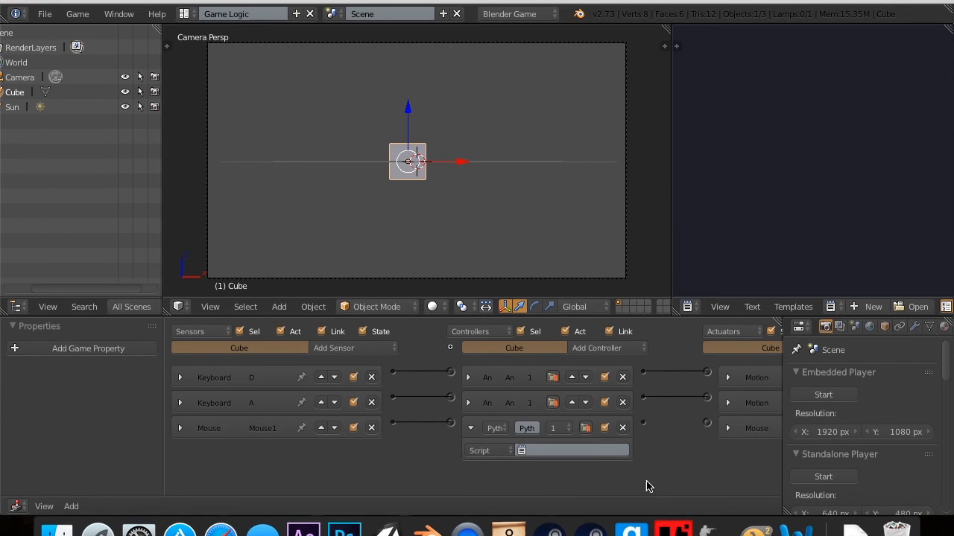
{"action": "left_click", "coordinate": [495, 428]}
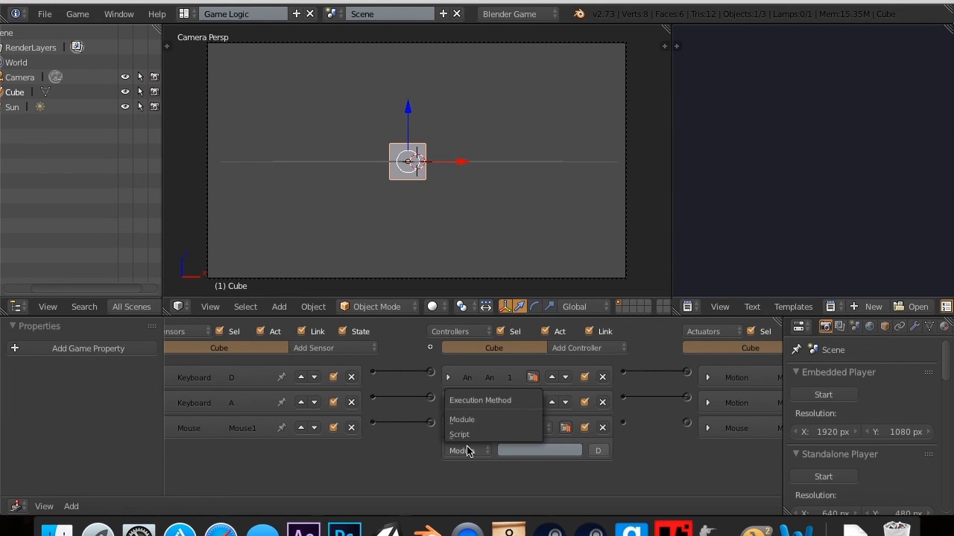
{"action": "left_click", "coordinate": [459, 434]}
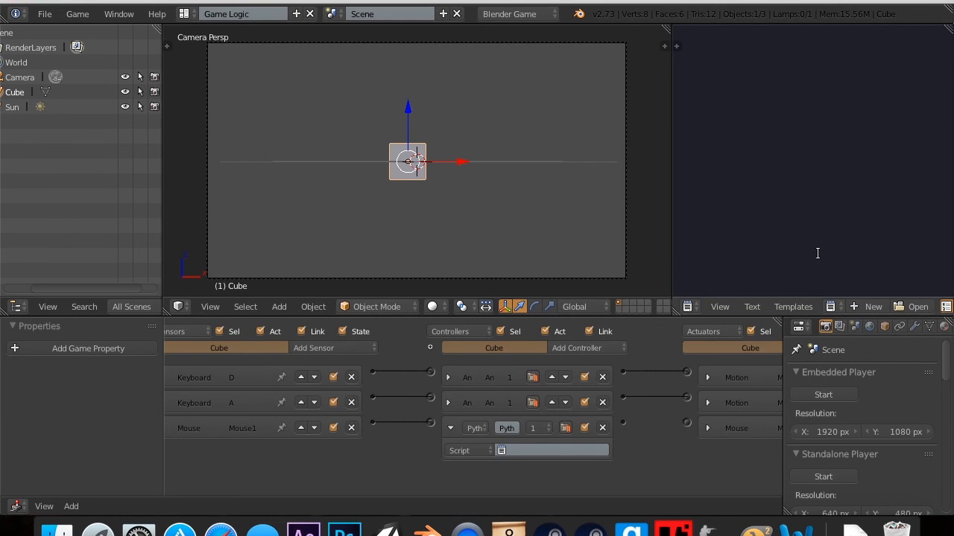
{"action": "mouse_move", "coordinate": [842, 317]}
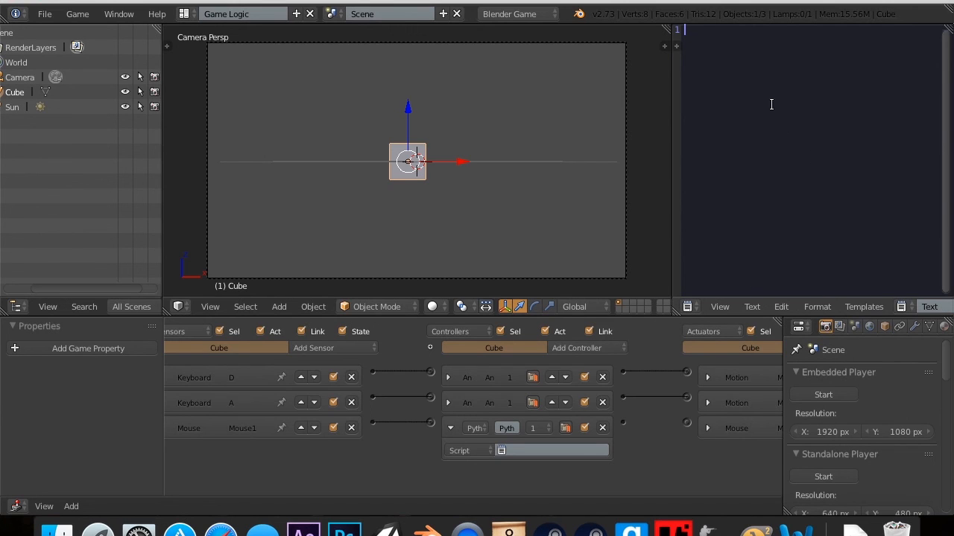
{"action": "mouse_move", "coordinate": [857, 84]}
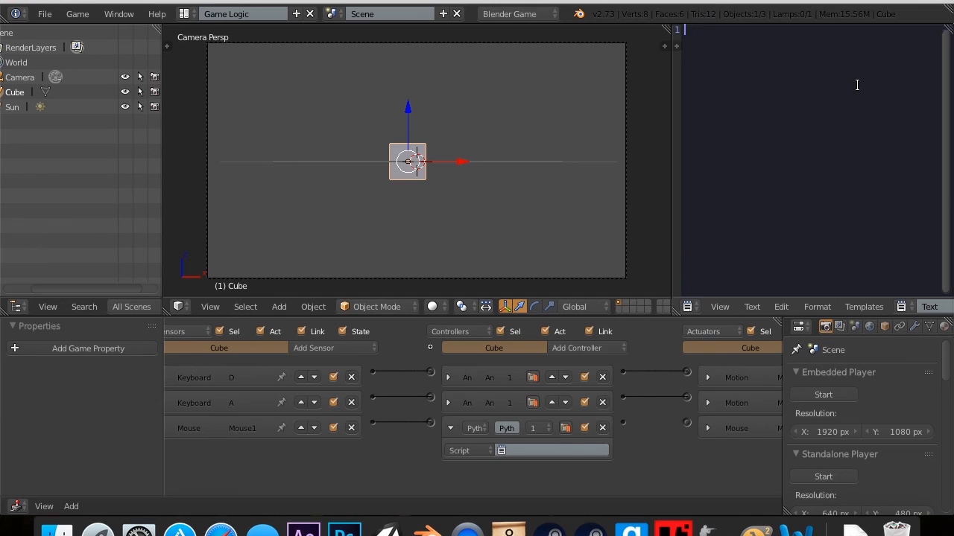
Create a new text block filled with the Python Gamelogic template as gamelogic.py
{"action": "type", "text": "hi"}
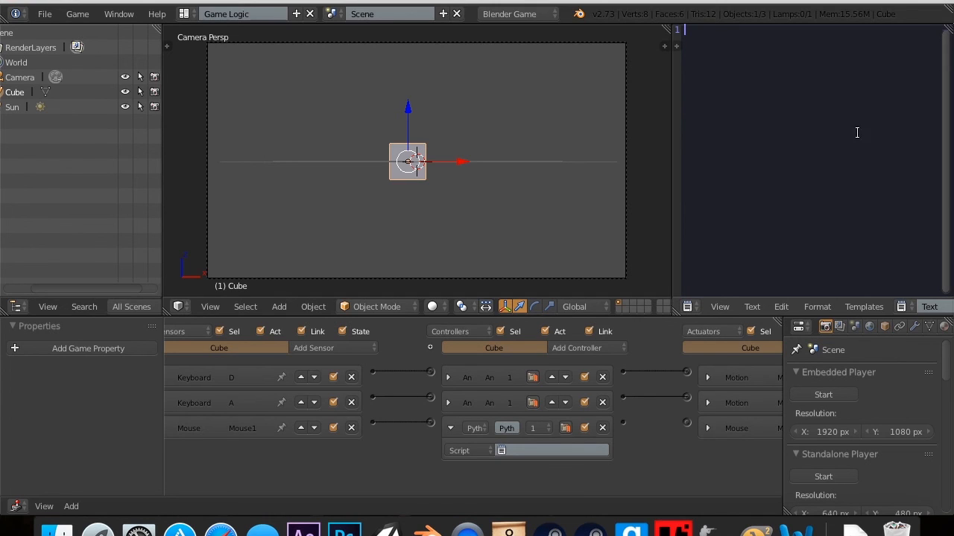
{"action": "left_click", "coordinate": [863, 306]}
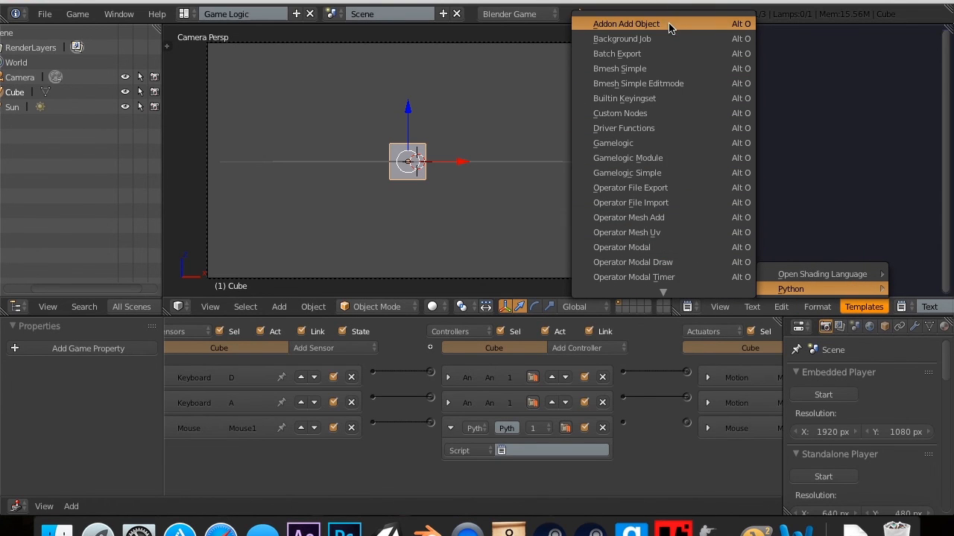
{"action": "mouse_move", "coordinate": [670, 172]}
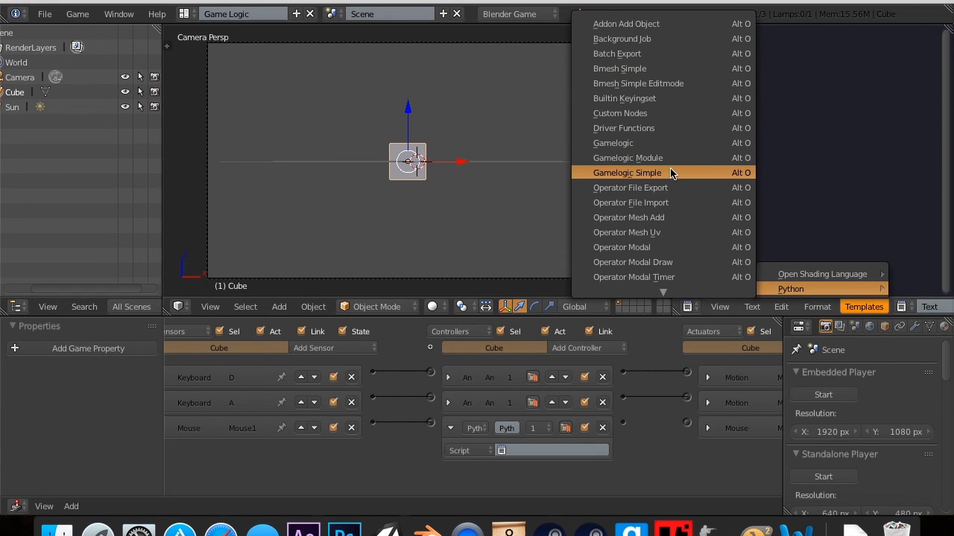
{"action": "left_click", "coordinate": [627, 172]}
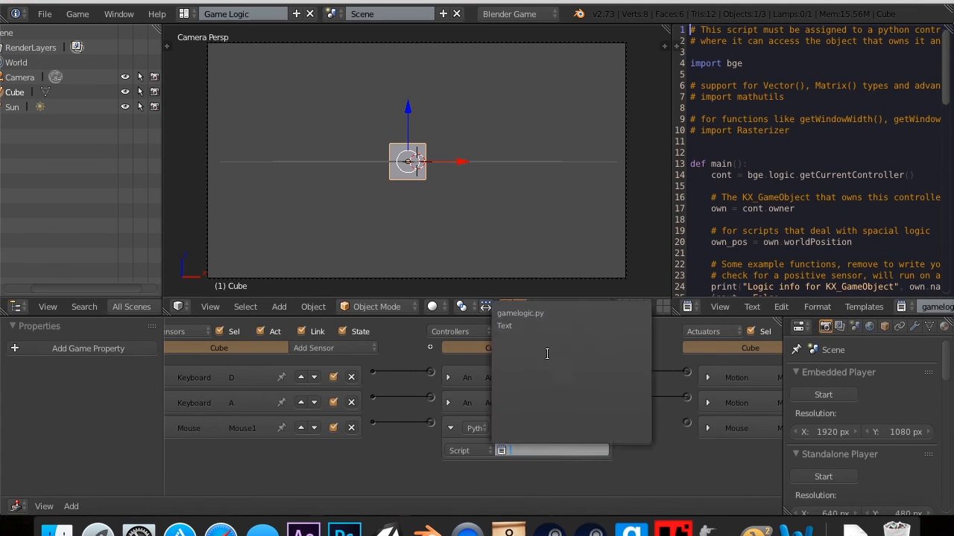
Assign the gamelogic.py text to the Cube's Python controller script field
{"action": "left_click", "coordinate": [520, 313]}
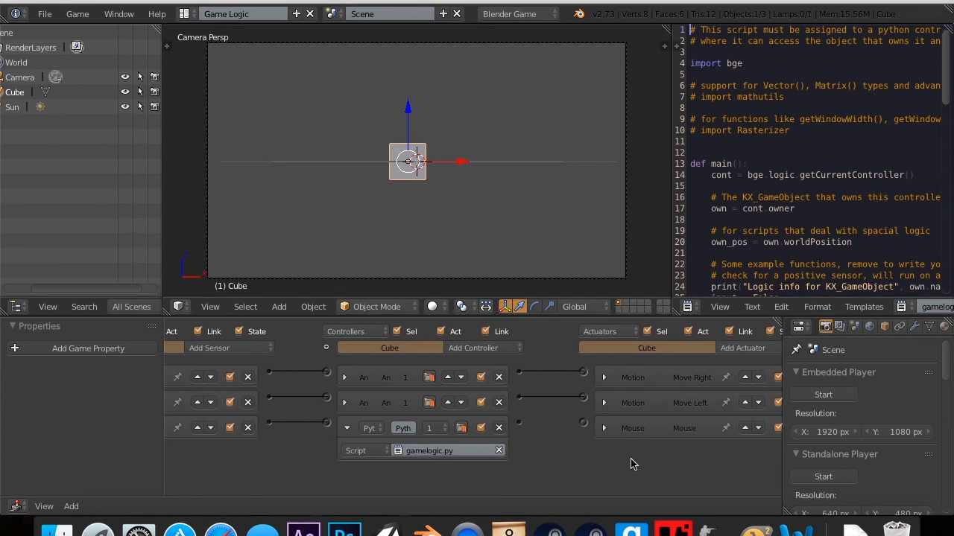
{"action": "mouse_move", "coordinate": [519, 427]}
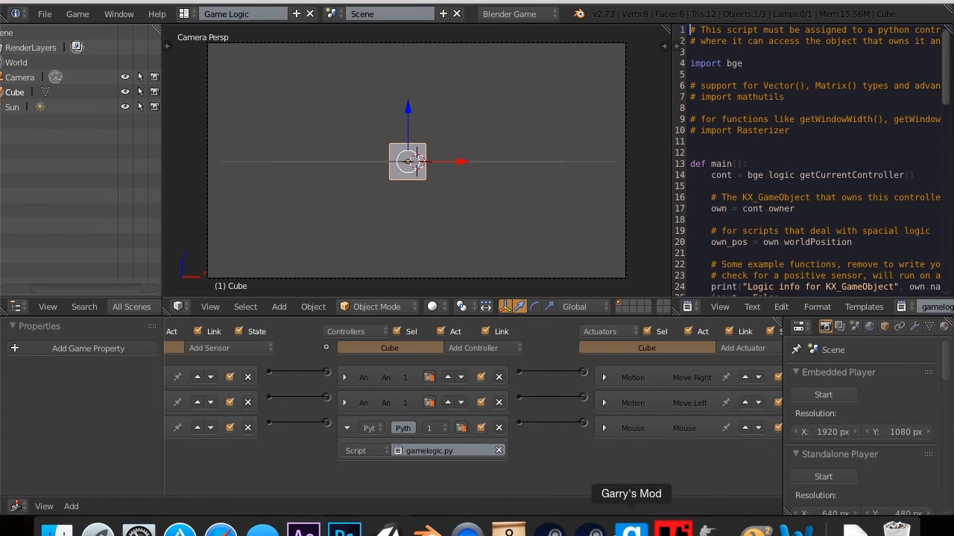
{"action": "mouse_move", "coordinate": [591, 397]}
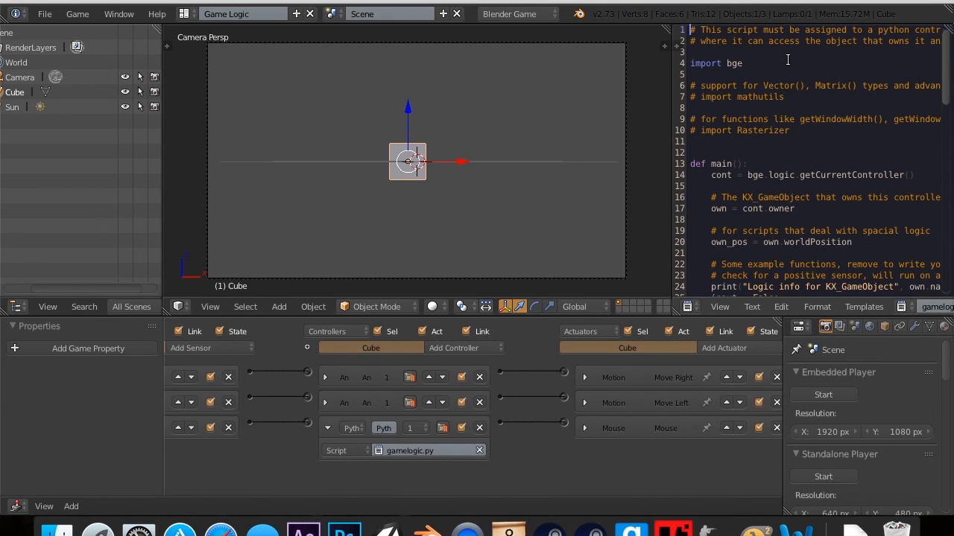
{"action": "mouse_move", "coordinate": [788, 59]}
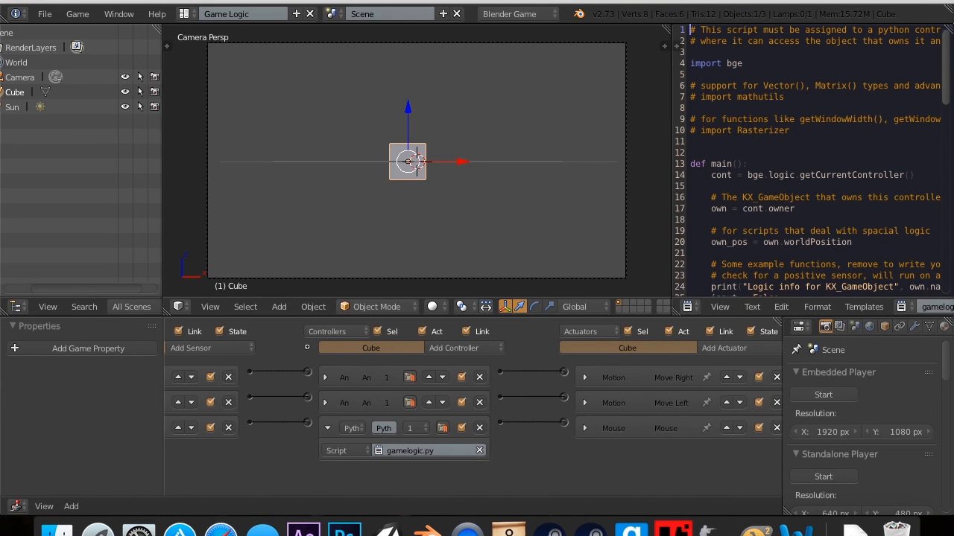